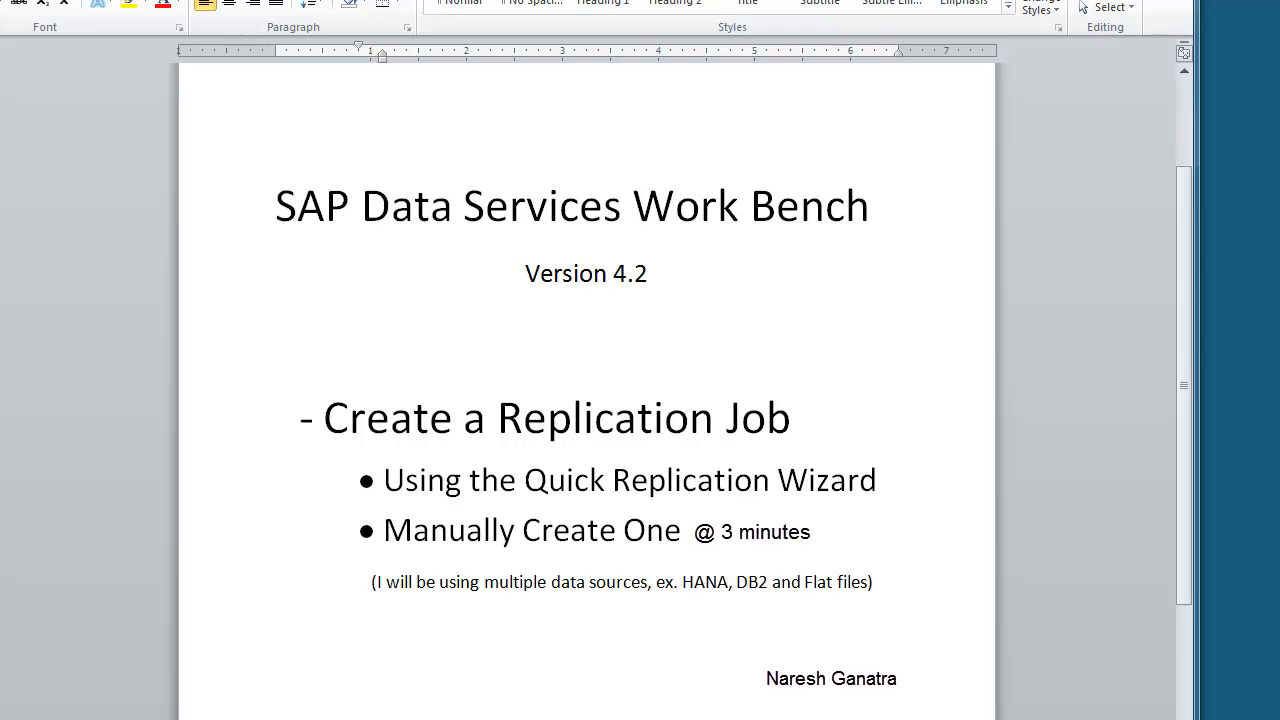
mouse_move(578, 524)
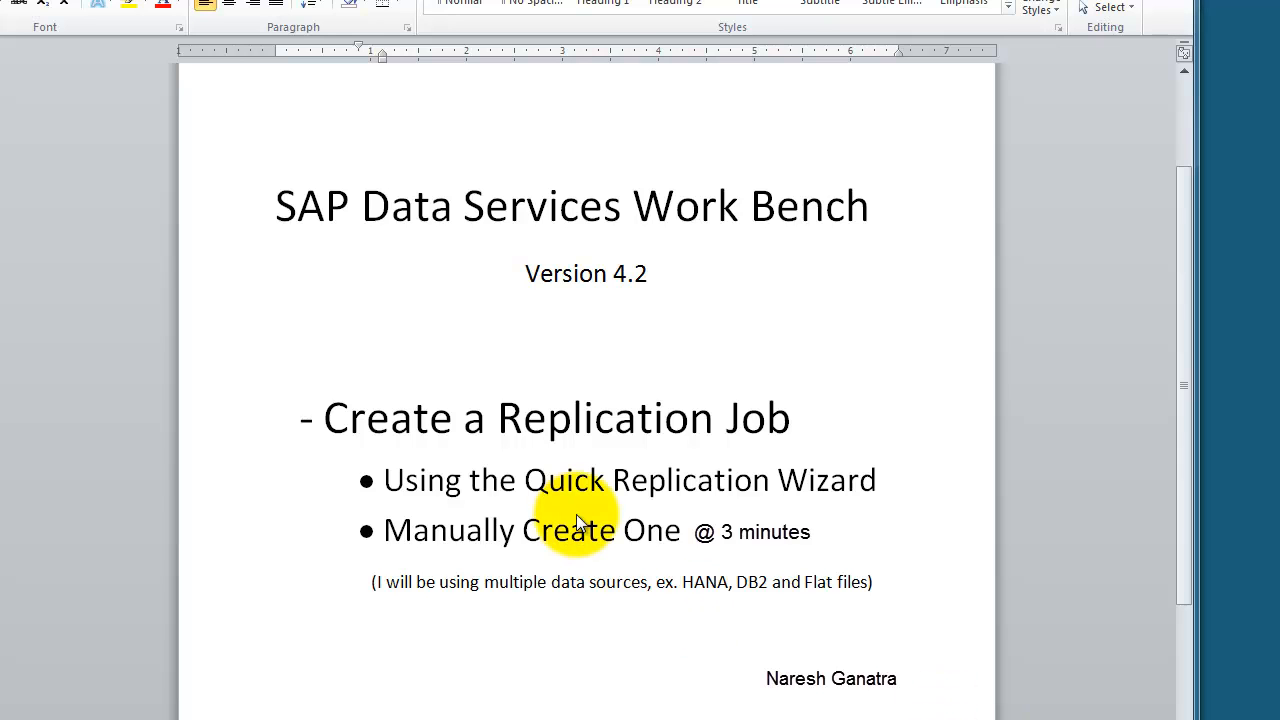
mouse_move(536, 592)
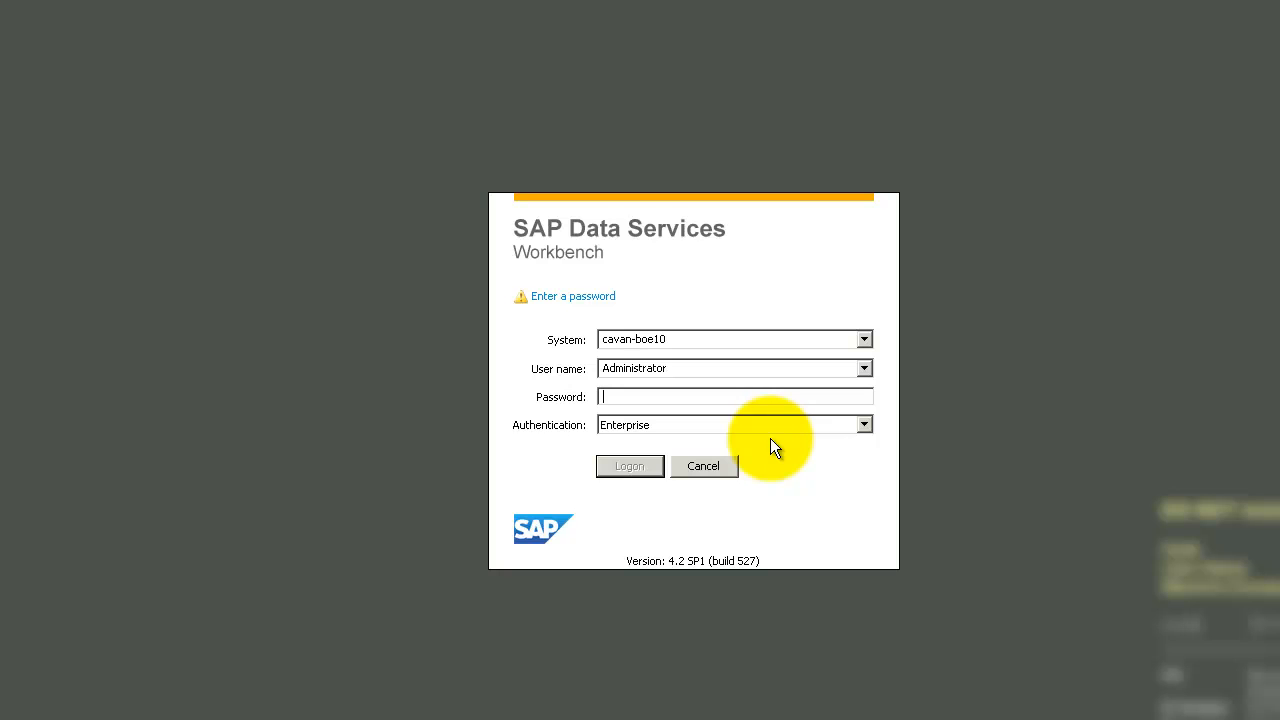
Log on to the repository with the entered password so the workbench lists existing projects.
text(••)
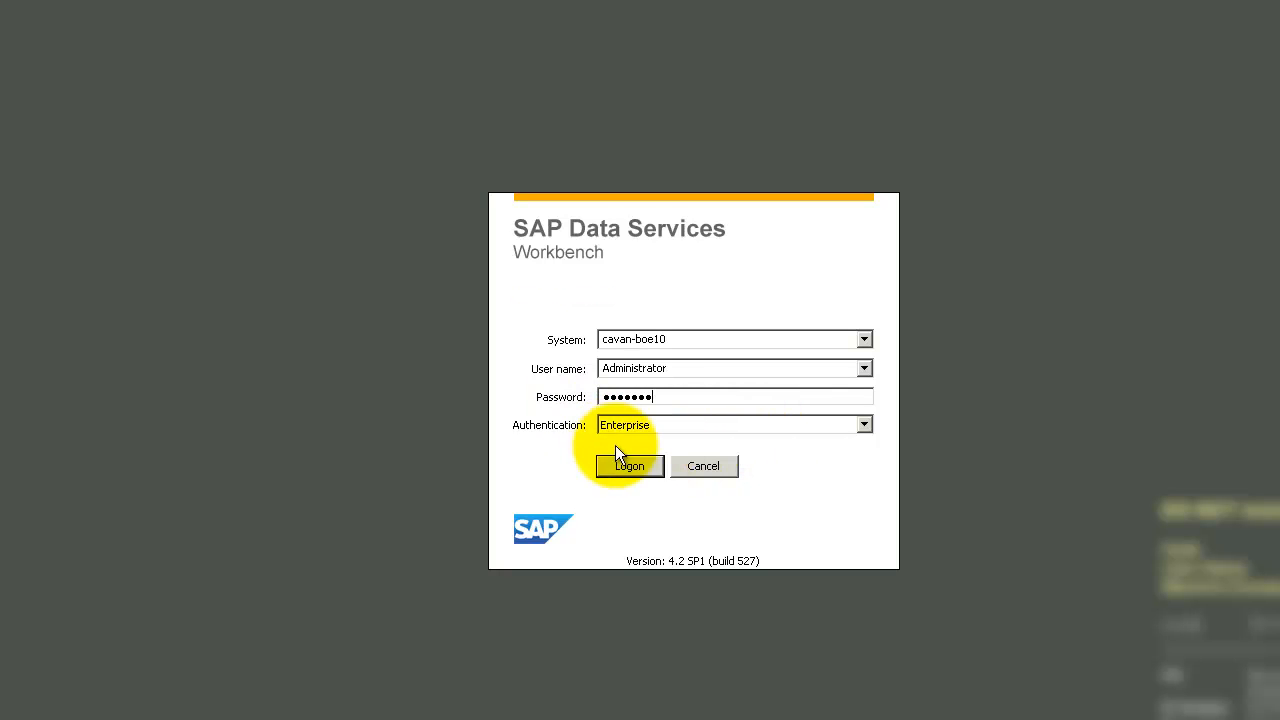
click(628, 466)
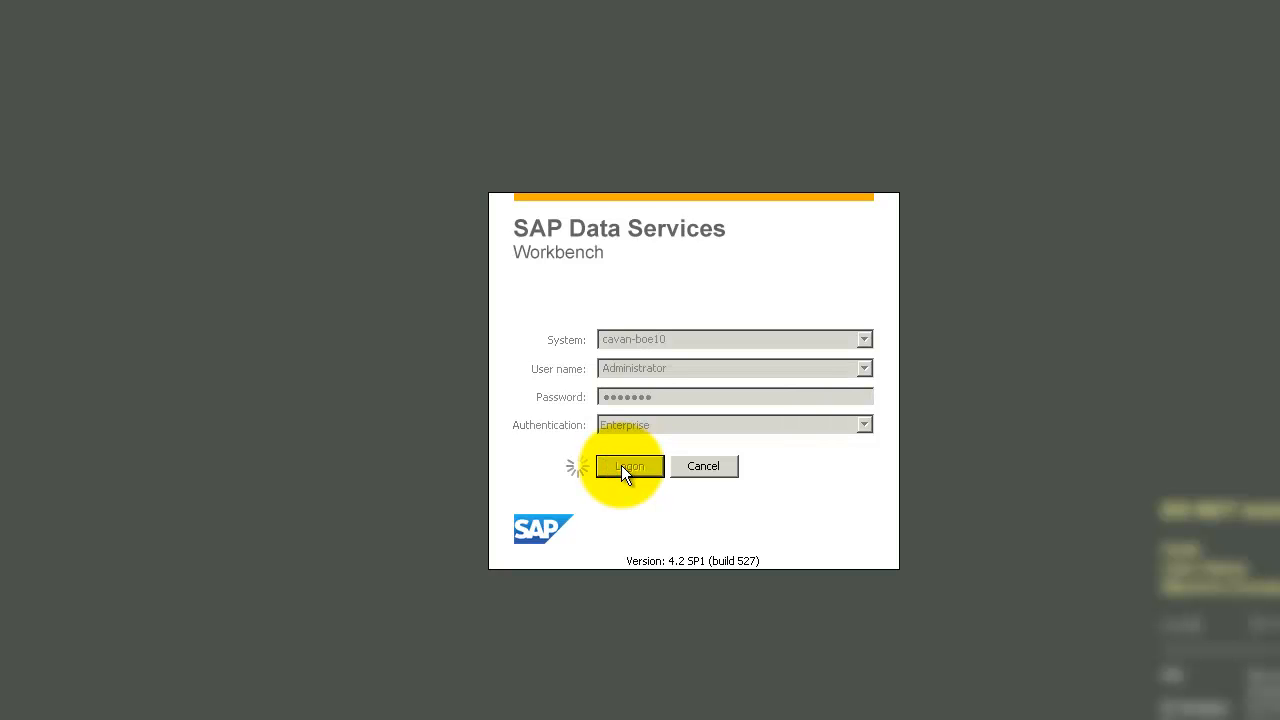
click(630, 466)
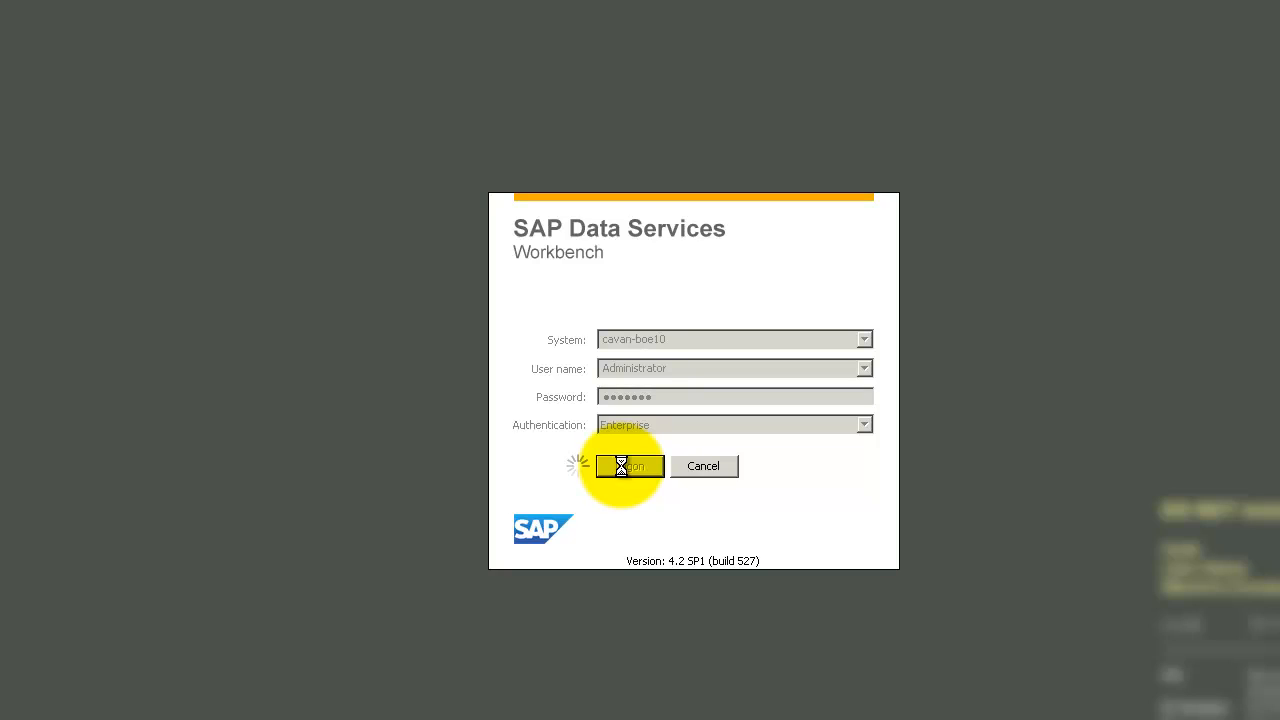
click(630, 466)
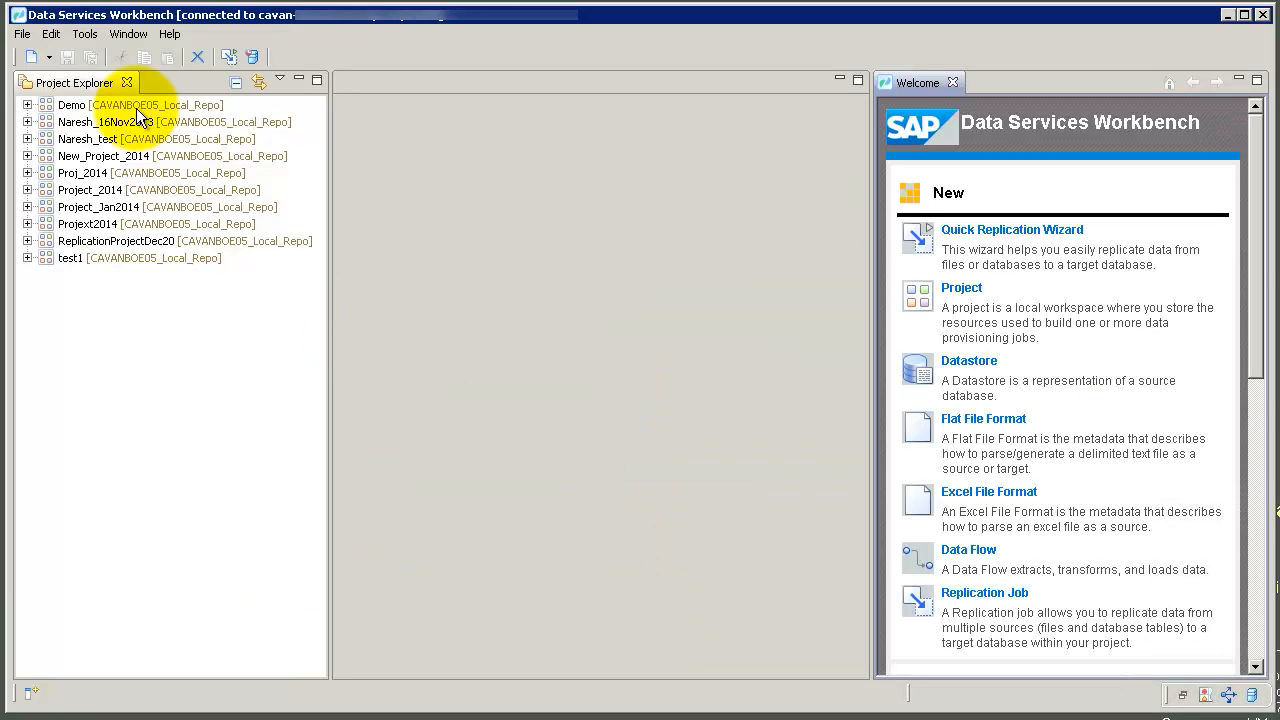
mouse_move(924, 168)
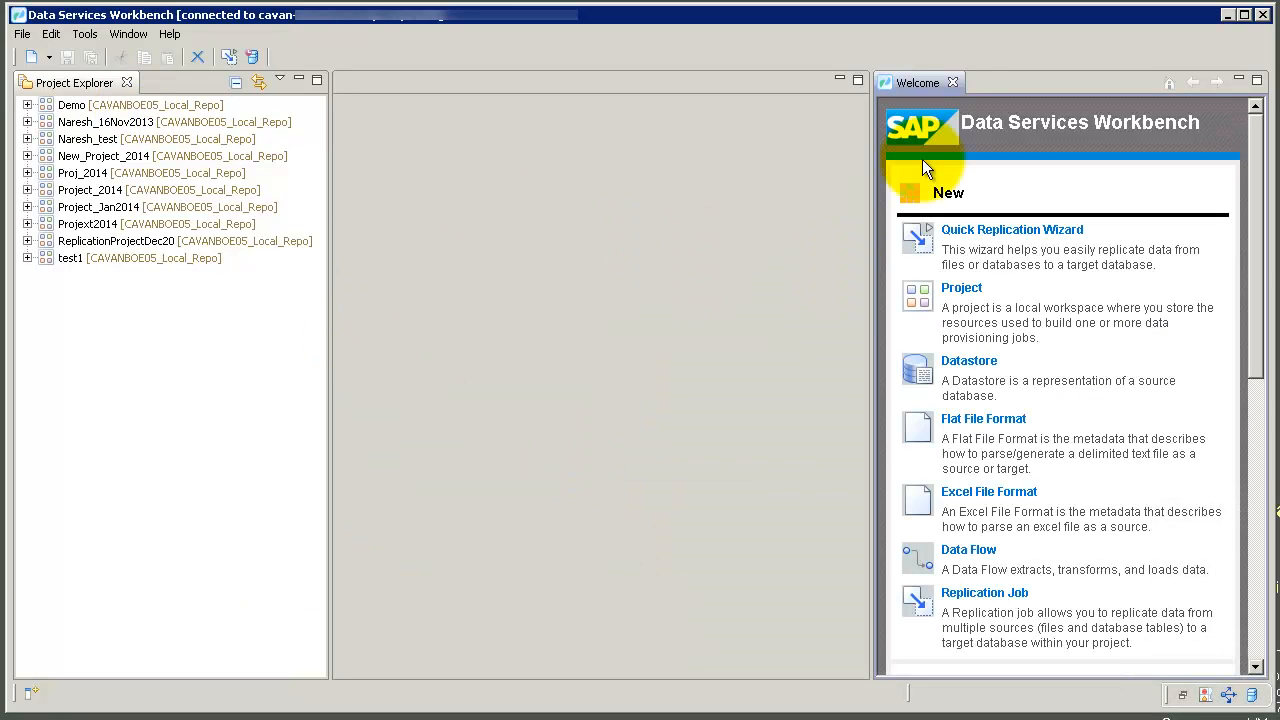
Close the Welcome tab and reopen it via Help > Welcome page so it fills the workspace.
click(952, 82)
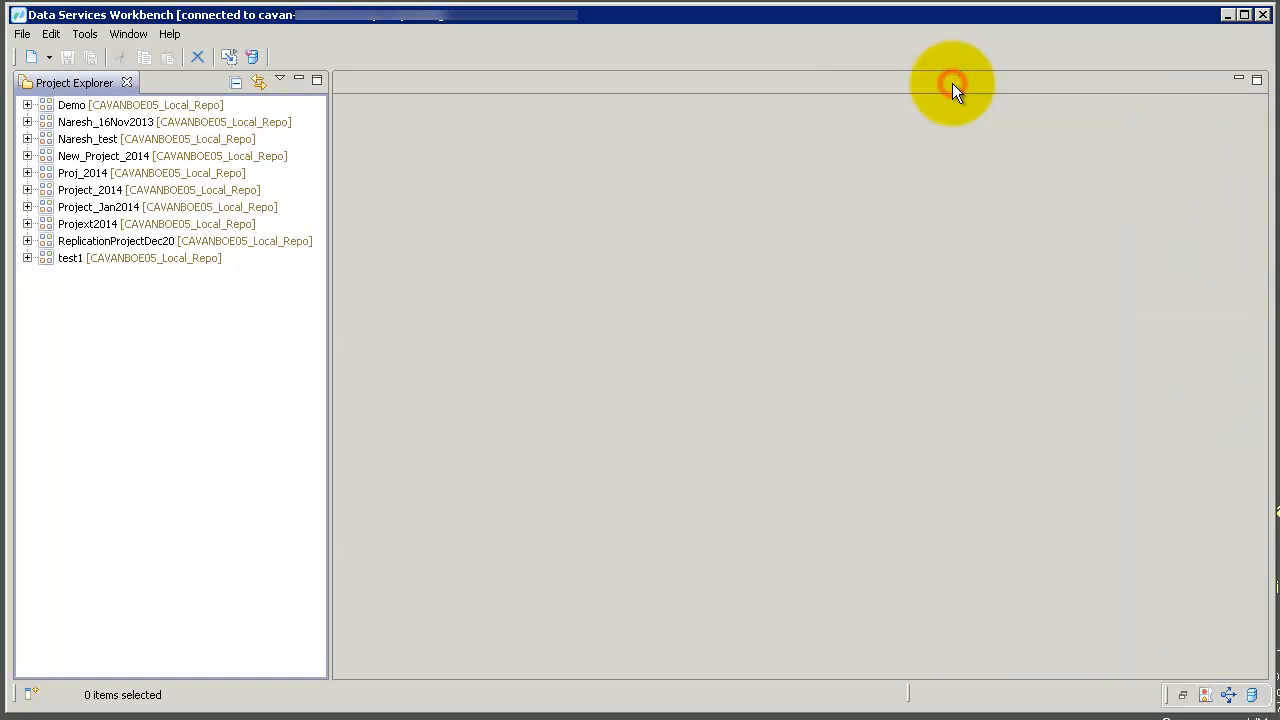
mouse_move(224, 30)
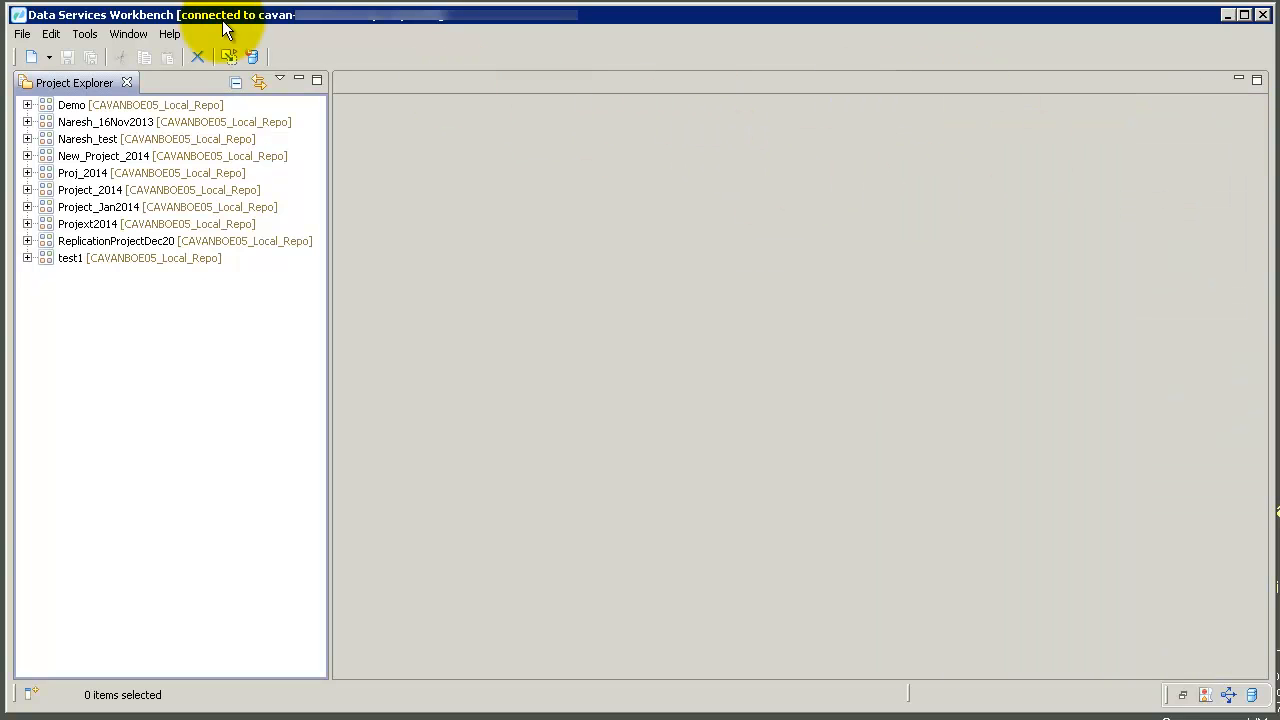
click(170, 32)
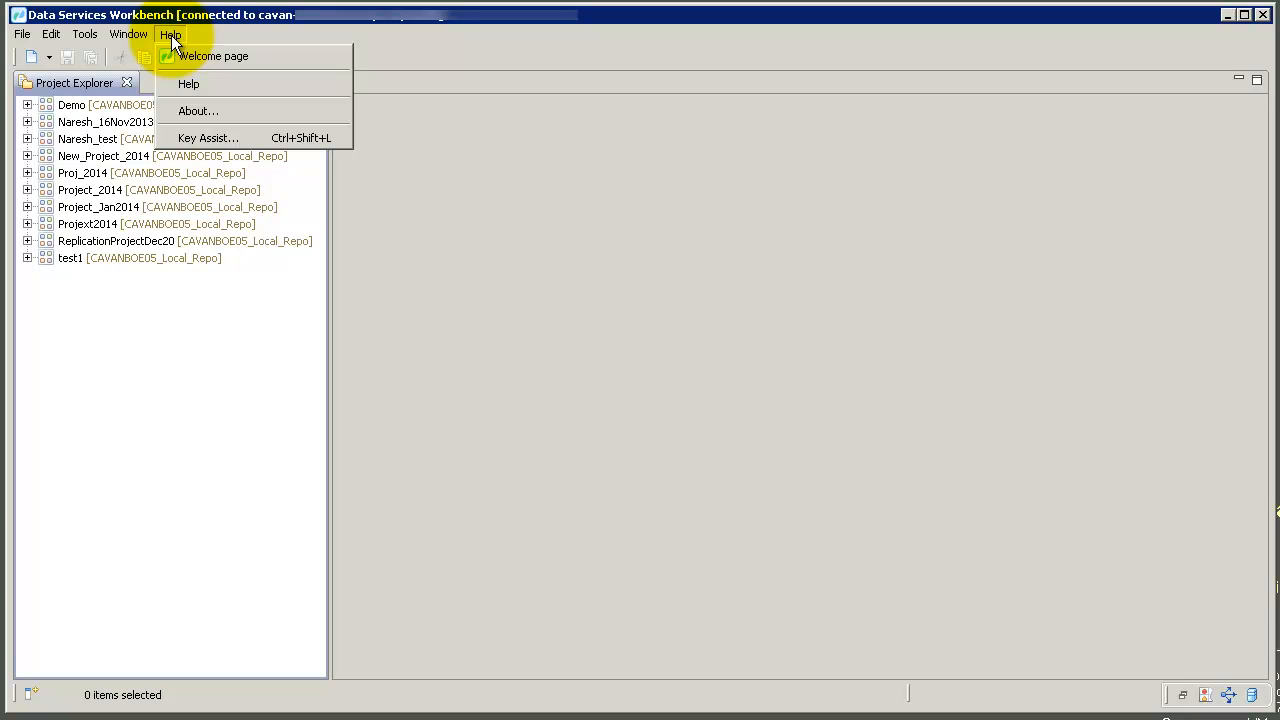
click(214, 56)
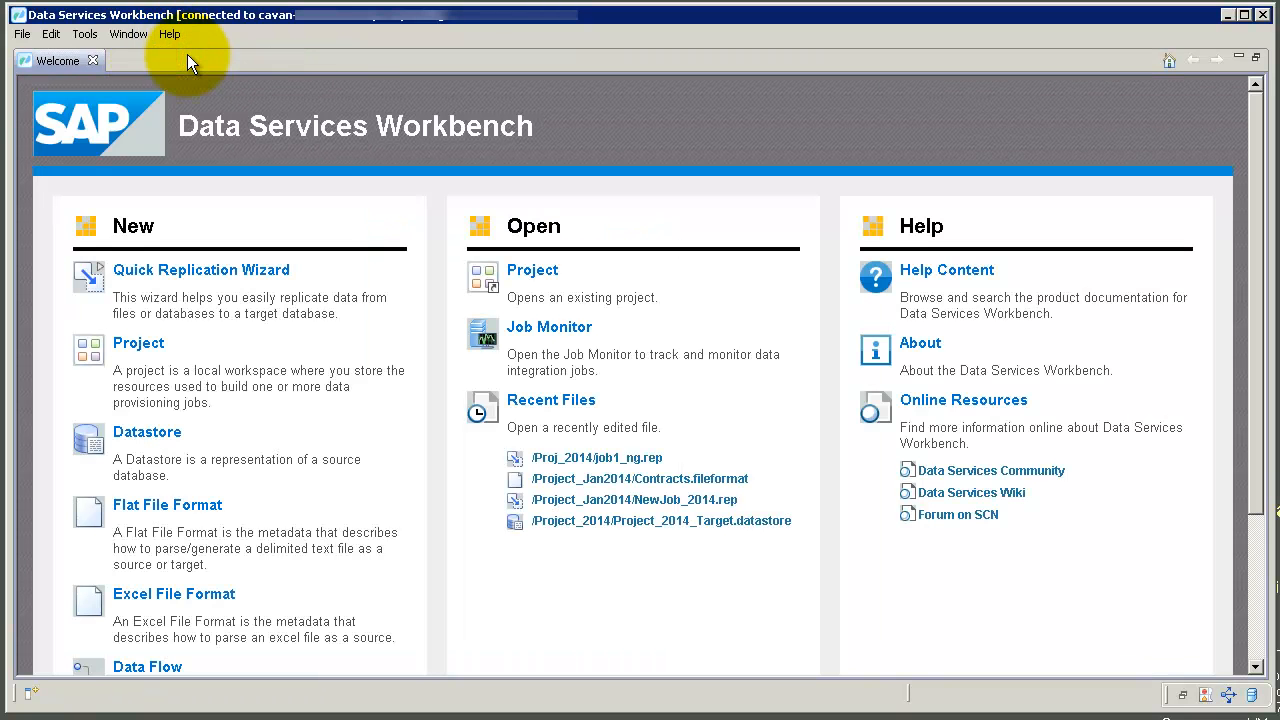
mouse_move(160, 270)
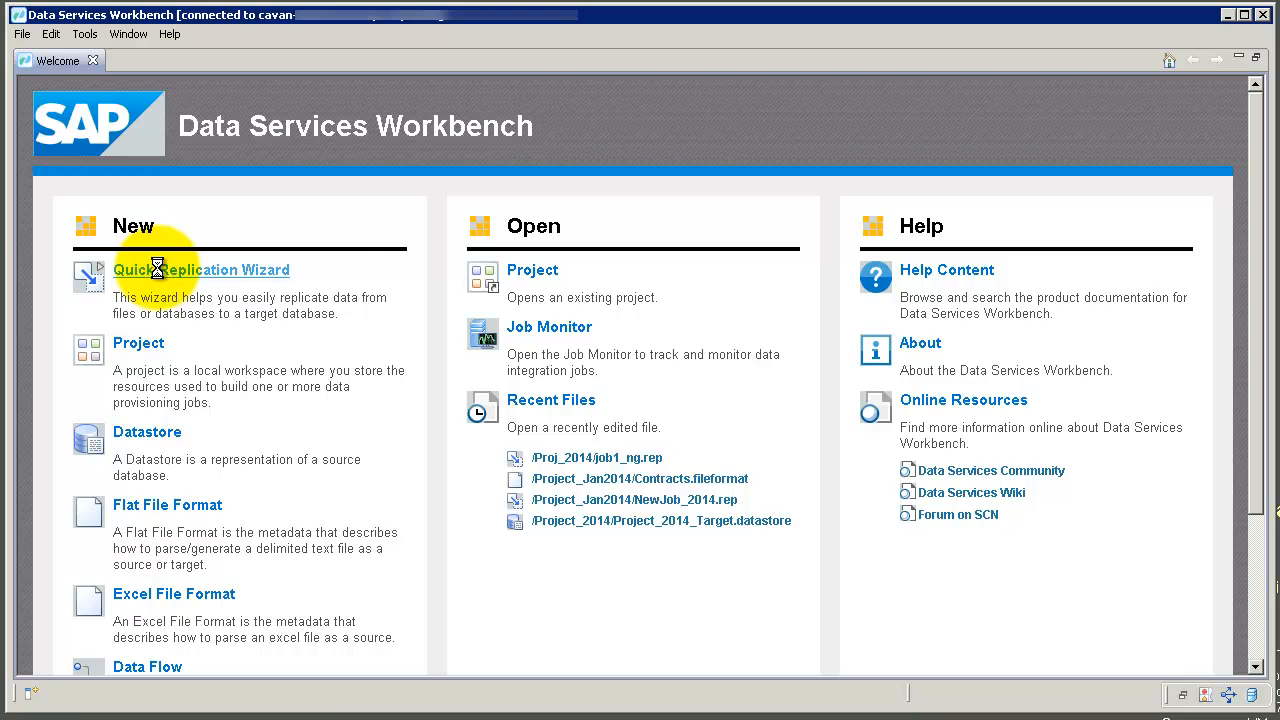
Start the Quick Replication Wizard with project name DemoProject, returning to its first step.
click(200, 268)
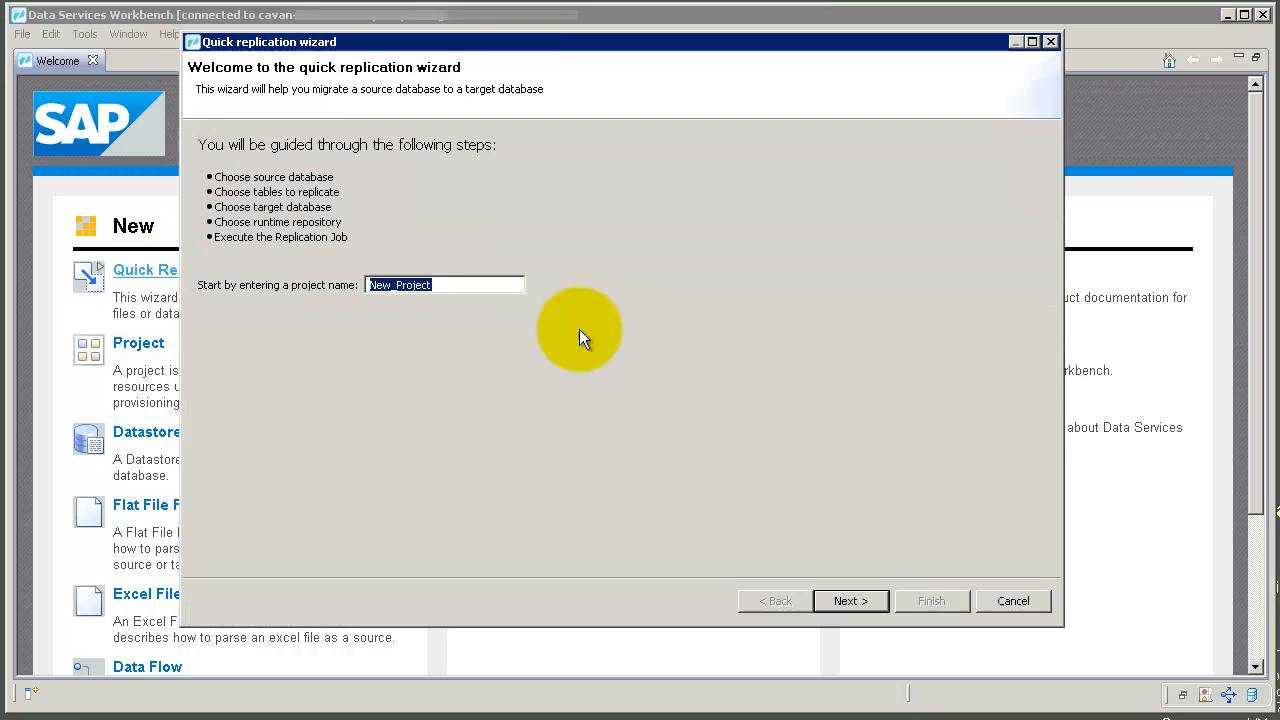
text(Demo)
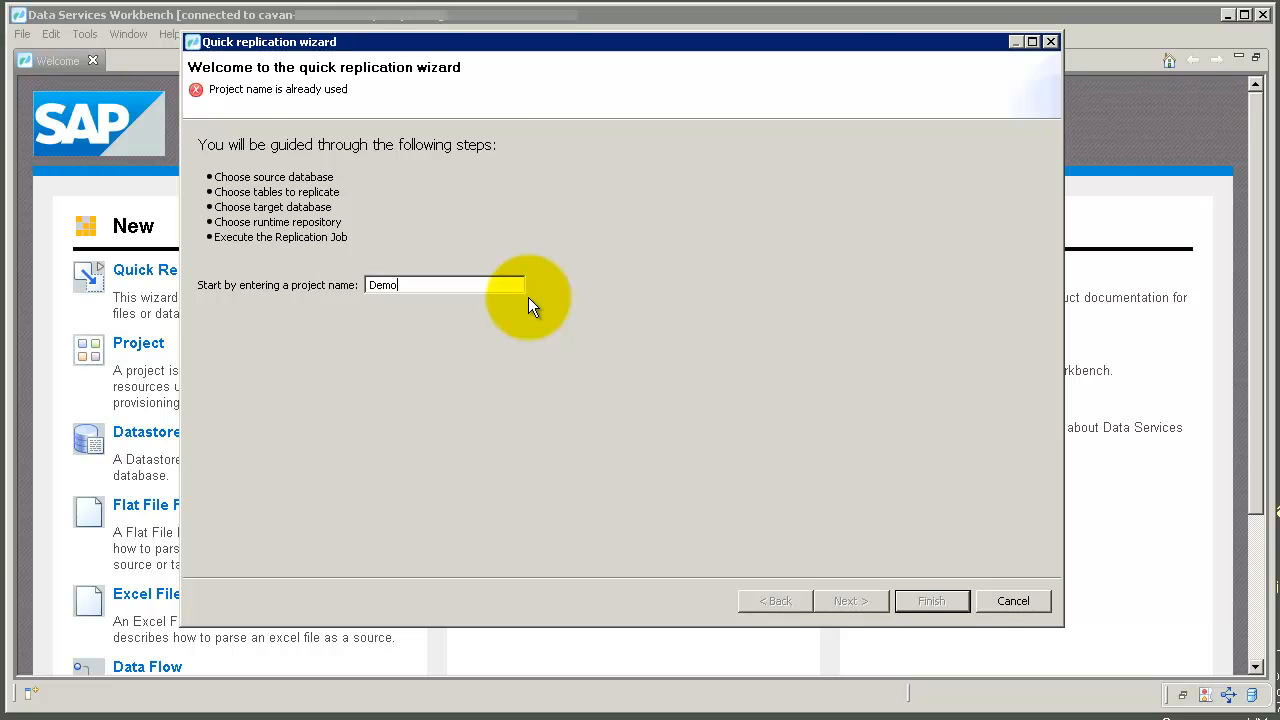
text(P)
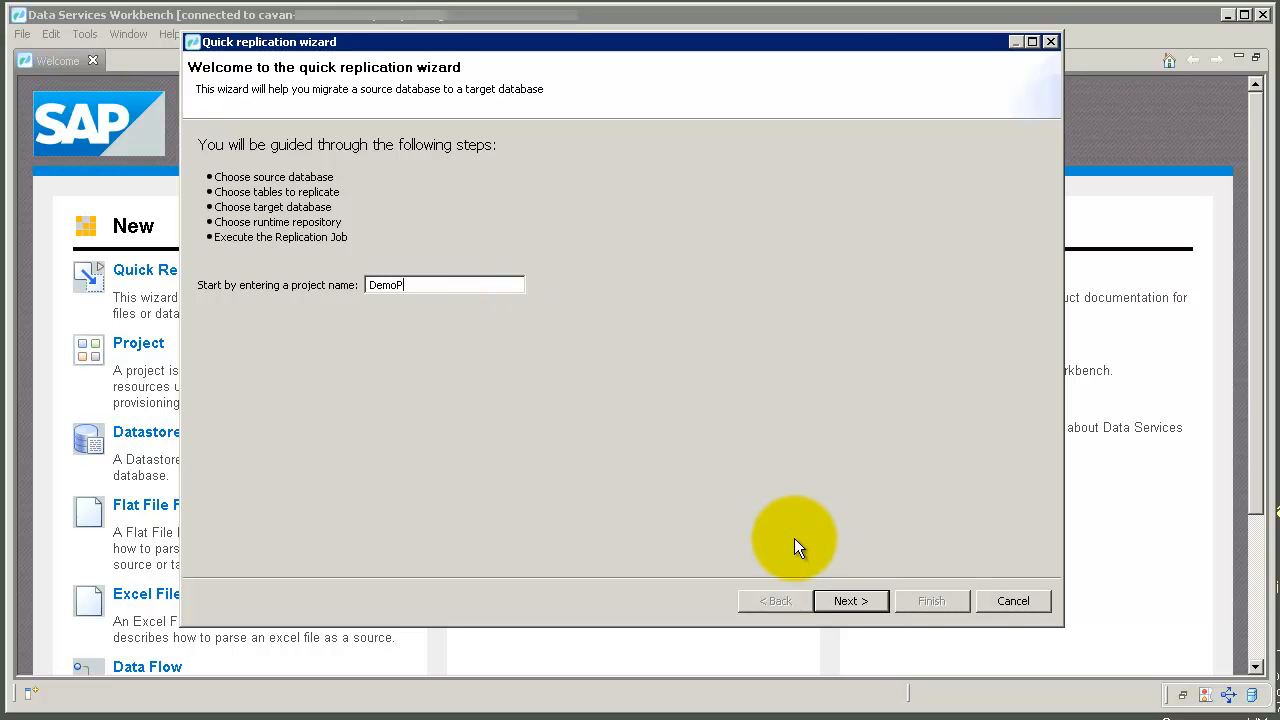
text(roject)
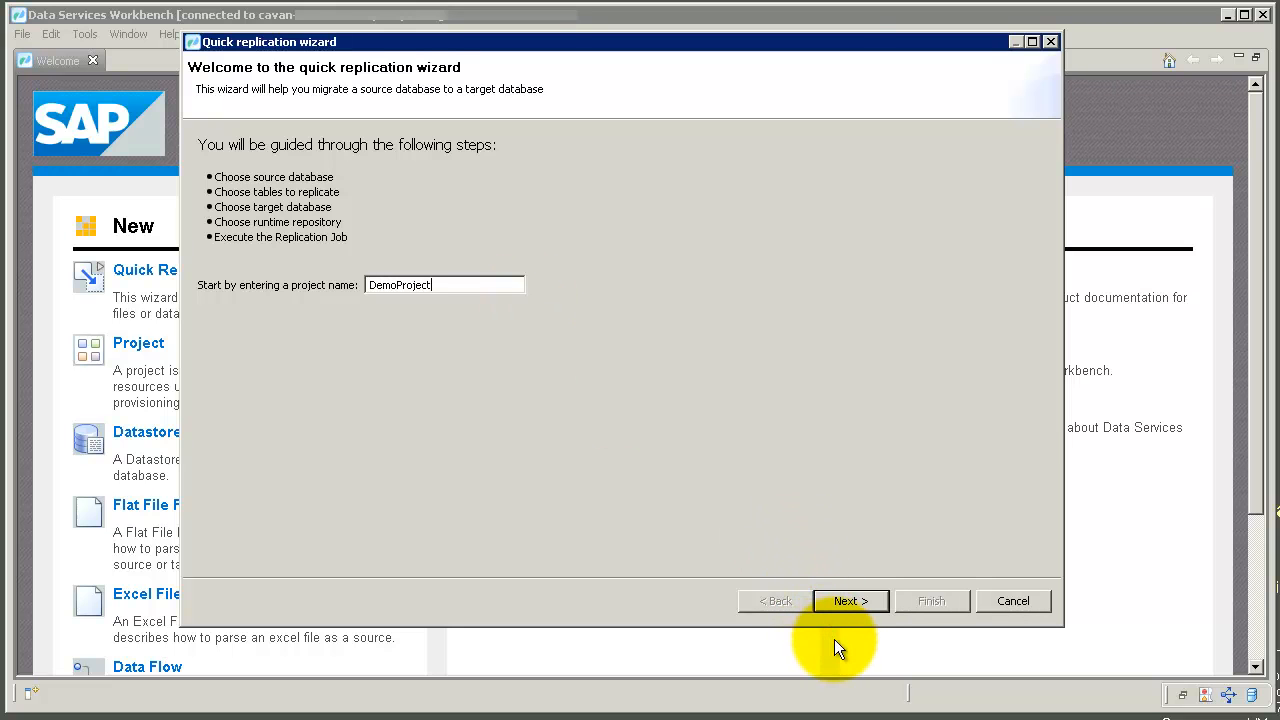
click(850, 600)
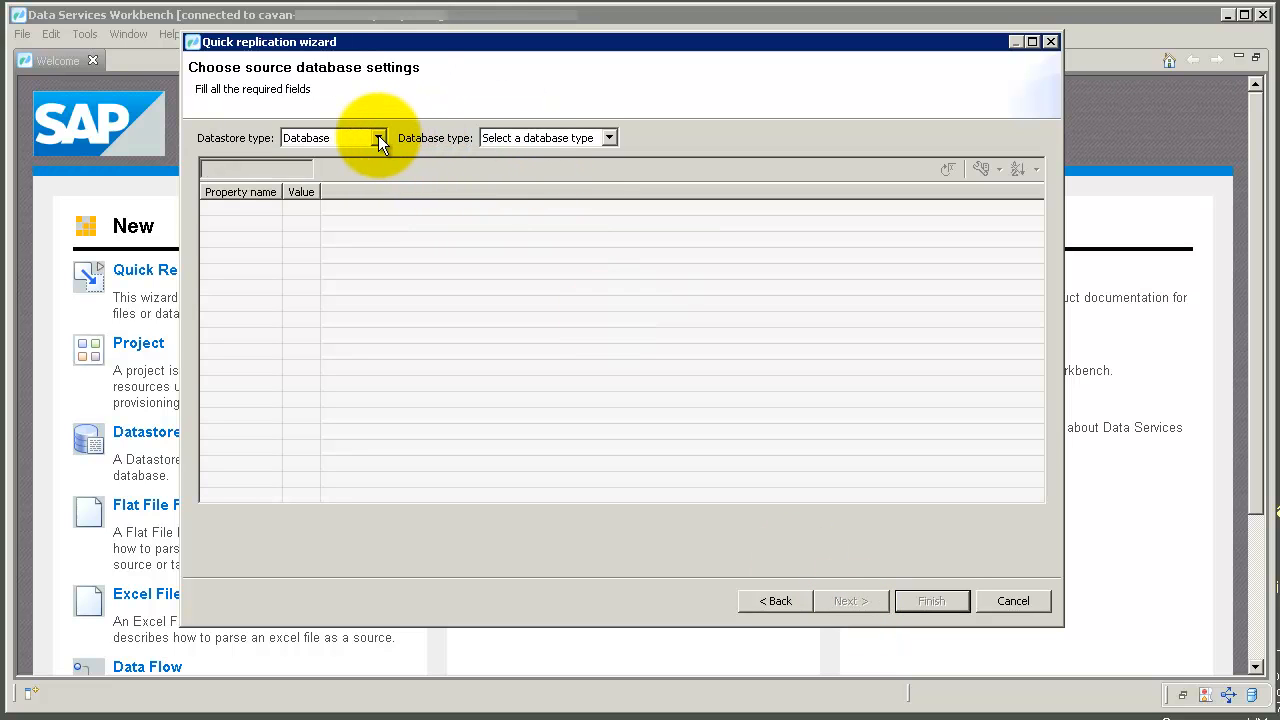
mouse_move(780, 600)
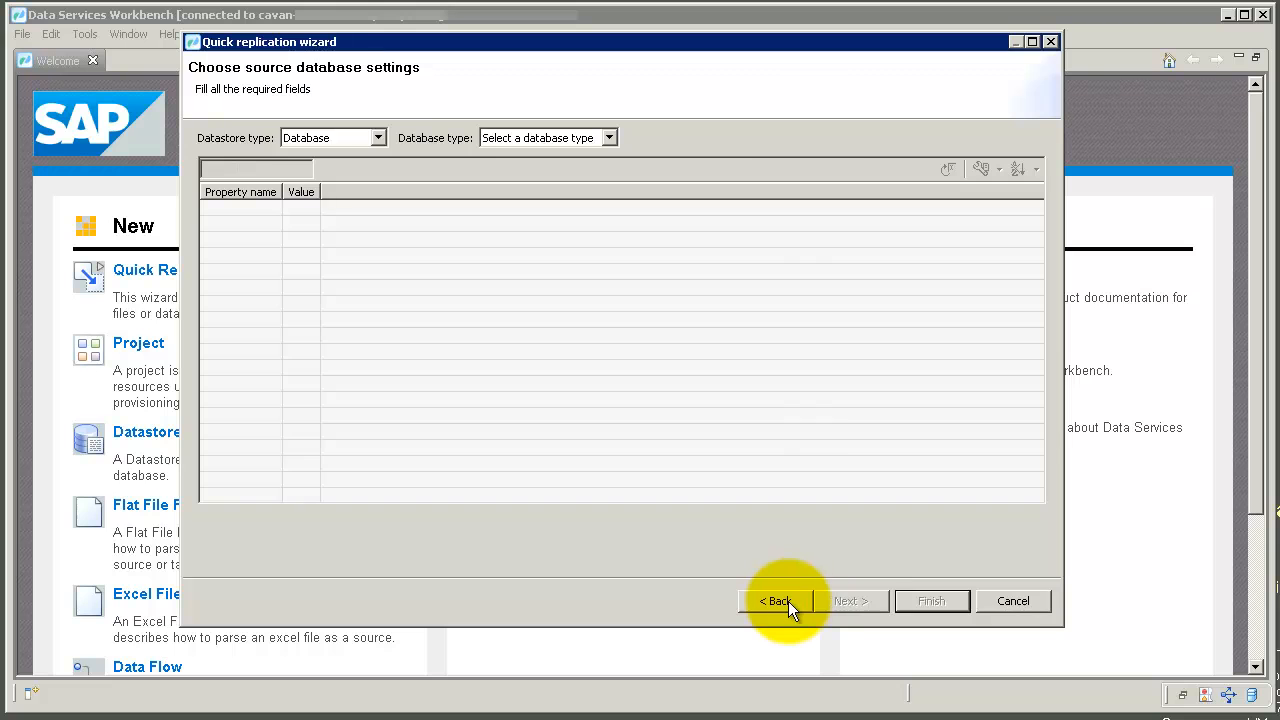
click(776, 600)
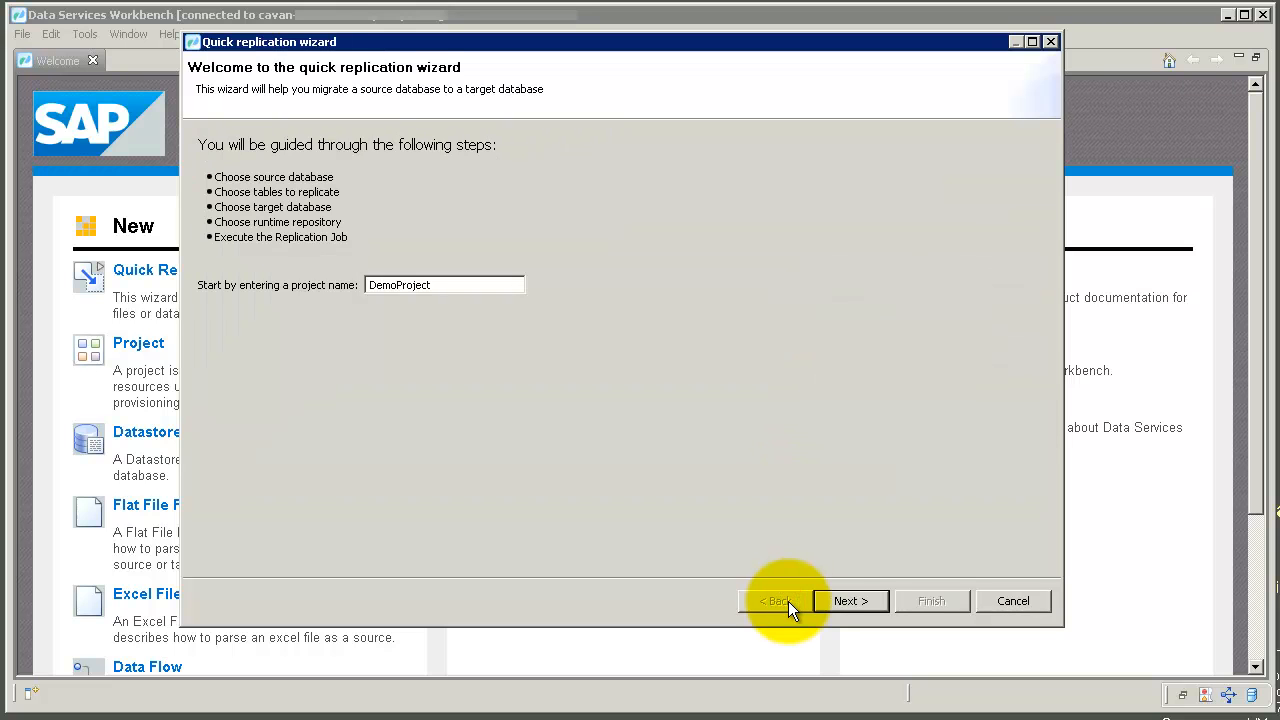
mouse_move(278, 222)
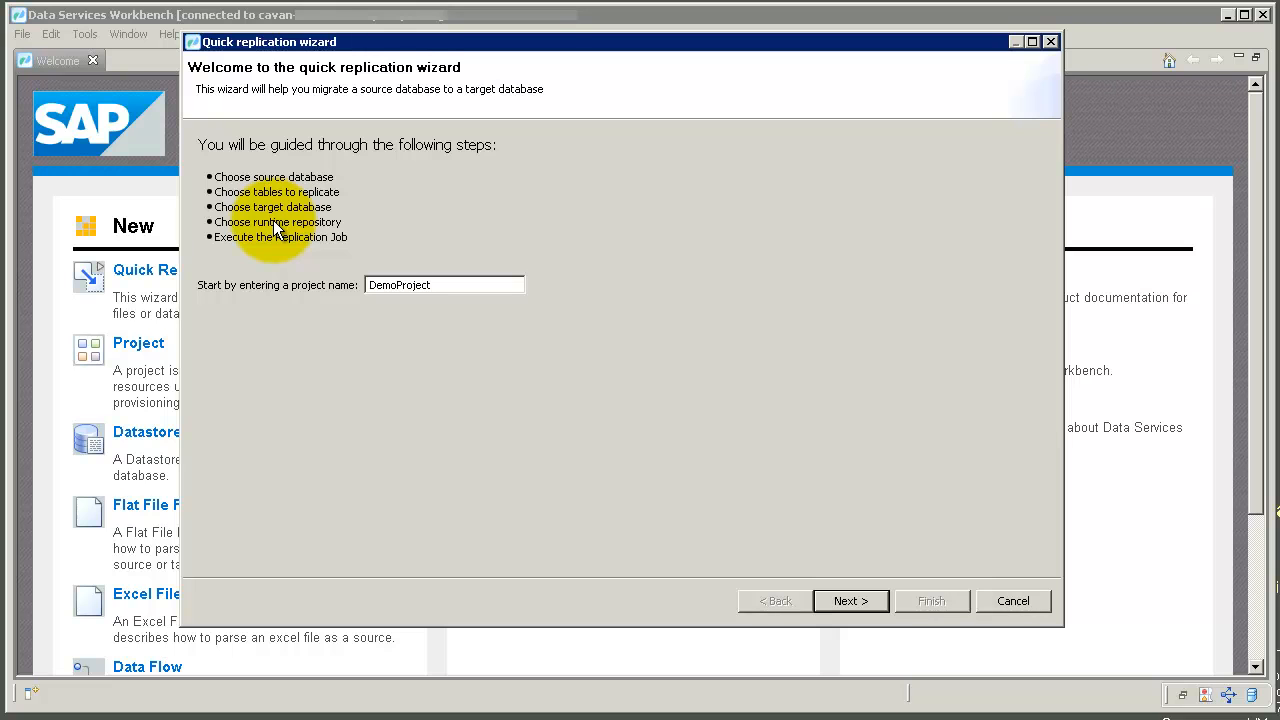
mouse_move(296, 206)
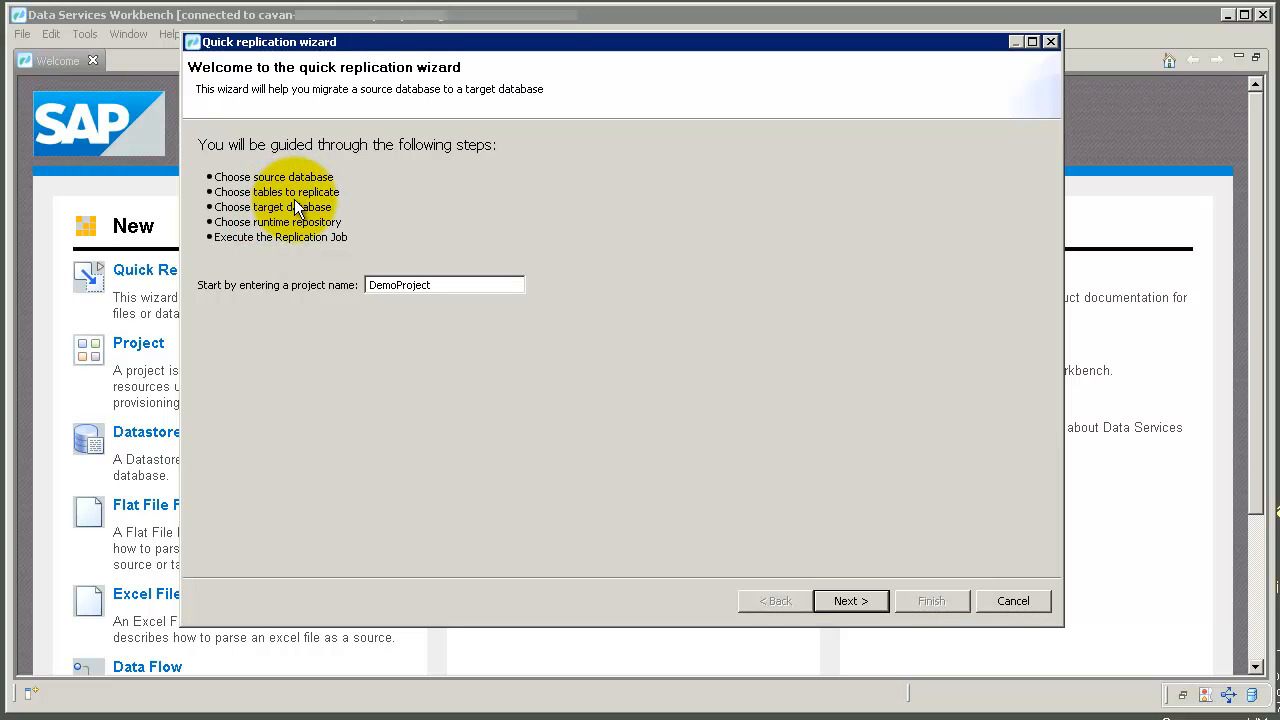
mouse_move(304, 236)
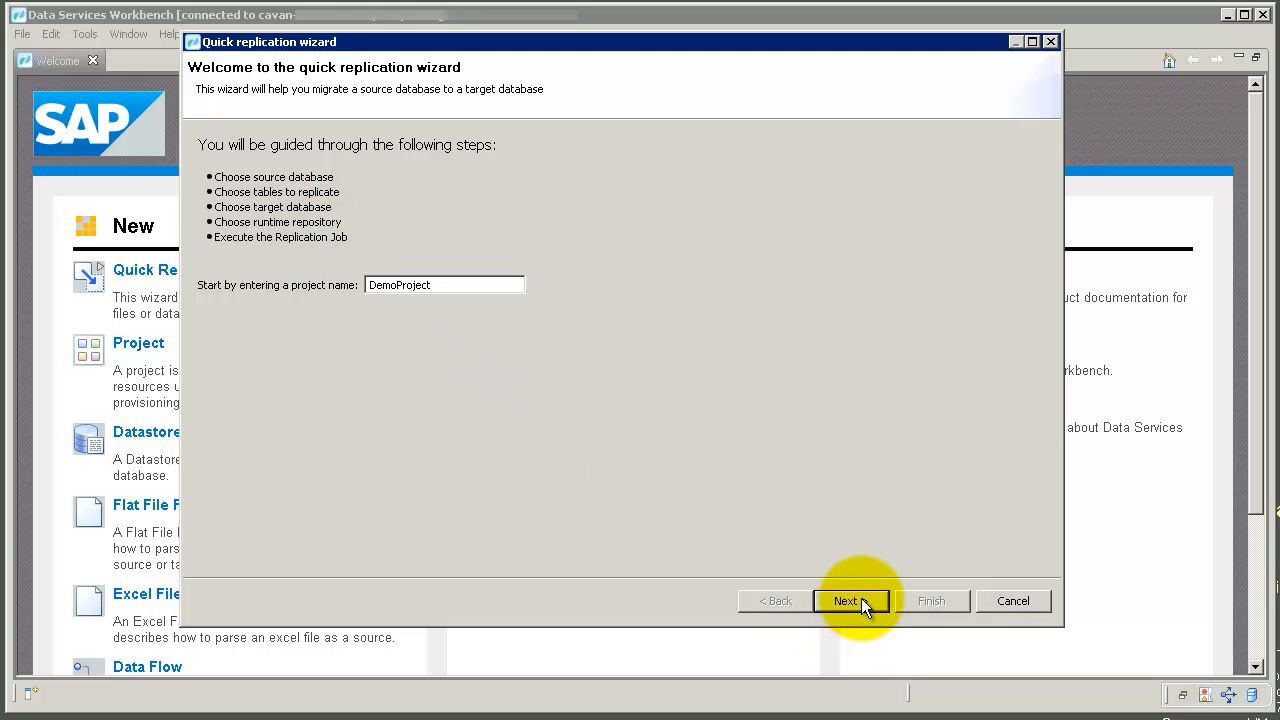
Configure a DB2 source with ODBC data source DQX and DQRUser, test it, and continue to table selection.
click(844, 600)
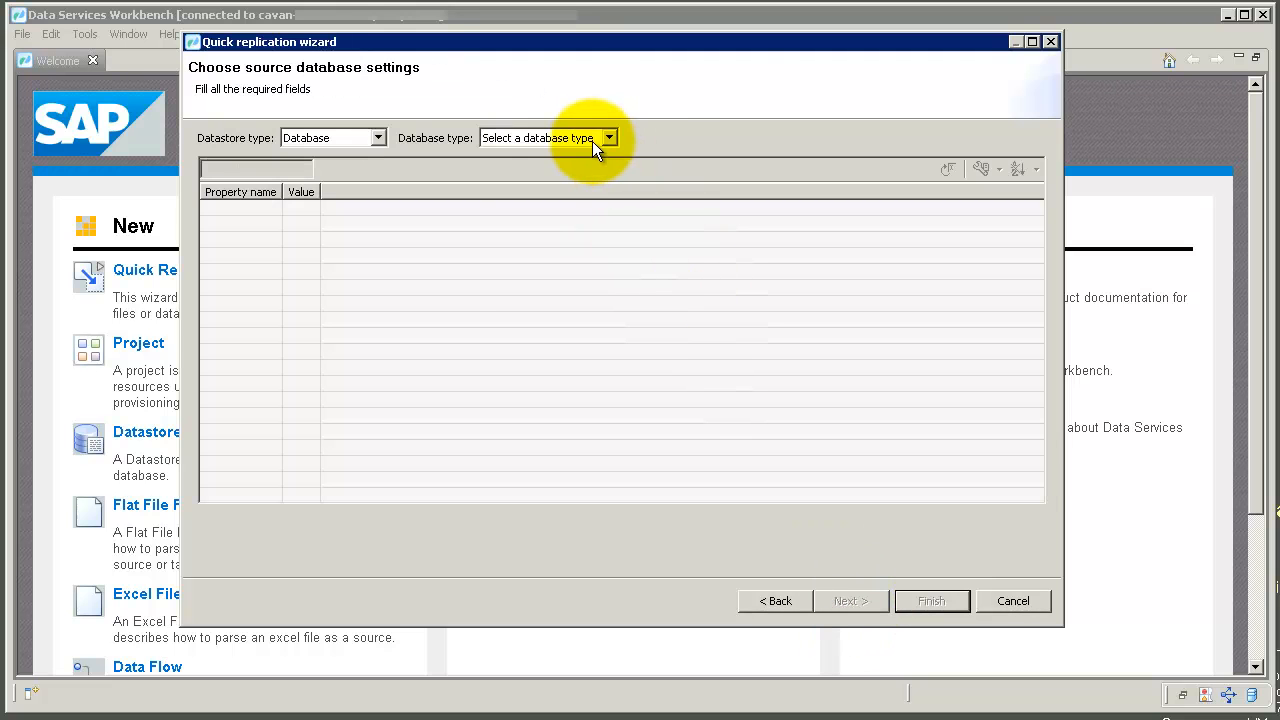
click(608, 136)
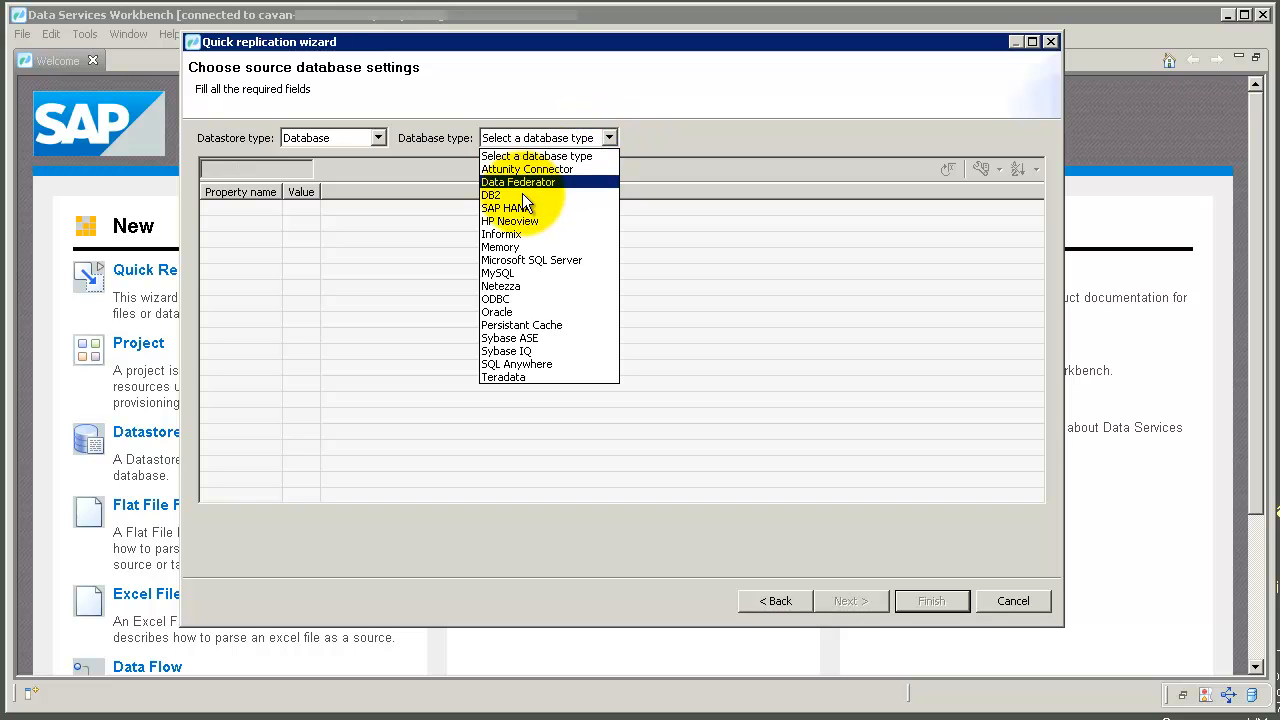
click(492, 196)
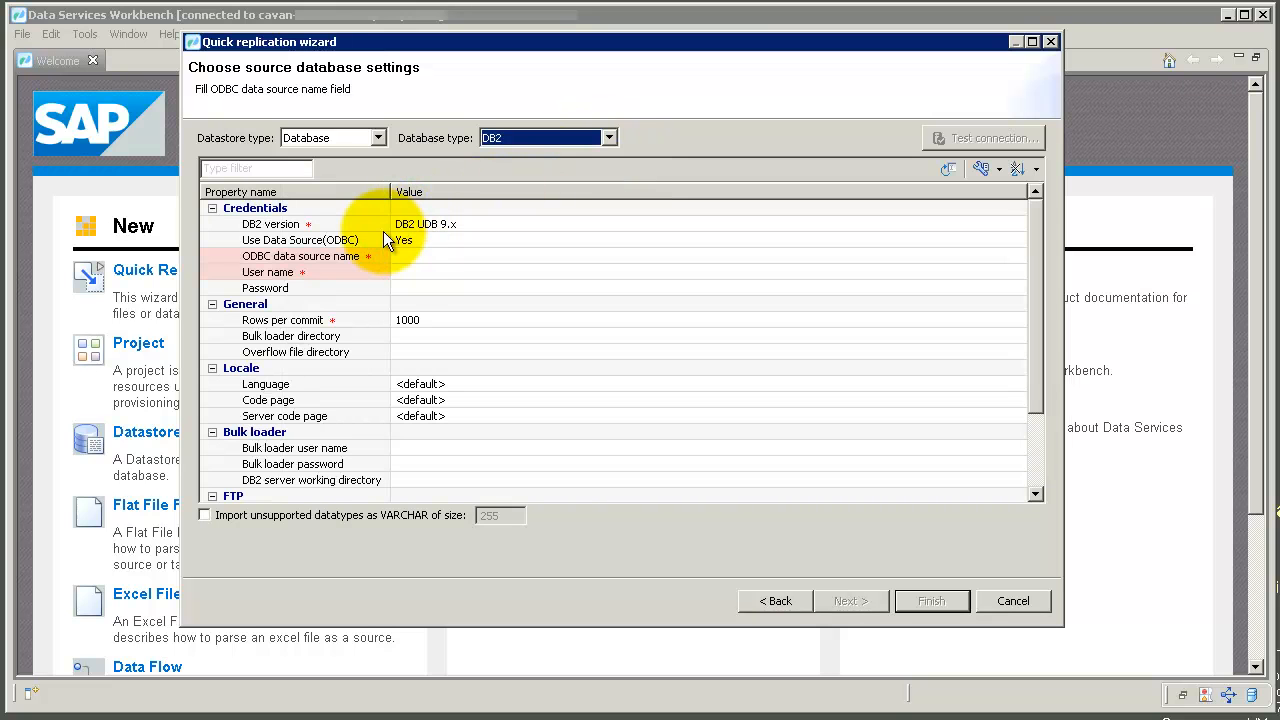
click(450, 256)
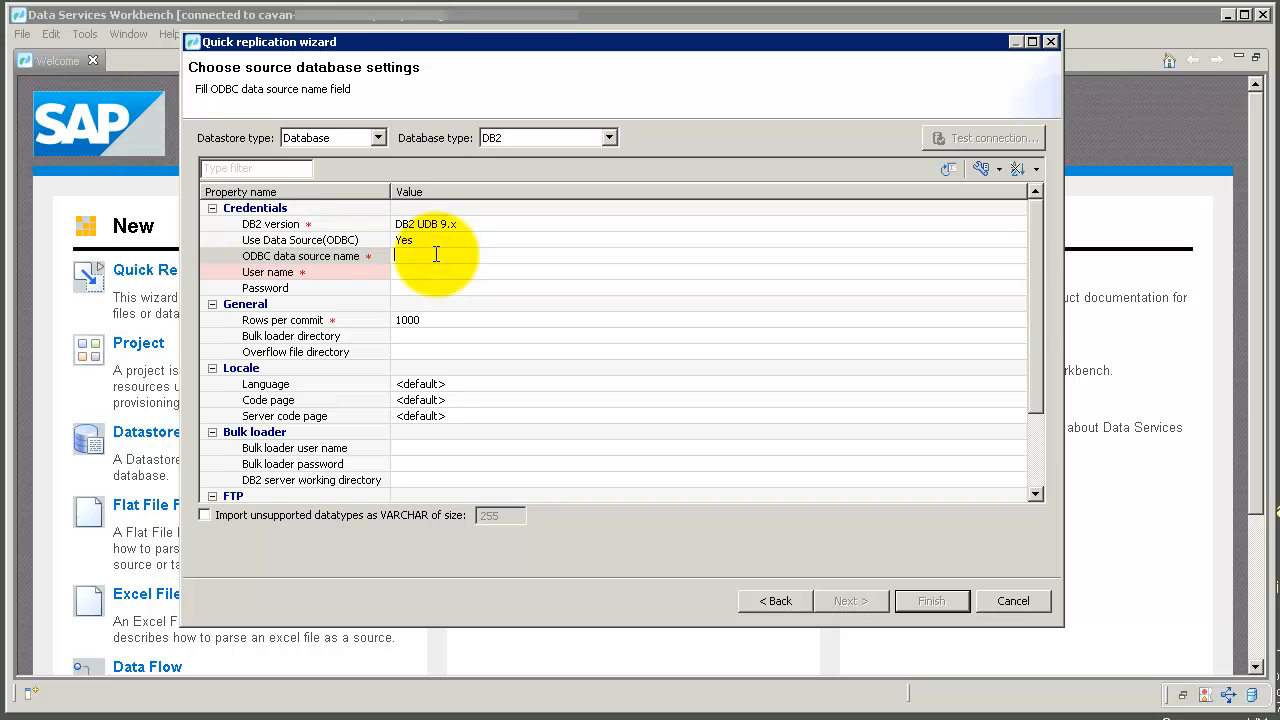
text(DQX)
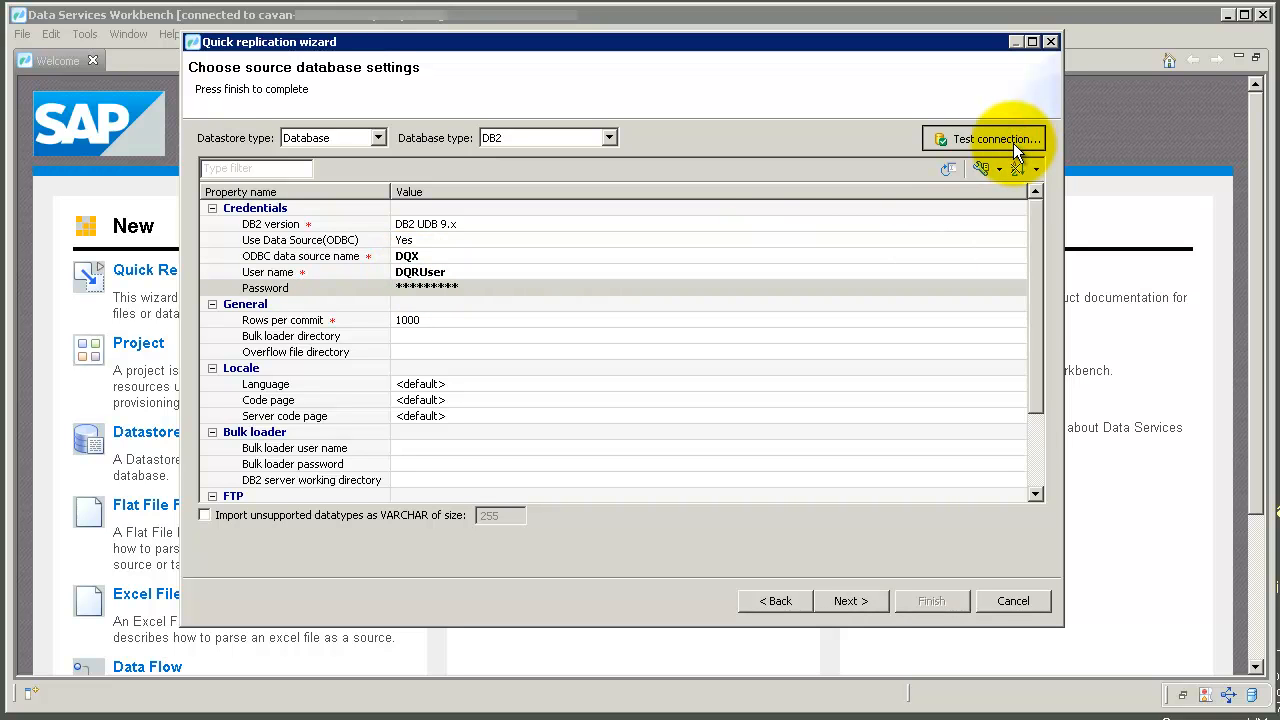
click(984, 138)
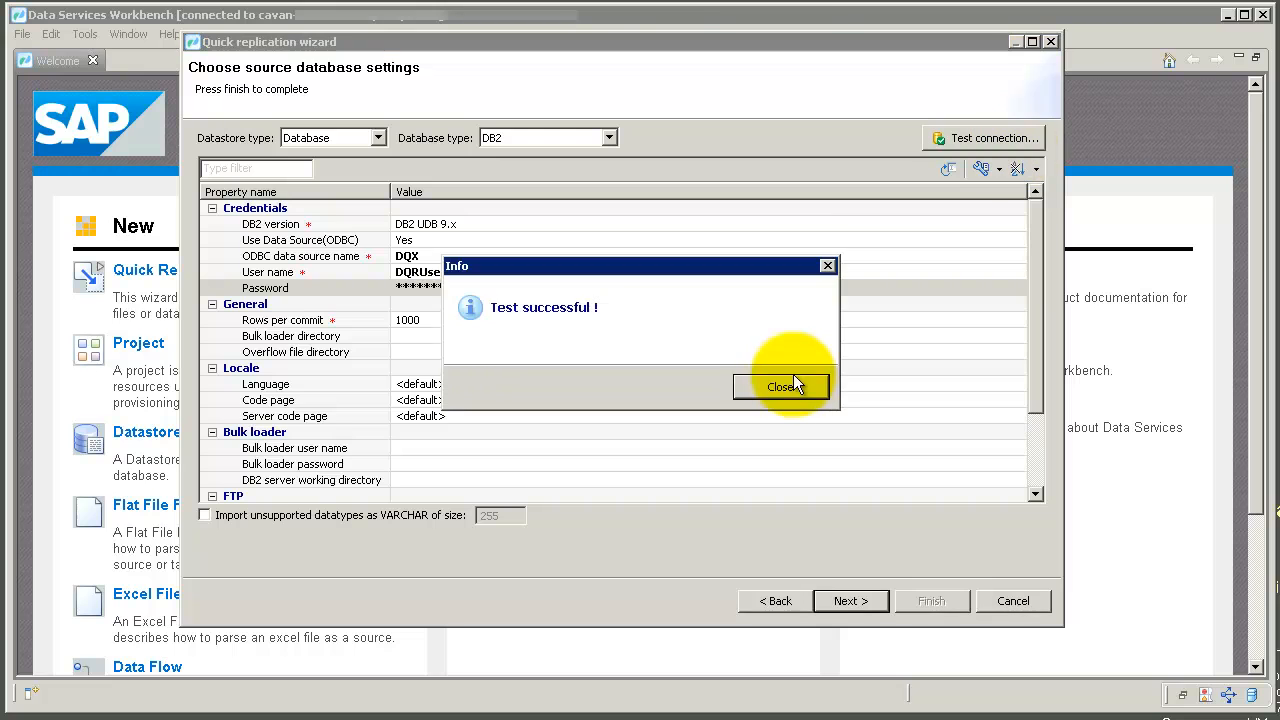
click(780, 386)
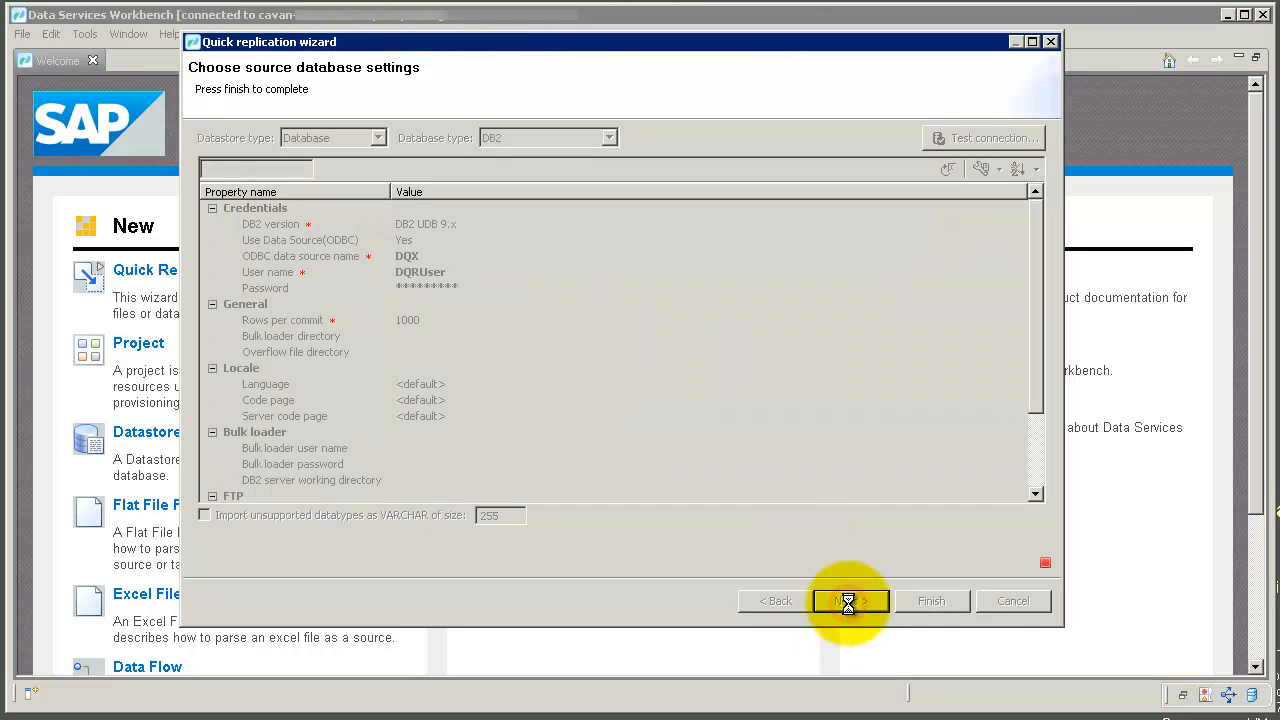
click(848, 600)
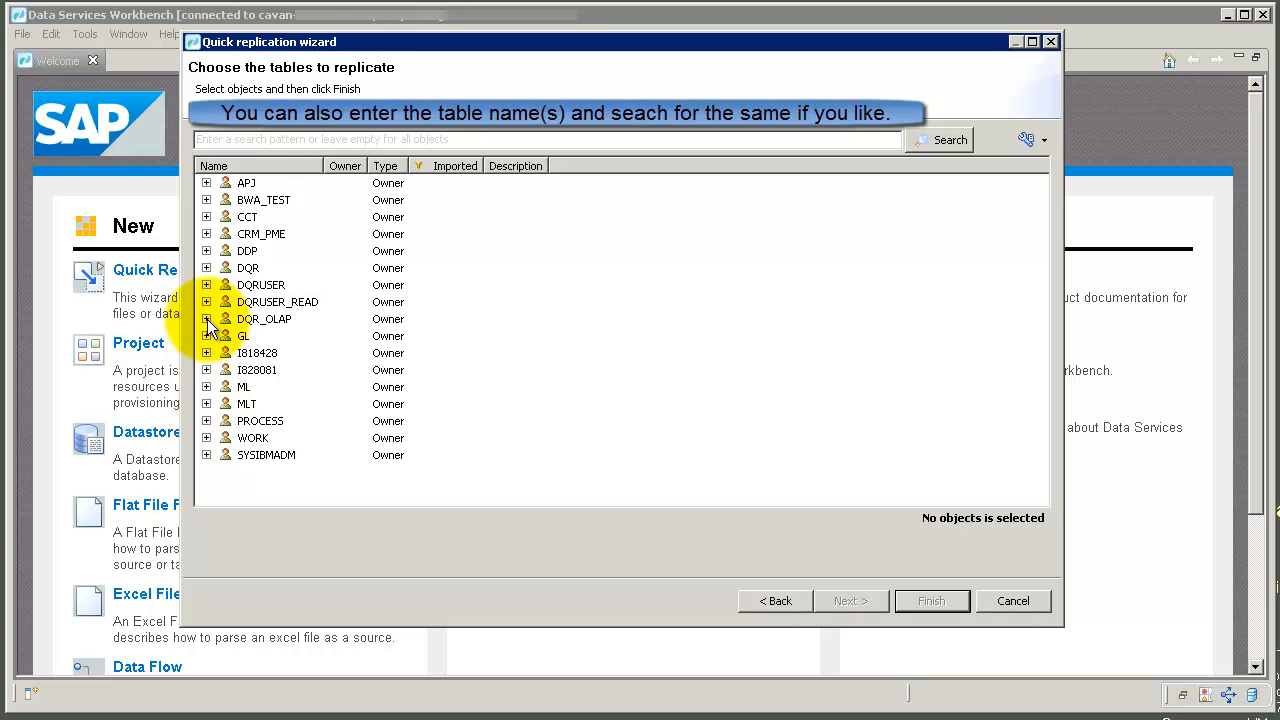
Select DIM_COUNTRY and DIM_IMS from DQR_OLAP for replication and proceed to target settings.
click(206, 320)
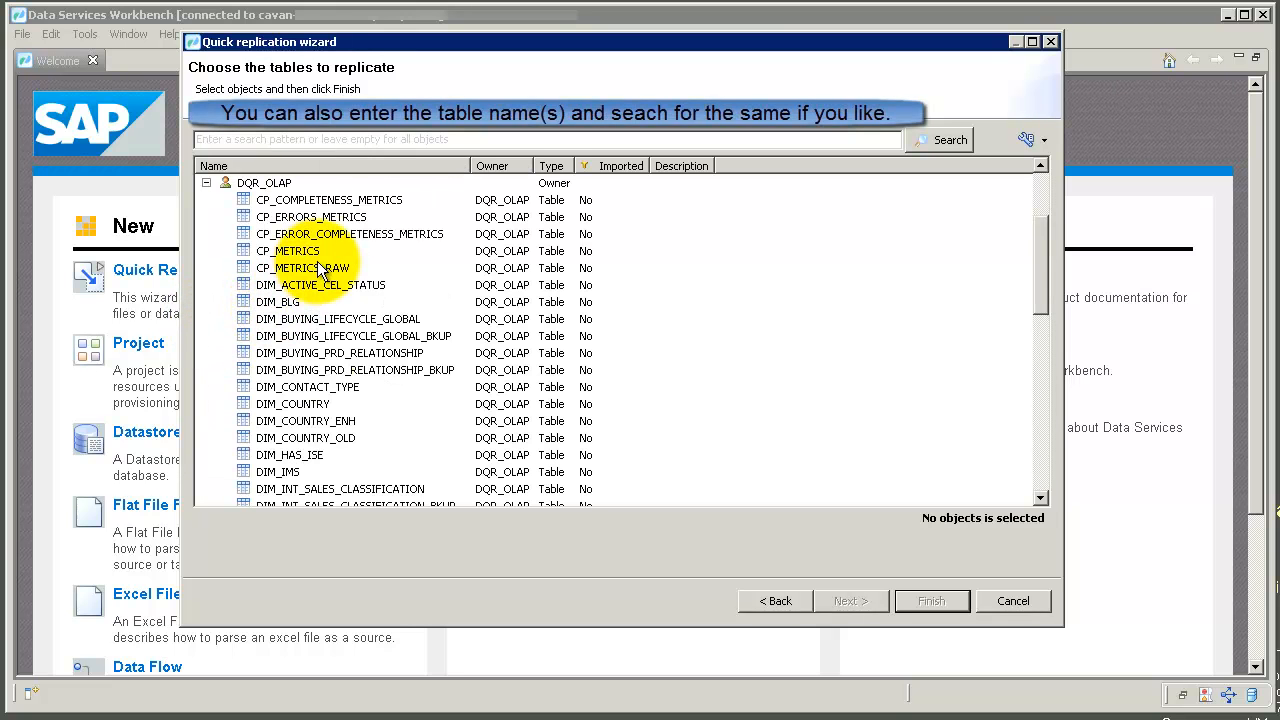
click(292, 404)
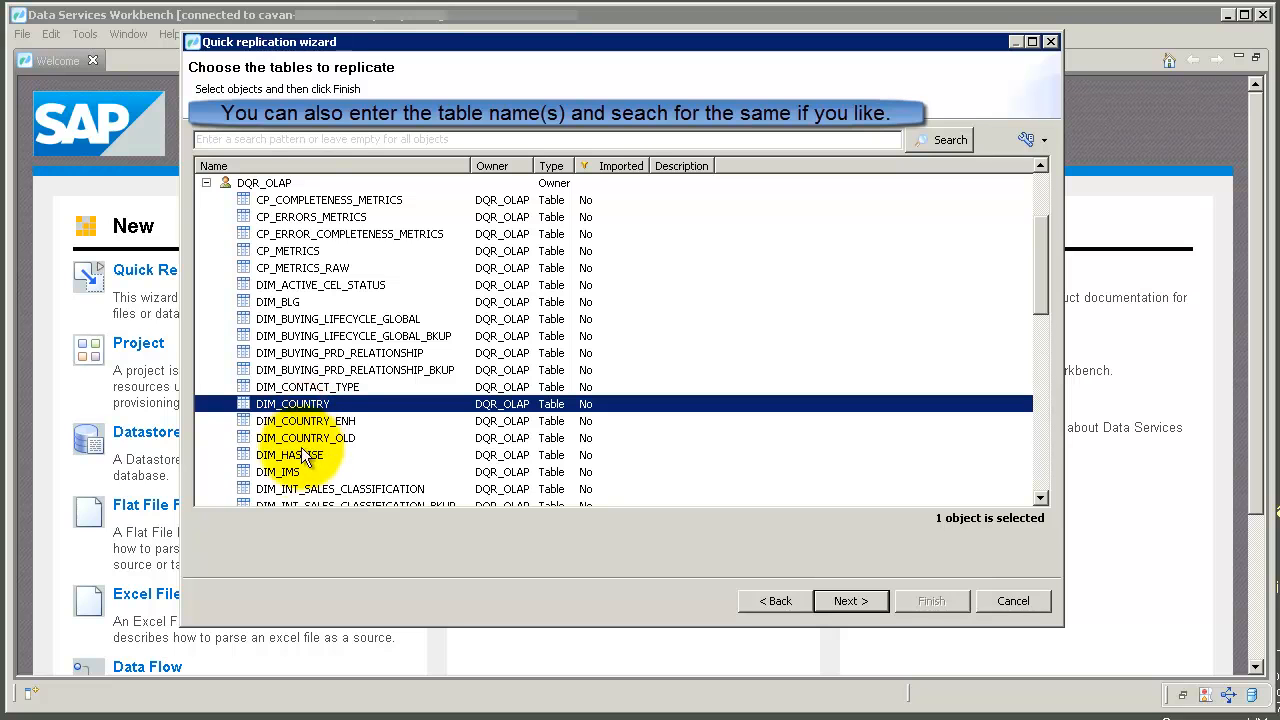
click(278, 472)
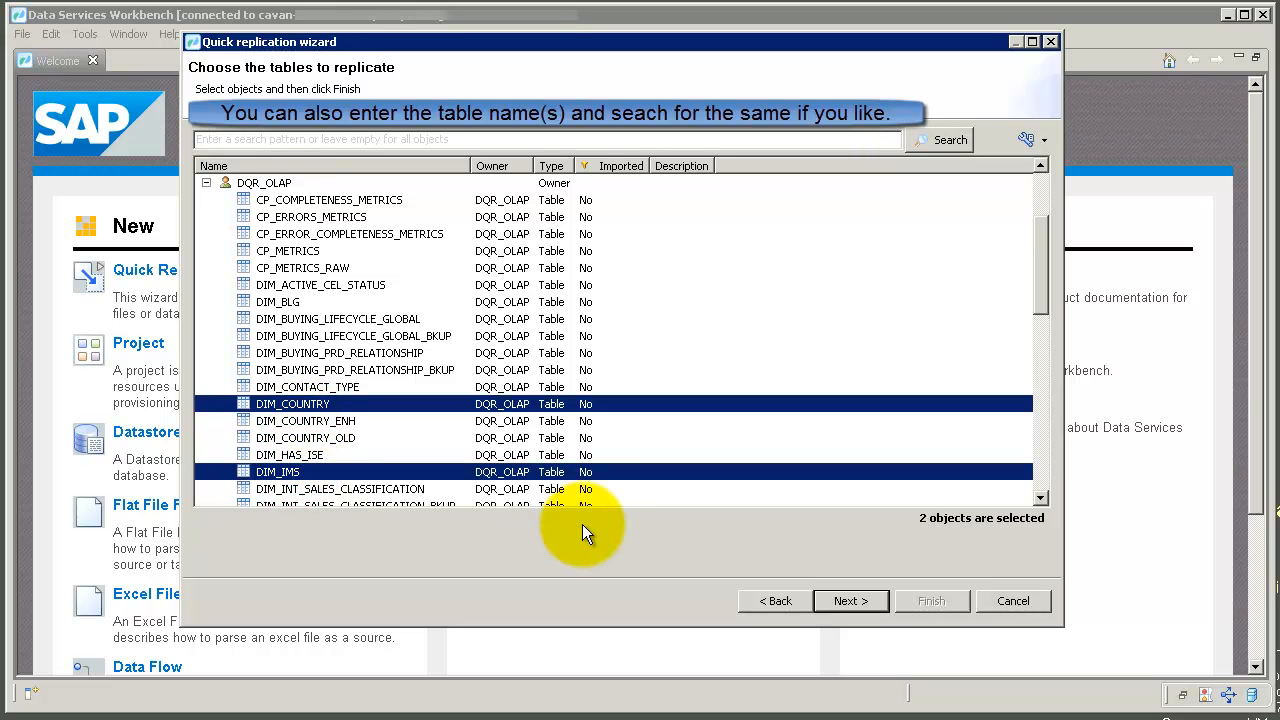
click(850, 600)
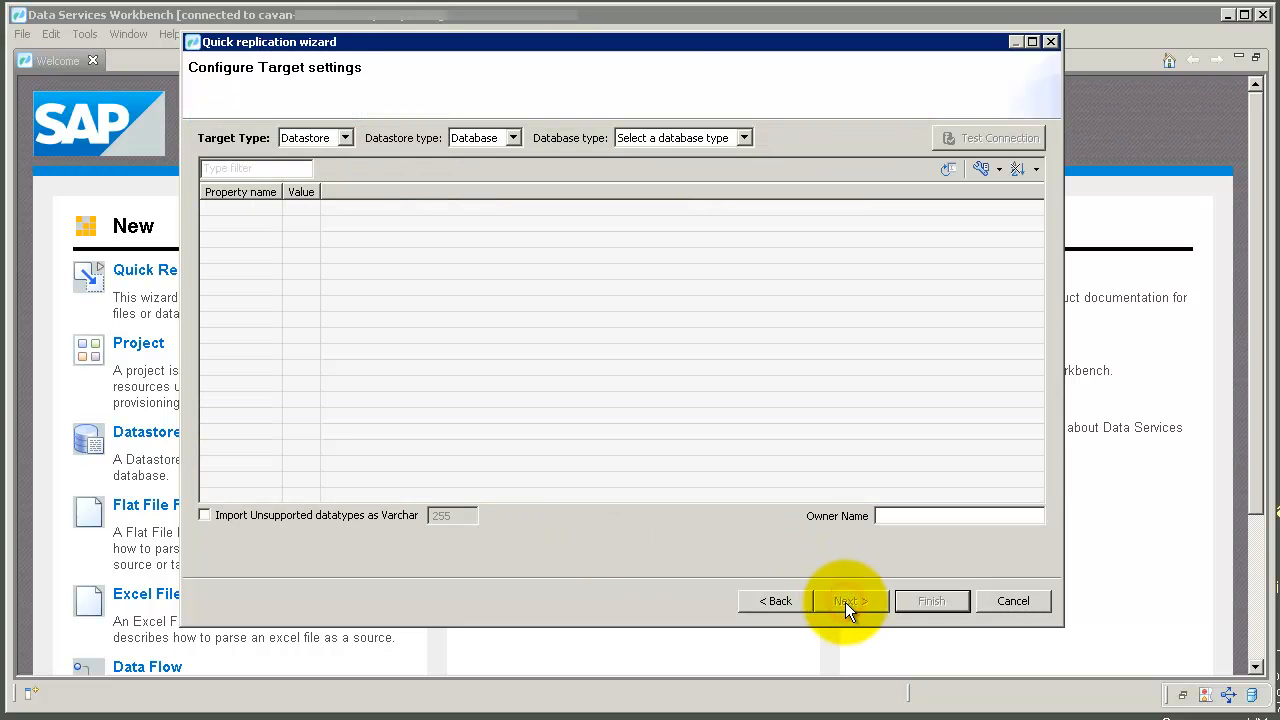
Define an SAP HANA datastore target on CAVANHANA01 with user system and test the connection.
click(848, 600)
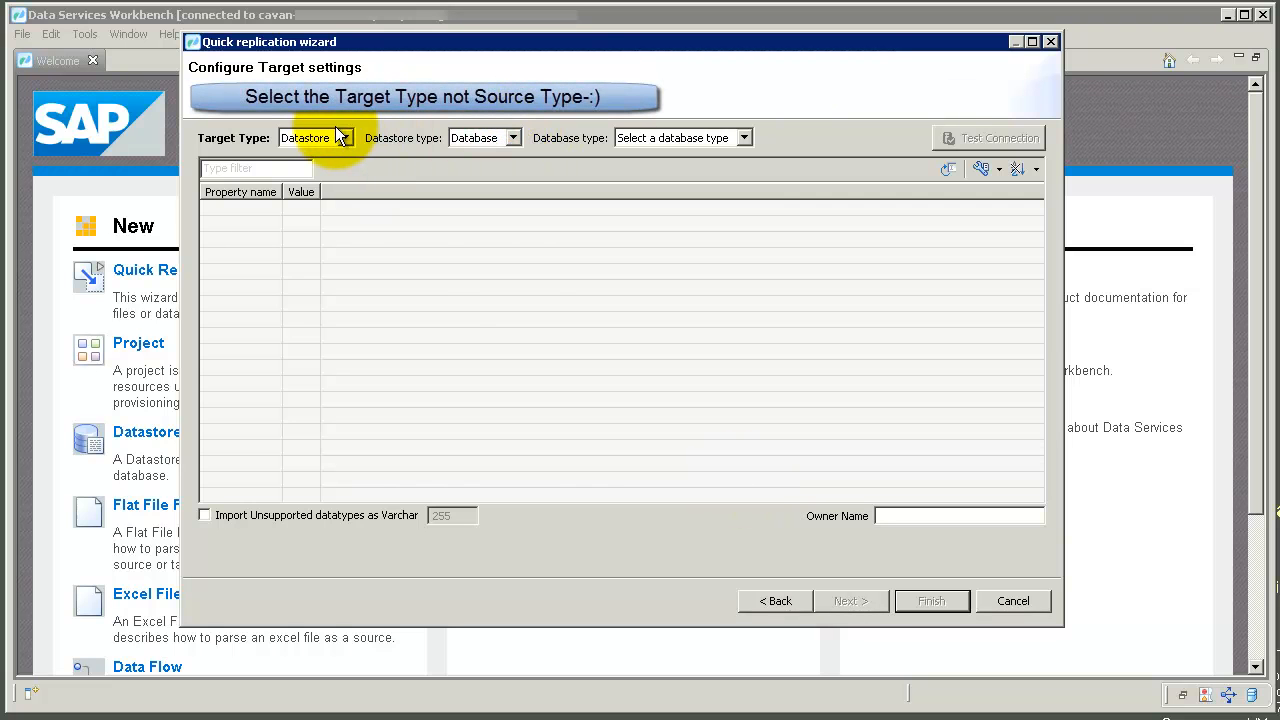
click(344, 136)
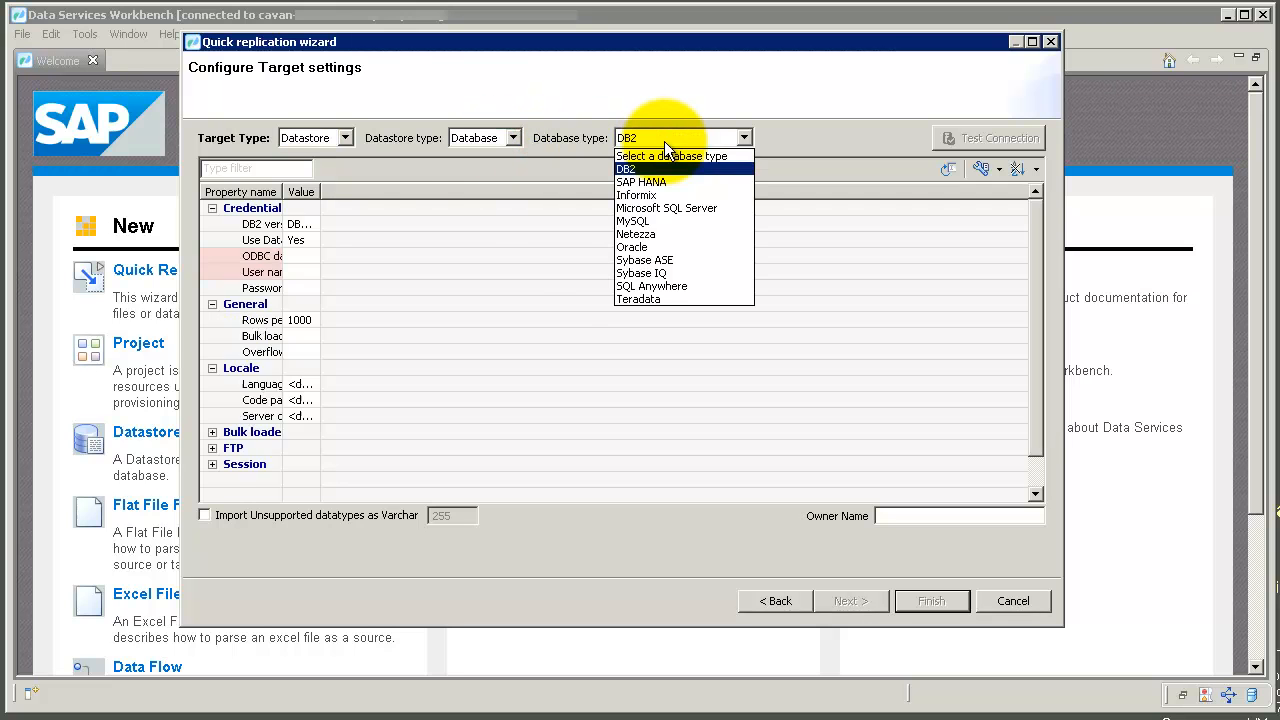
click(640, 180)
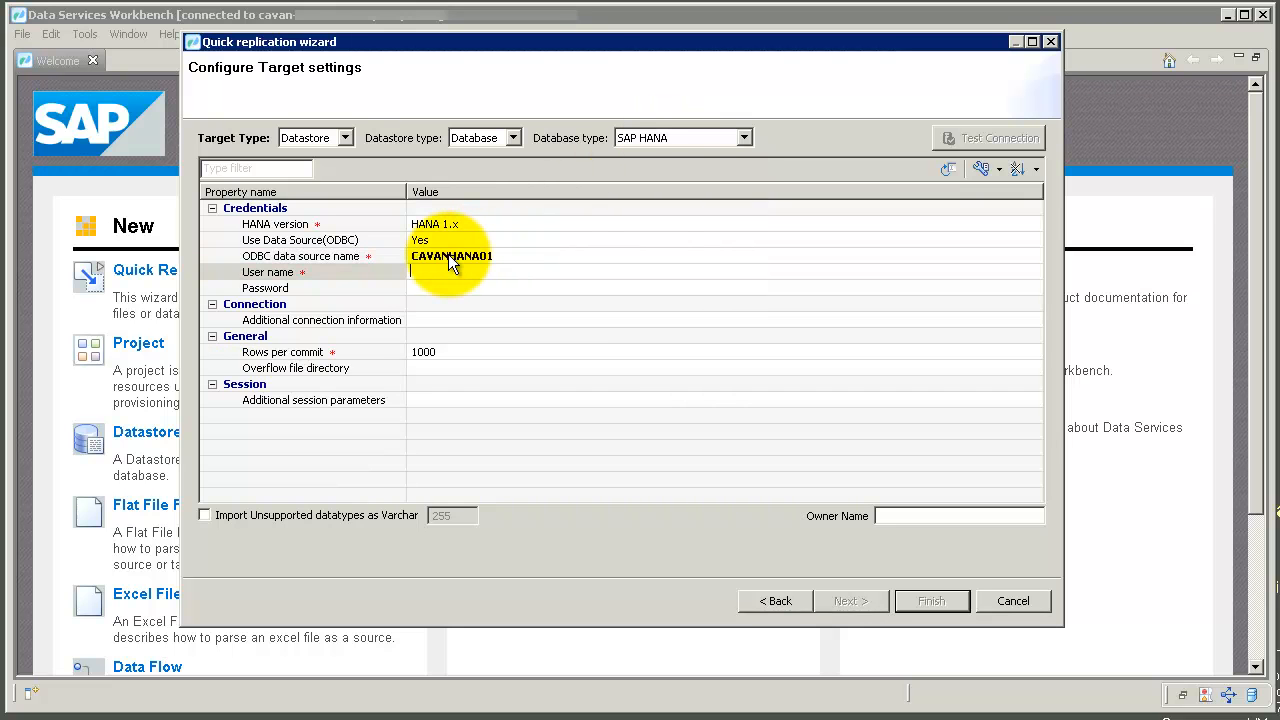
text(system)
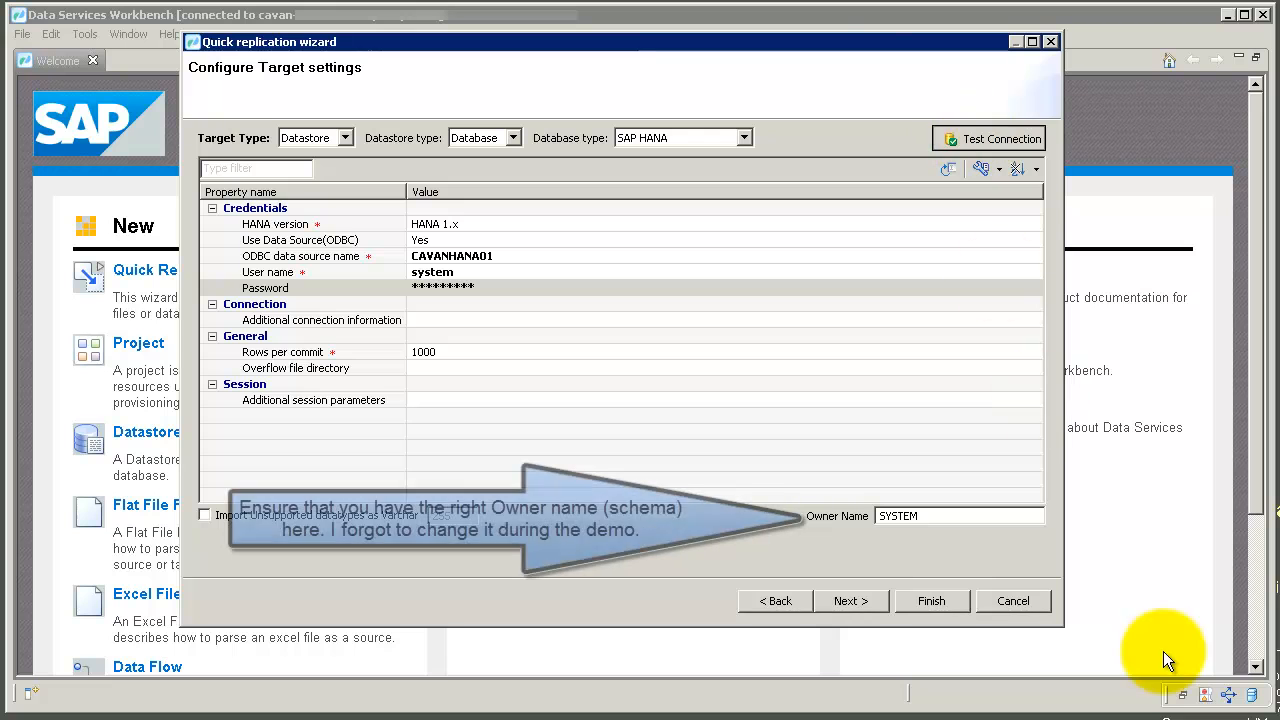
click(996, 138)
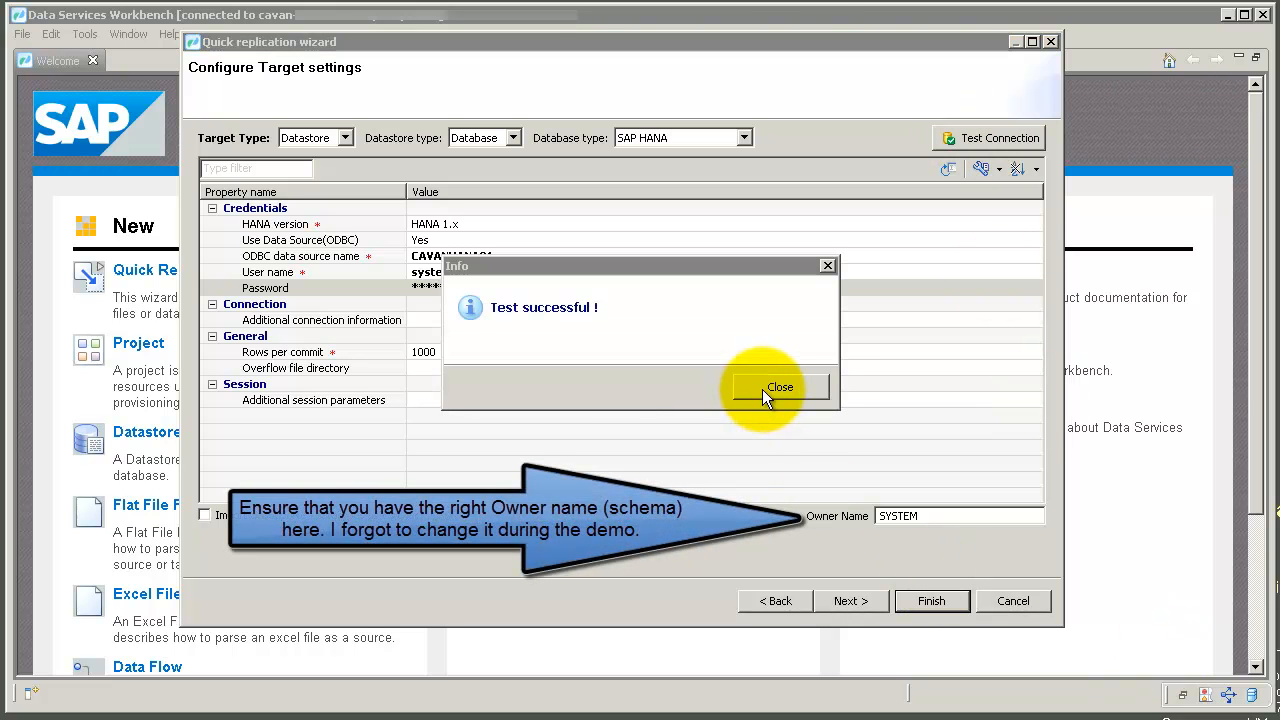
Finish the wizard with Execute Replication Job now checked so the job starts running.
click(780, 388)
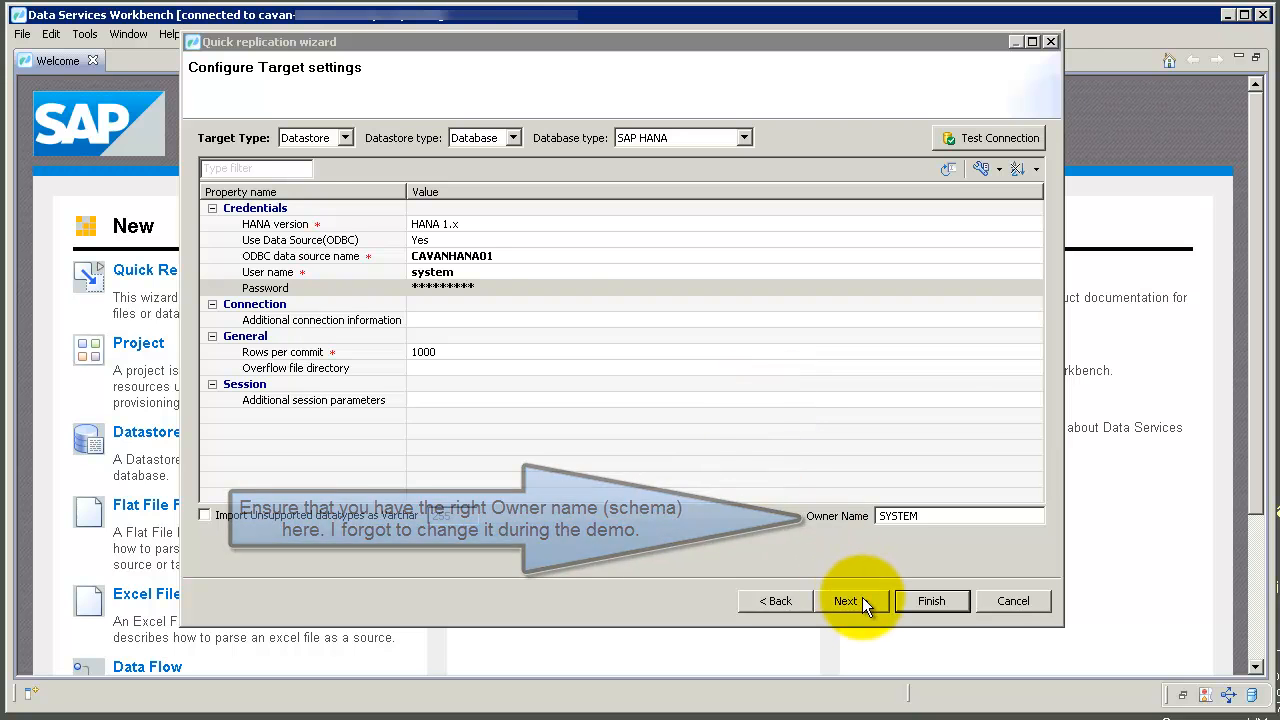
click(844, 600)
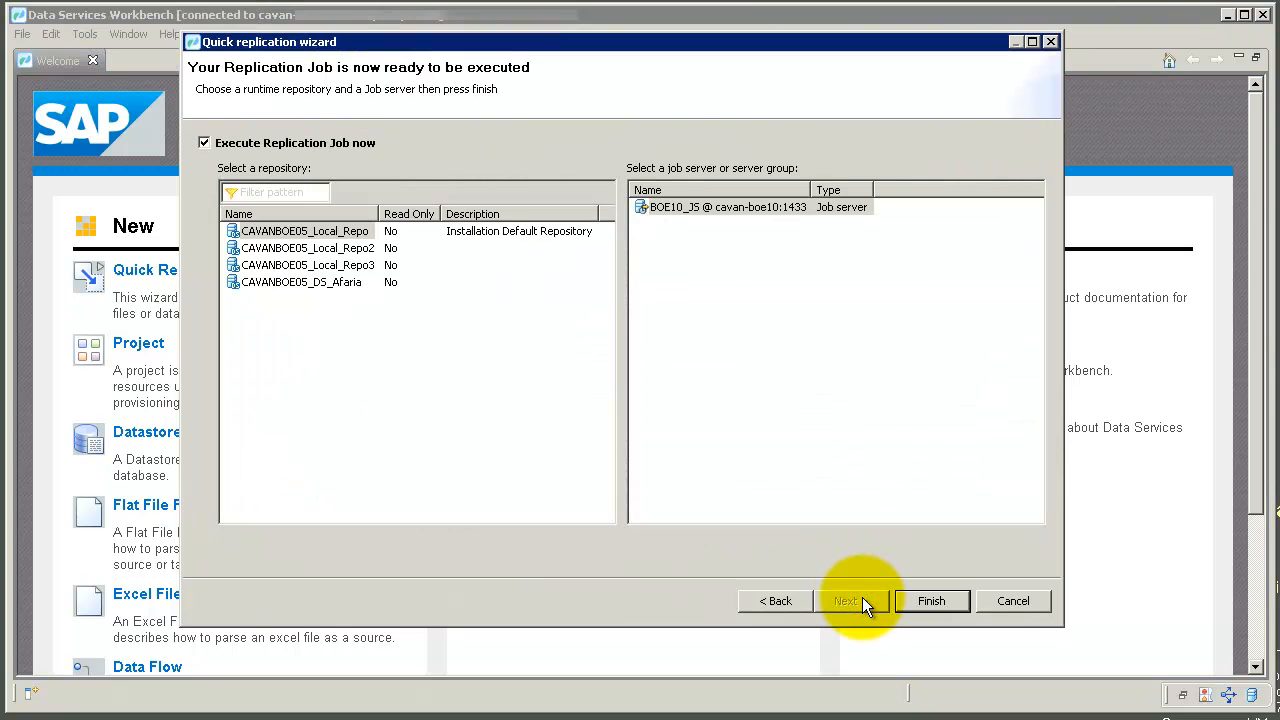
mouse_move(624, 290)
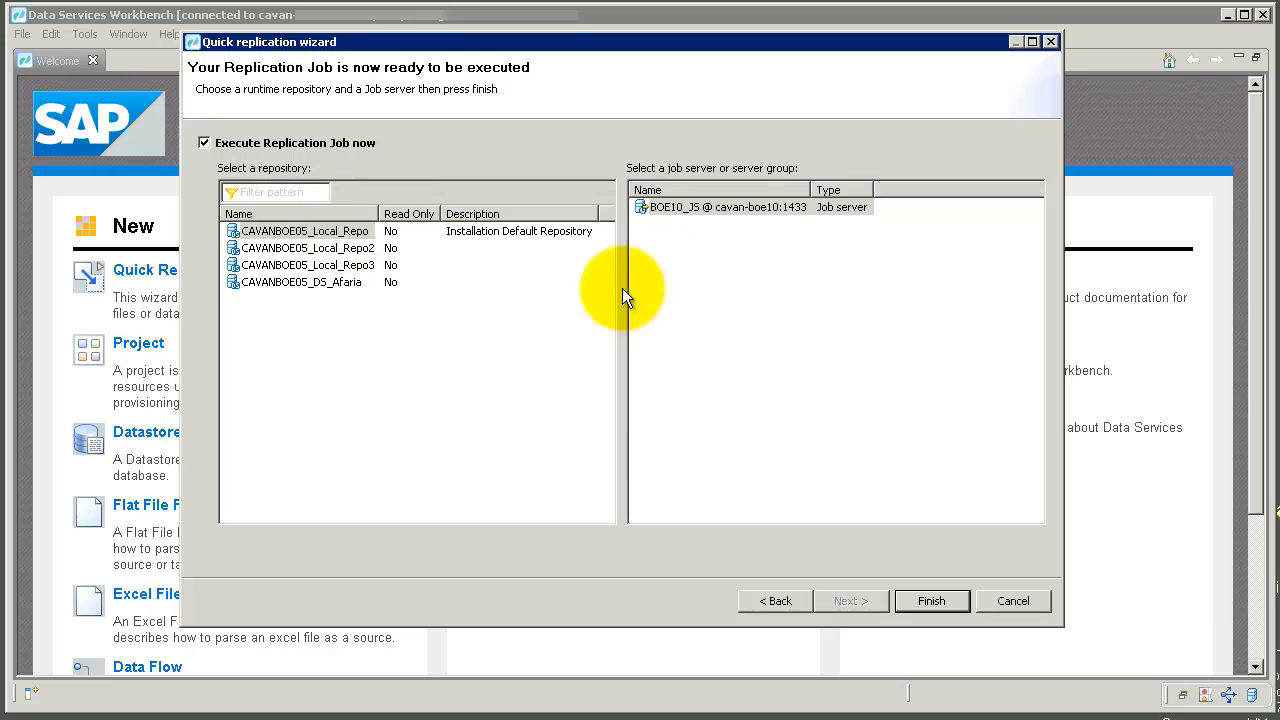
mouse_move(932, 600)
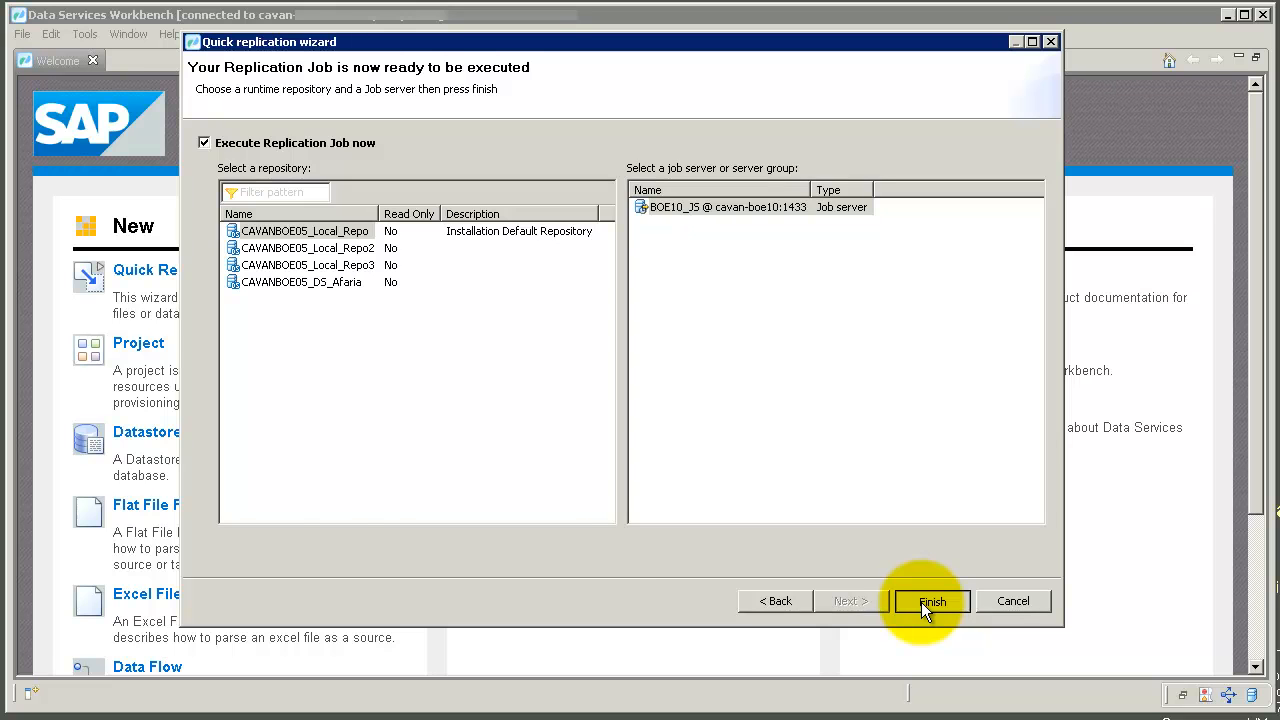
click(932, 600)
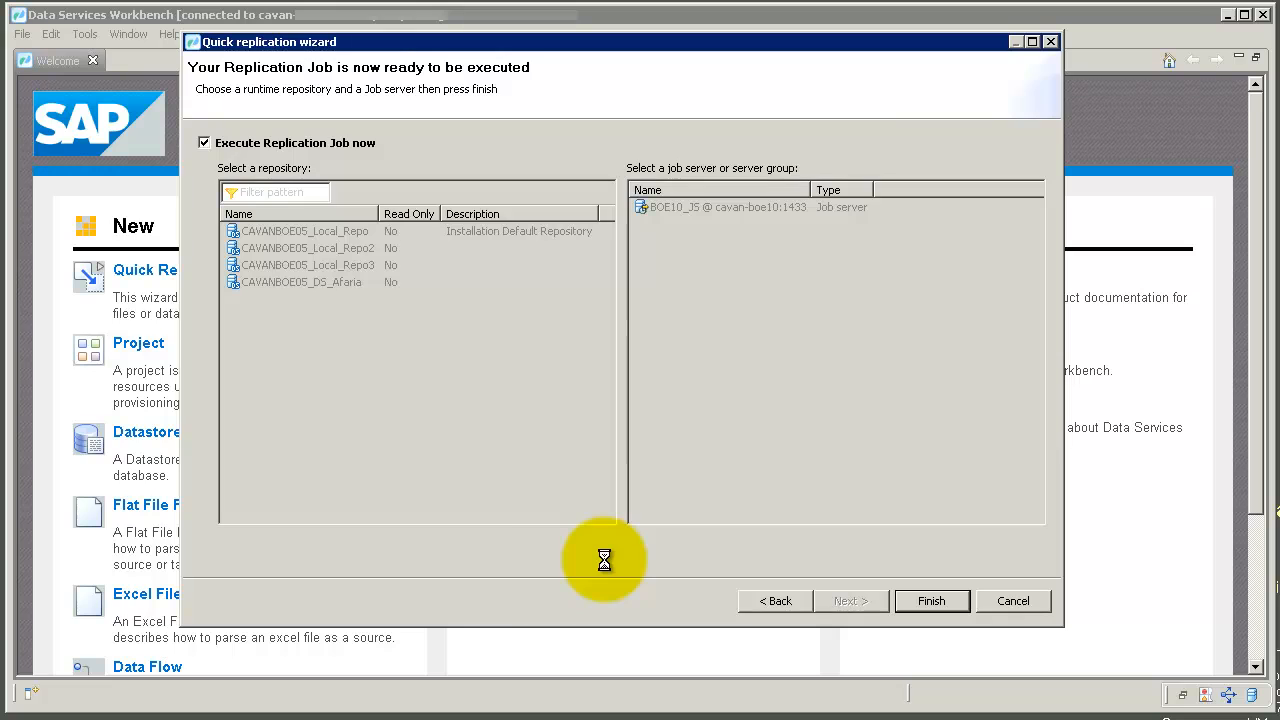
click(930, 600)
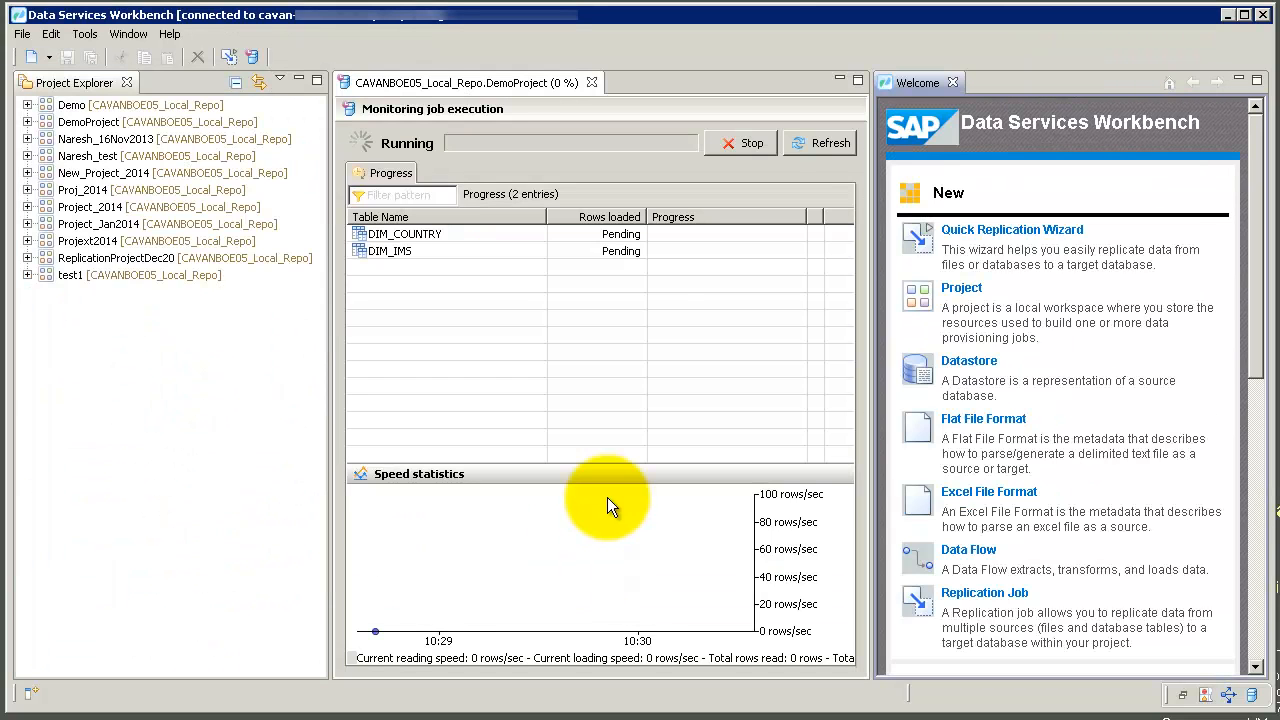
mouse_move(620, 252)
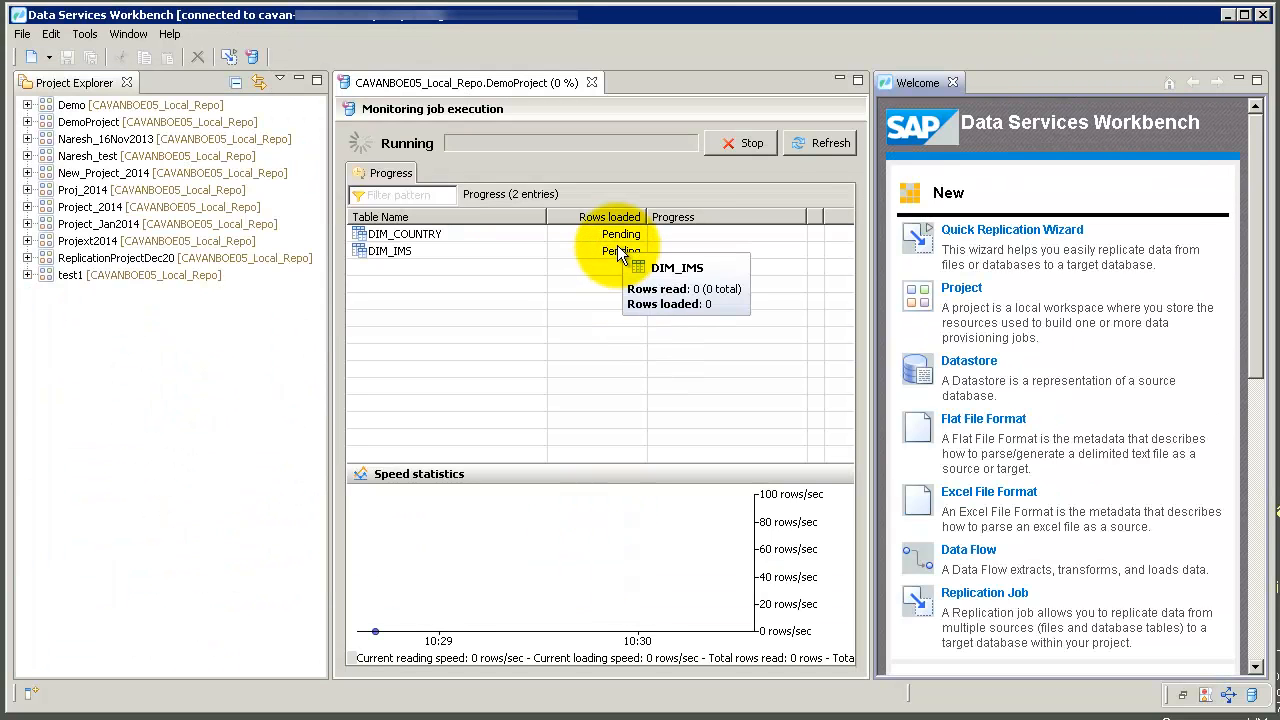
mouse_move(612, 344)
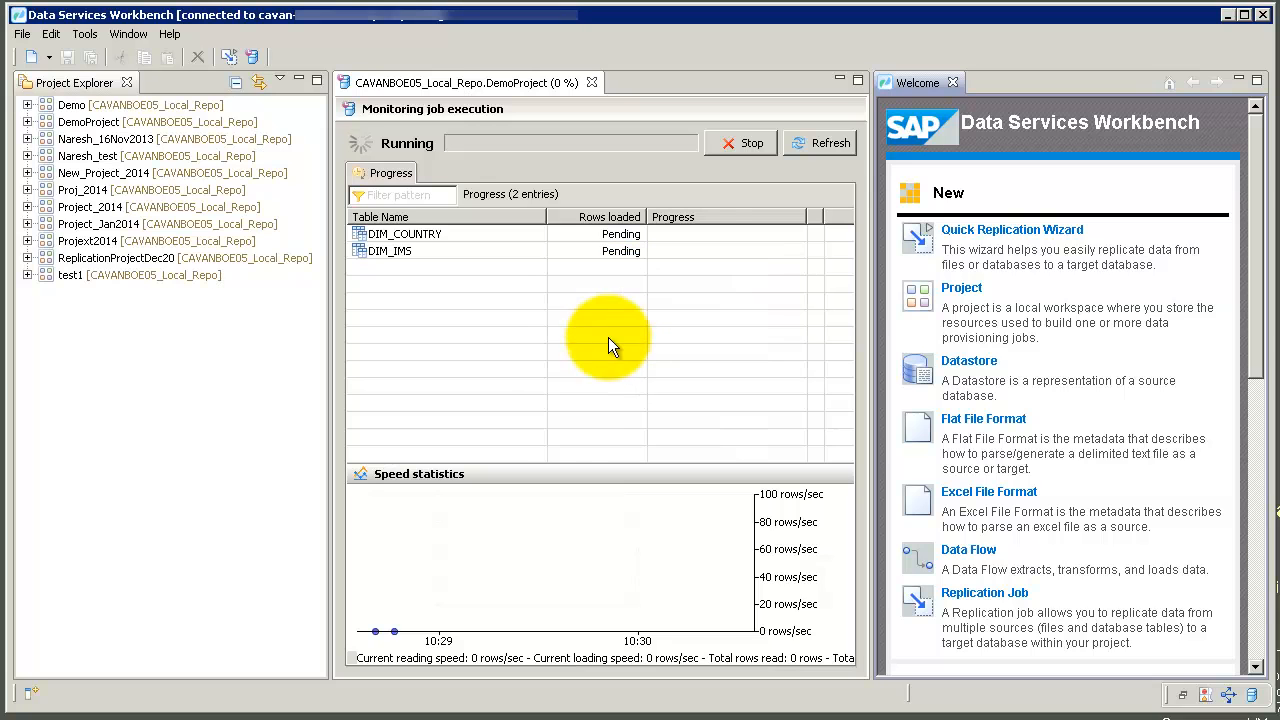
mouse_move(570, 410)
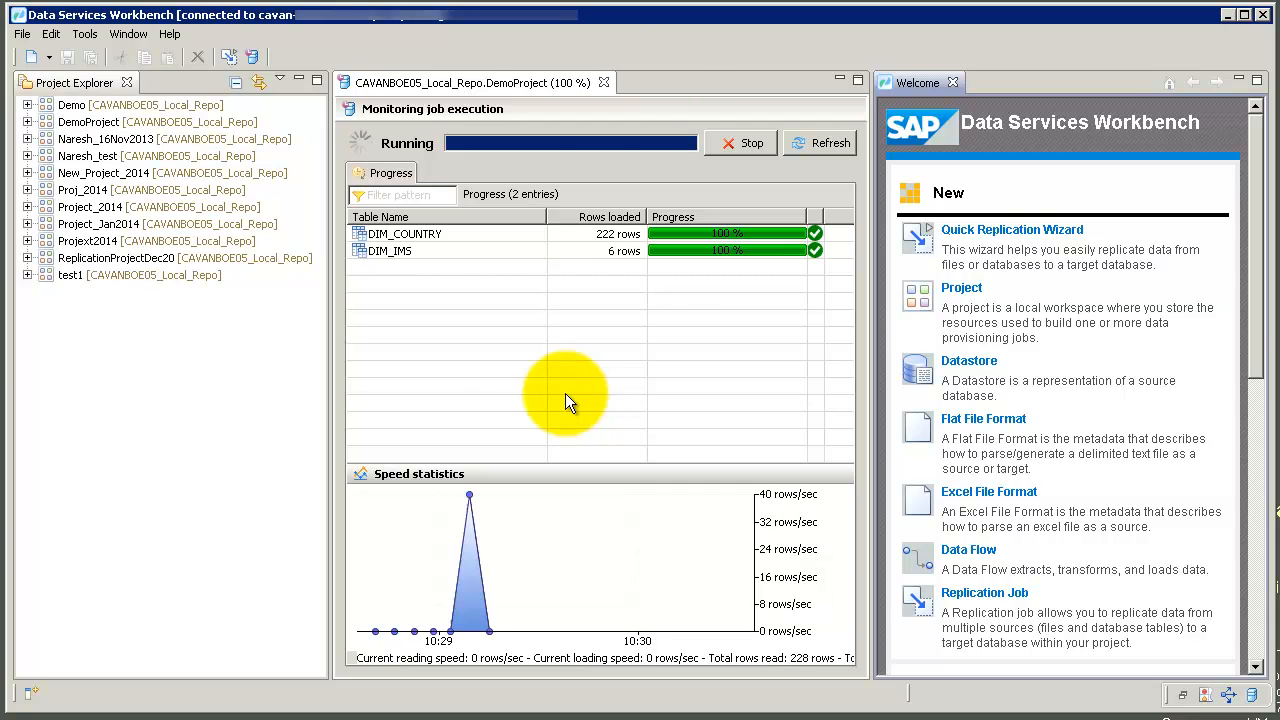
mouse_move(518, 222)
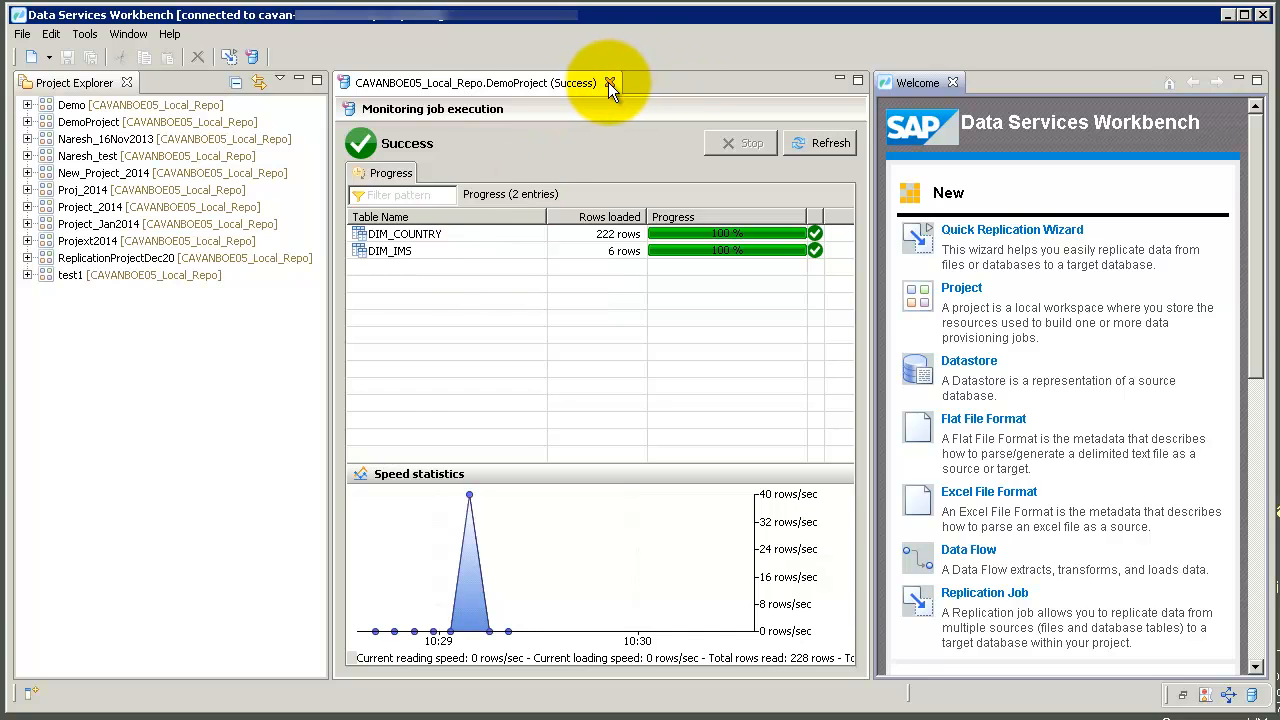
Close the monitoring view after the job succeeds with 222 and 6 rows loaded.
click(610, 82)
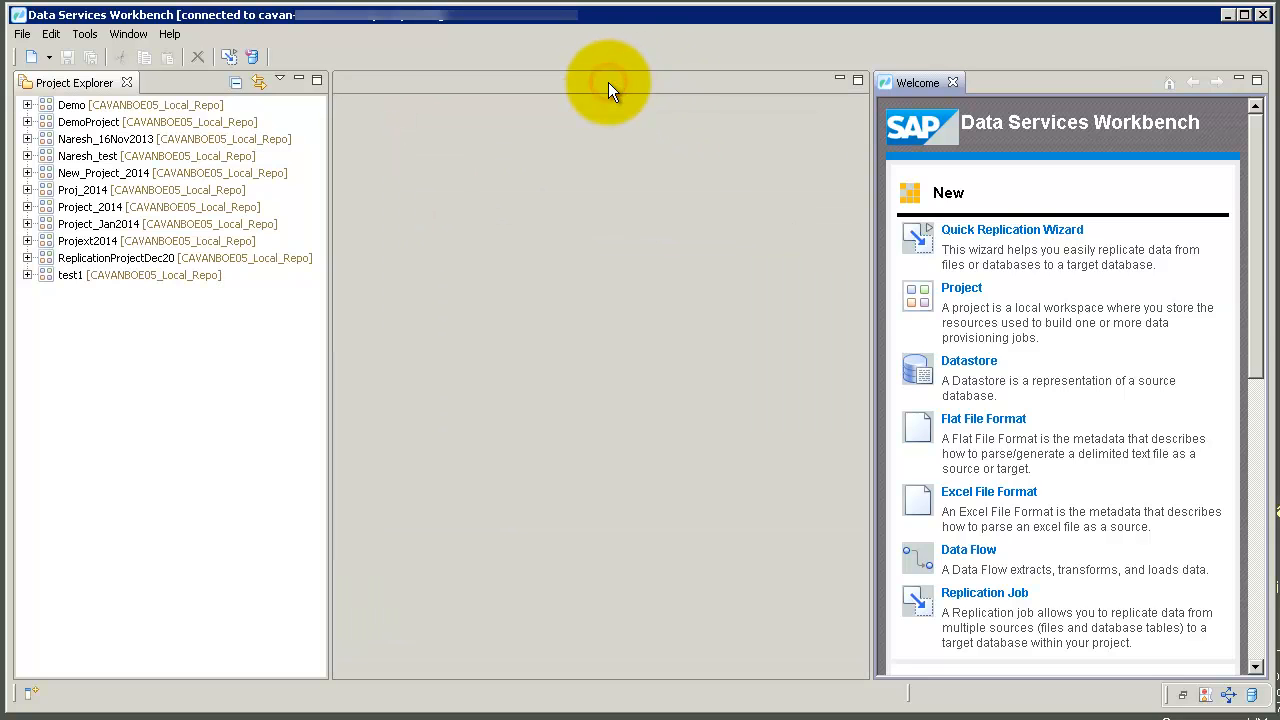
mouse_move(912, 96)
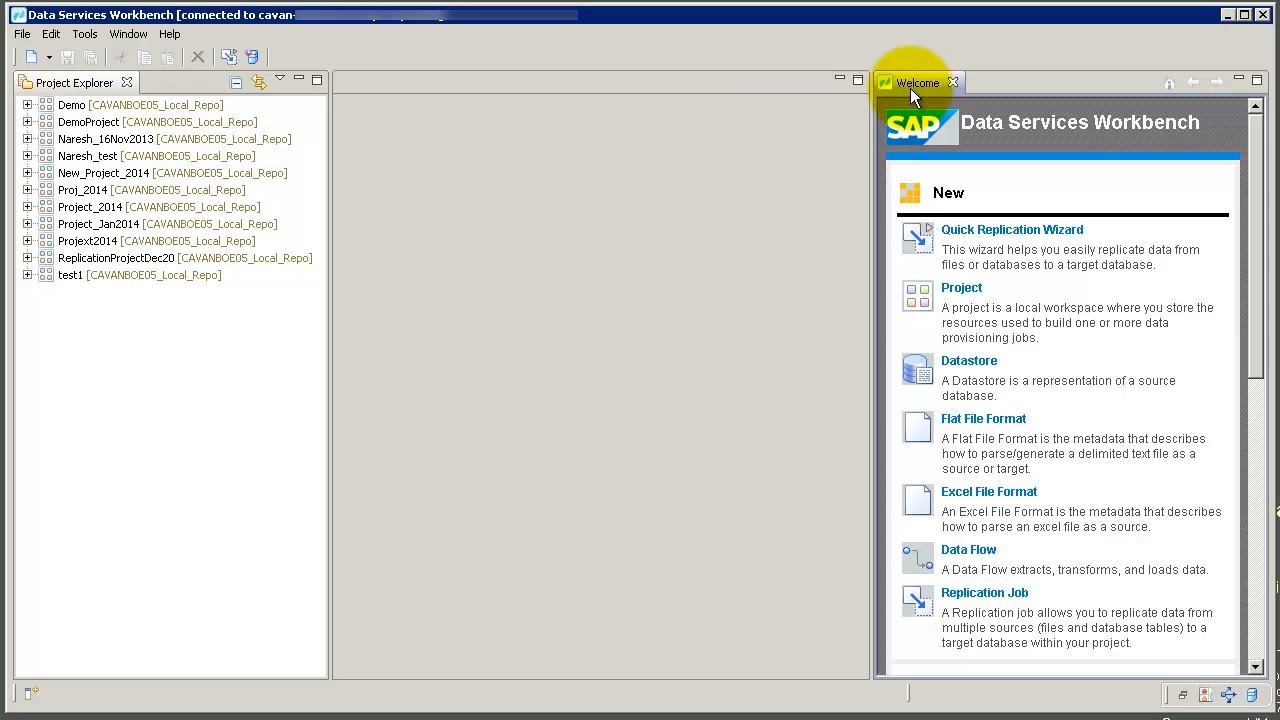
Close the Welcome tab and expand DemoProject to show its datastores, job and context menu.
click(952, 82)
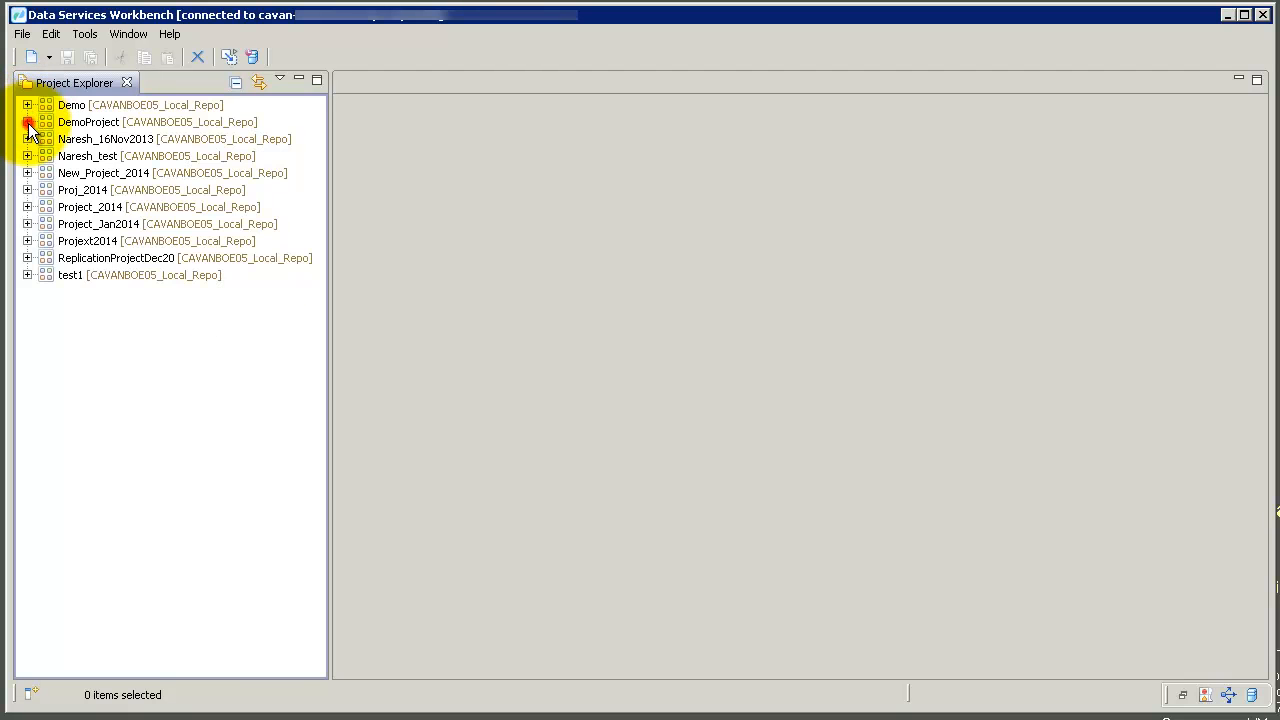
click(28, 122)
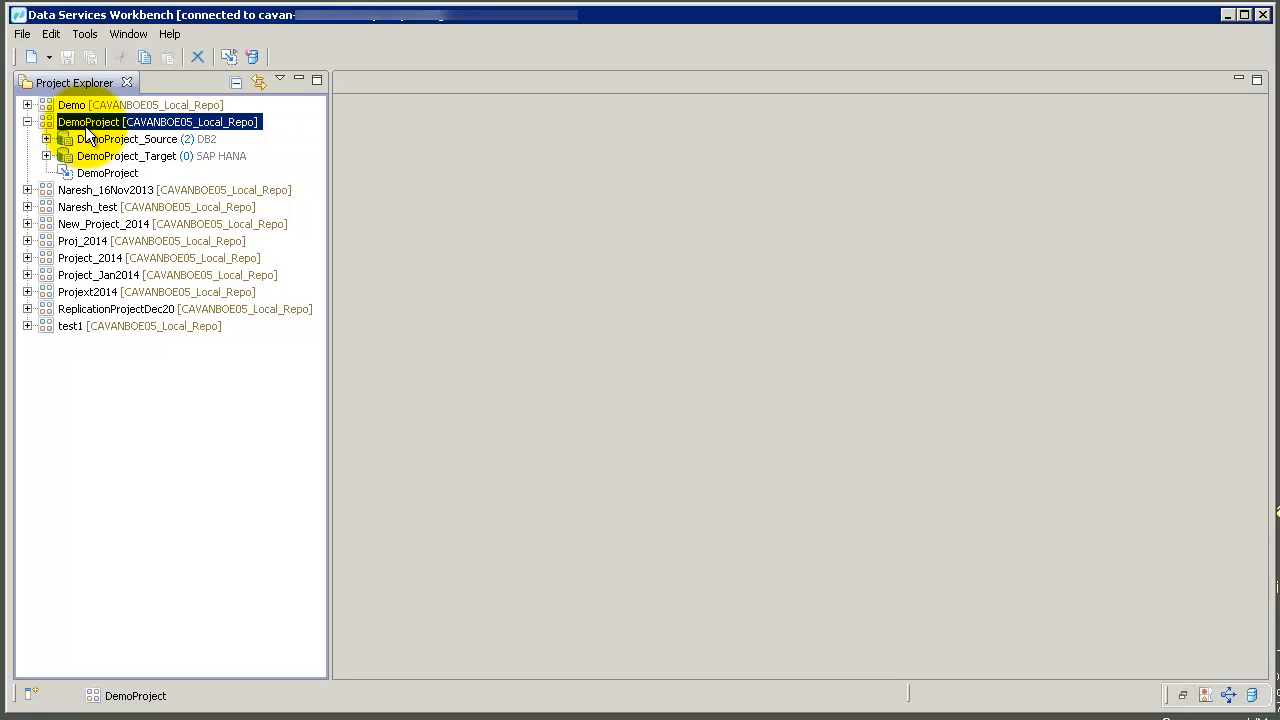
right_click(156, 122)
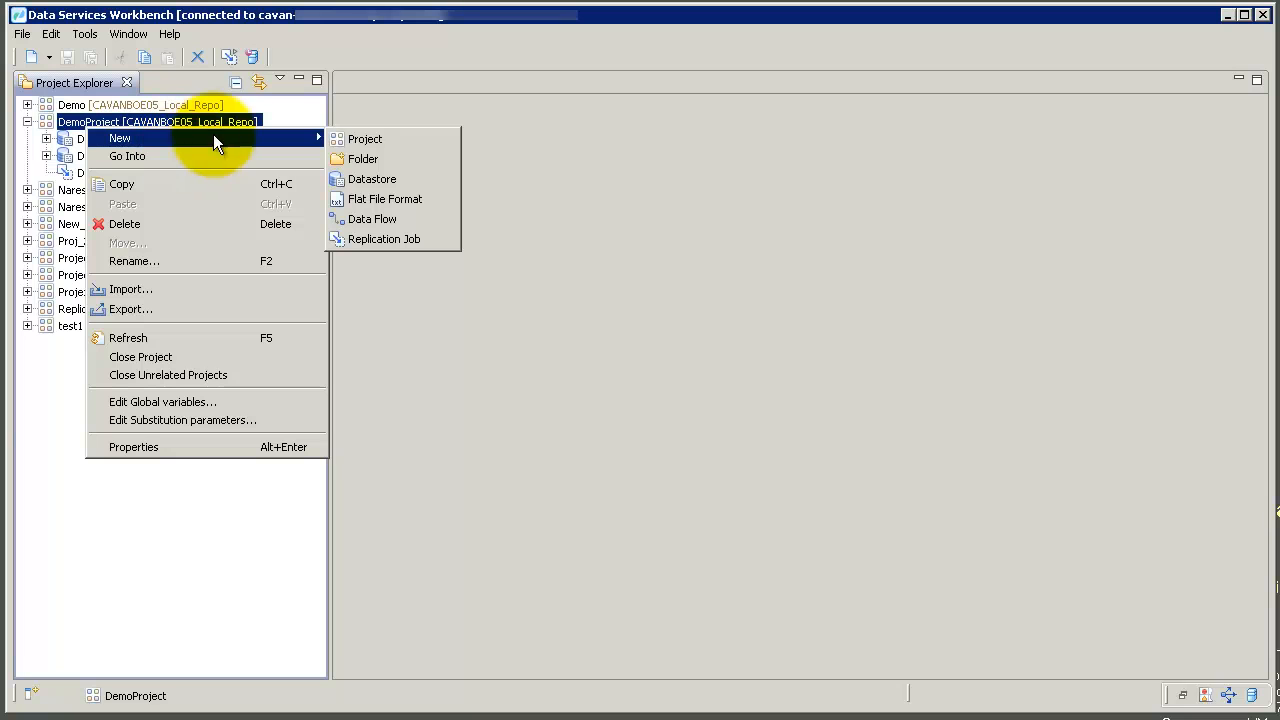
mouse_move(40, 408)
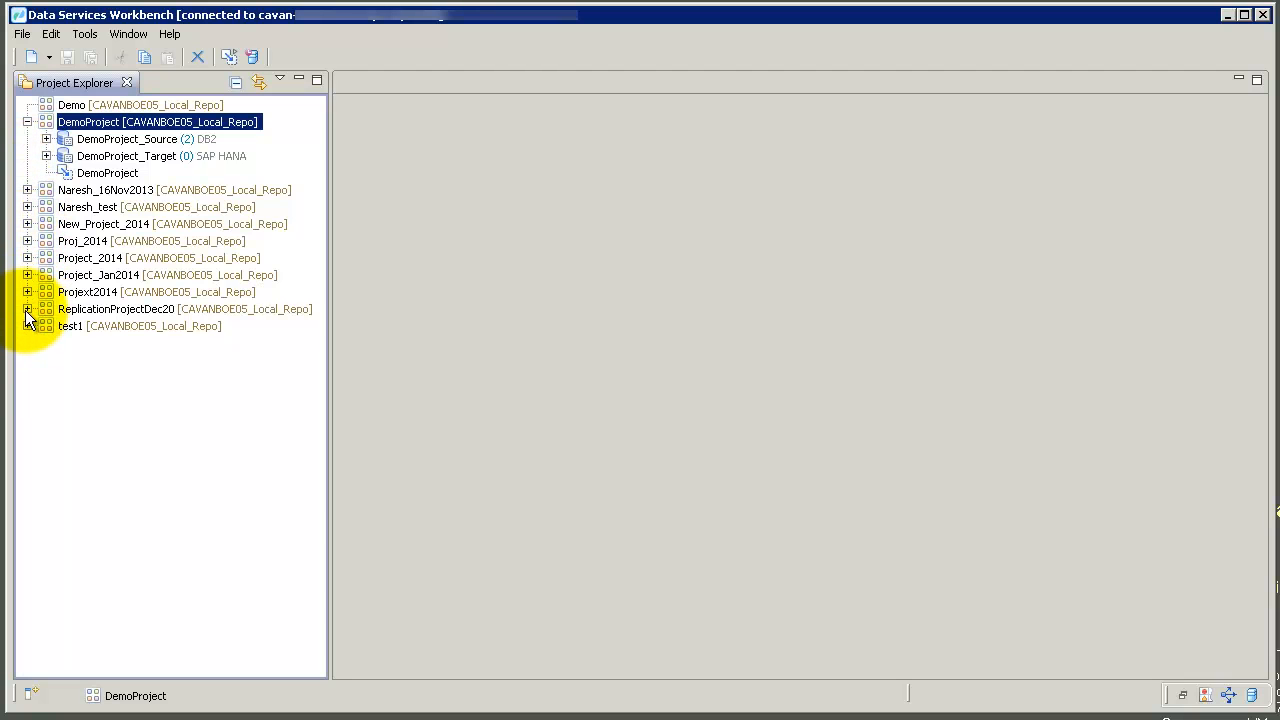
Reuse the SRC_HANA datastore from ReplicationProjectDec20 and browse its A1SALES tables.
click(28, 308)
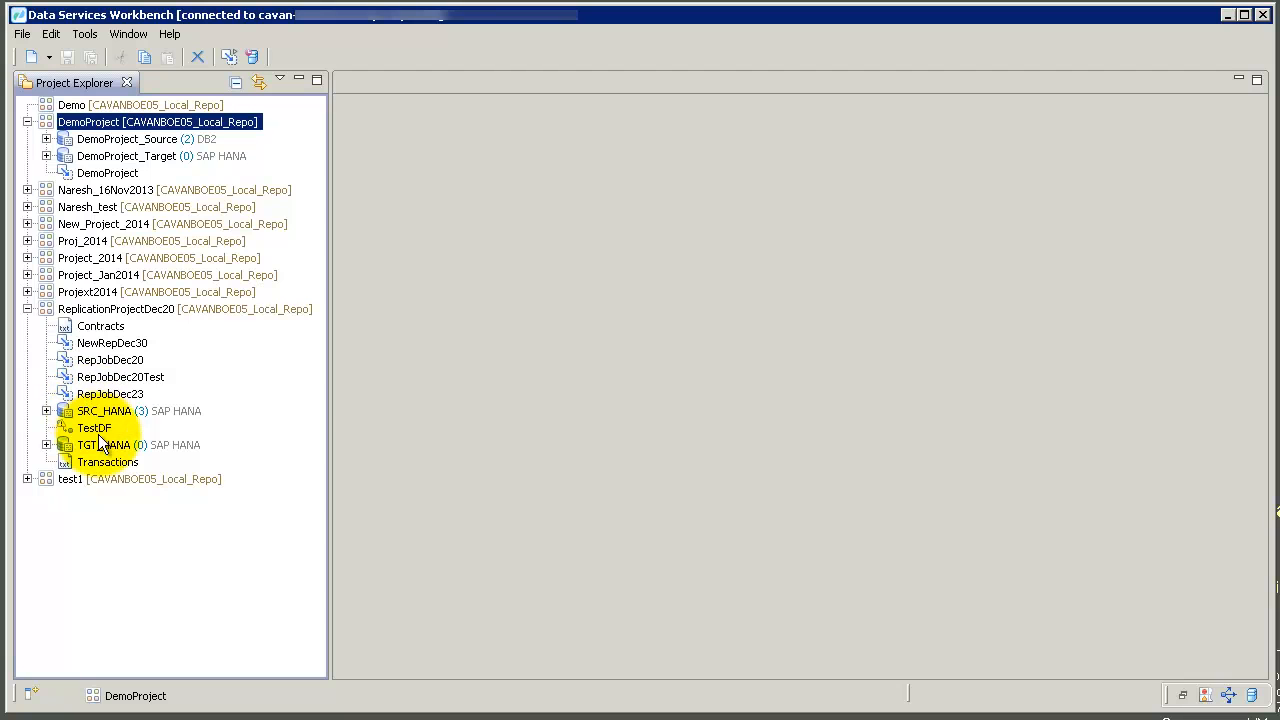
click(104, 412)
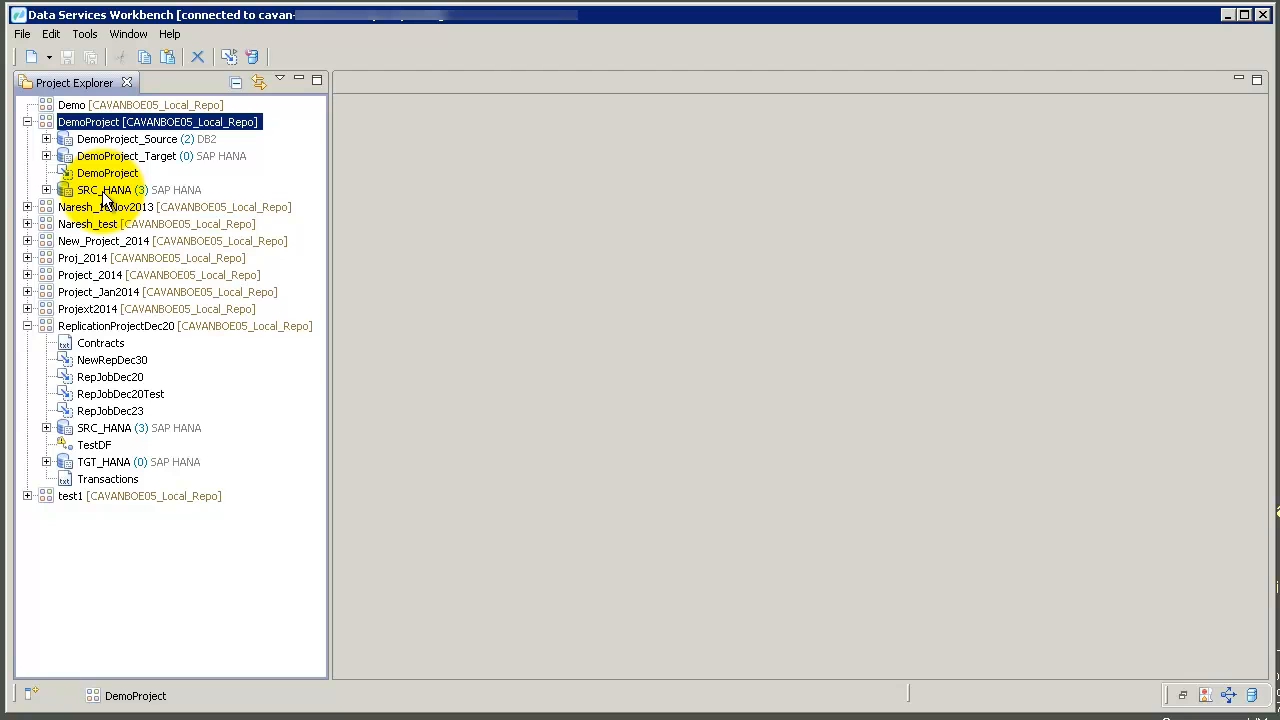
click(46, 190)
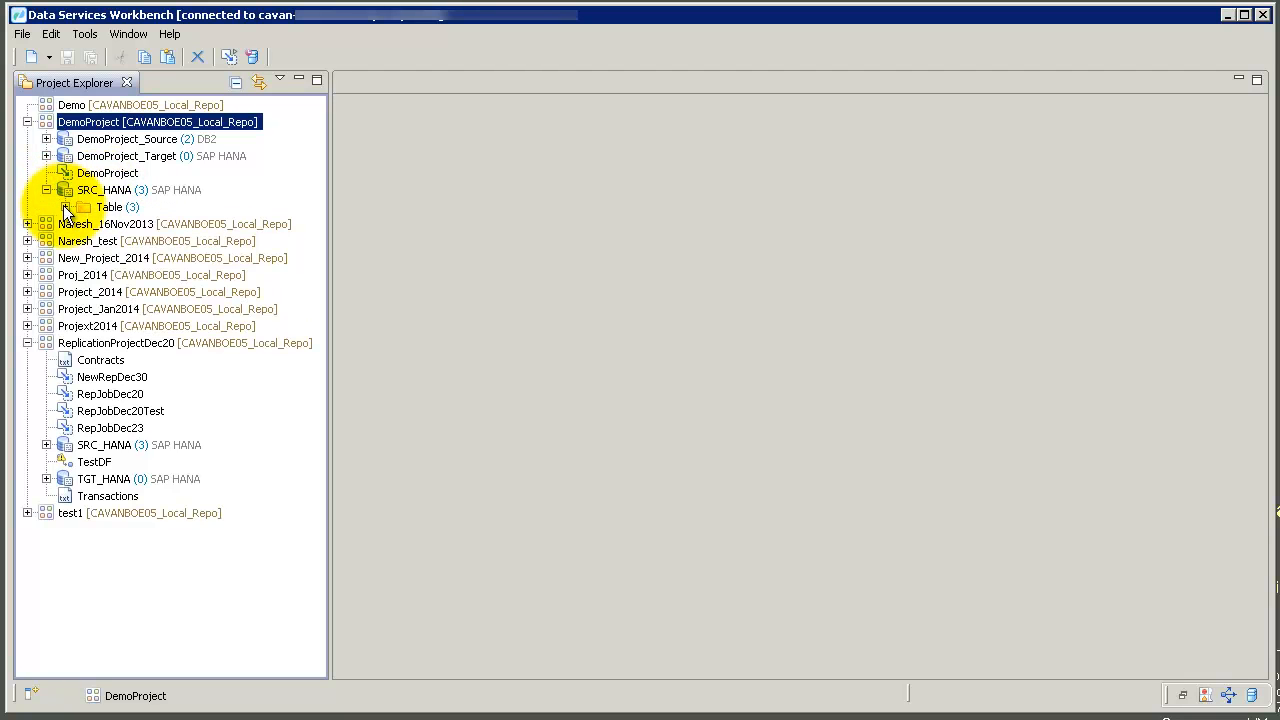
click(72, 206)
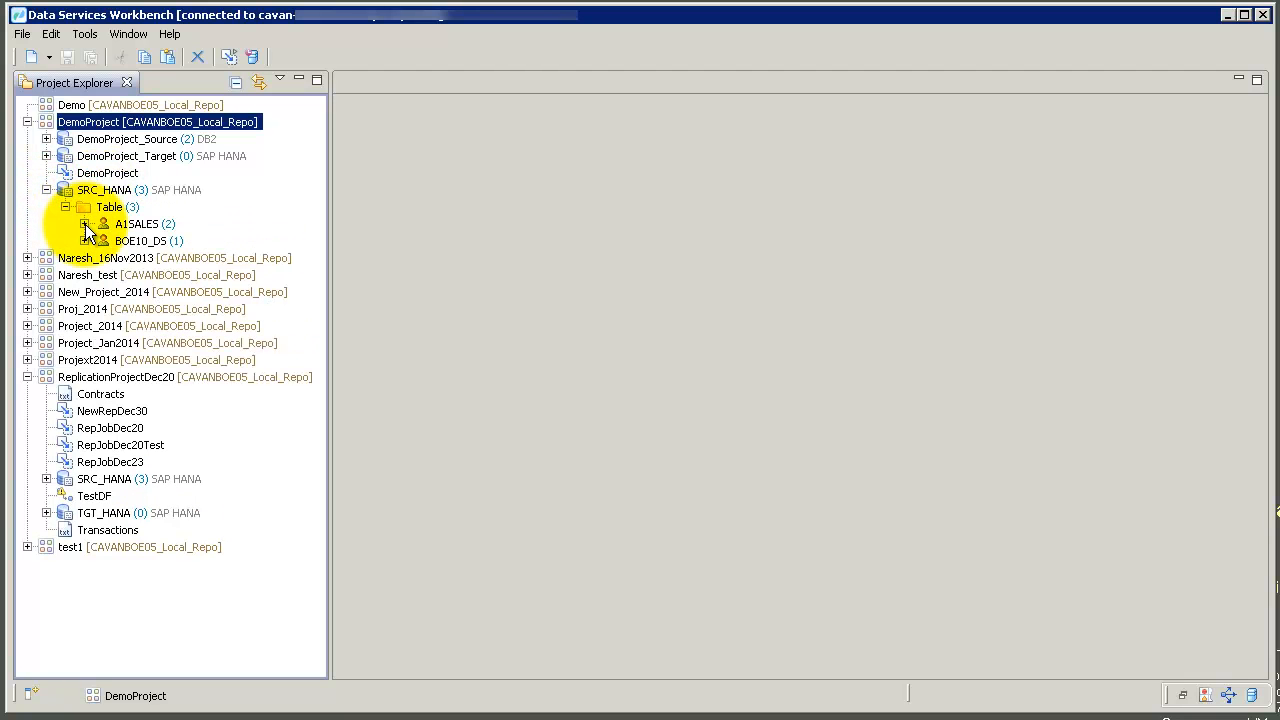
click(84, 224)
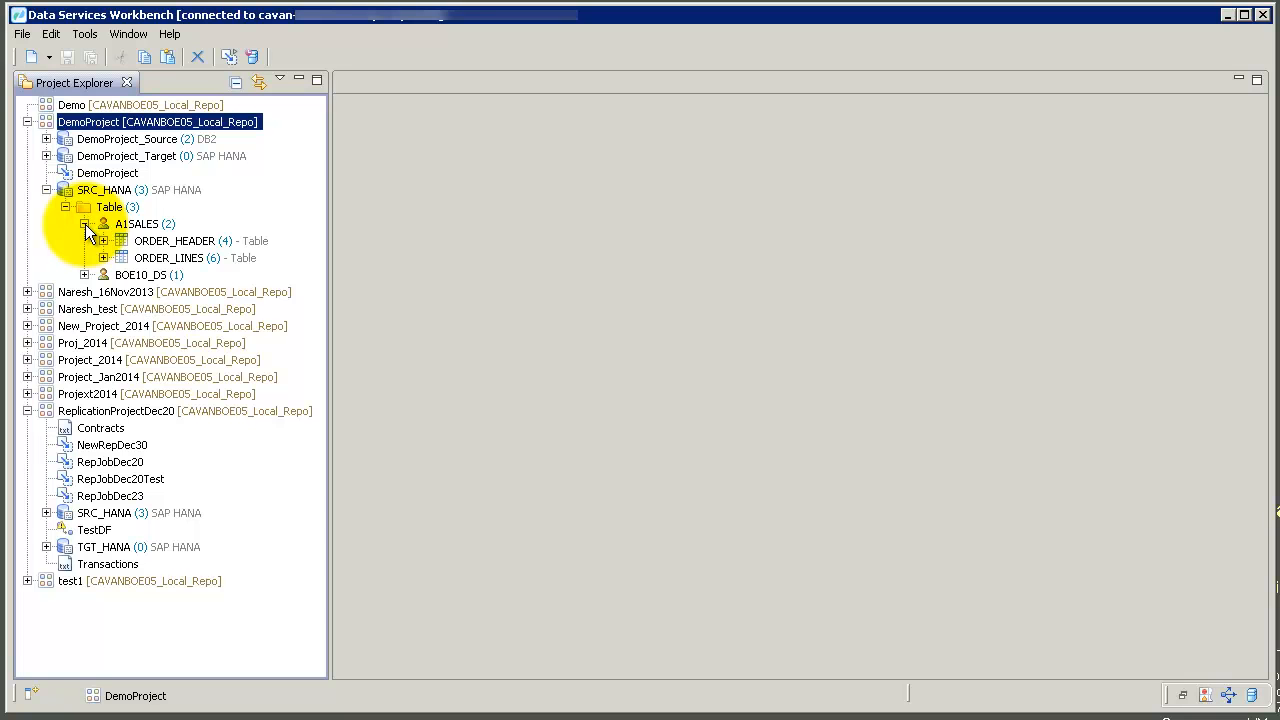
click(84, 206)
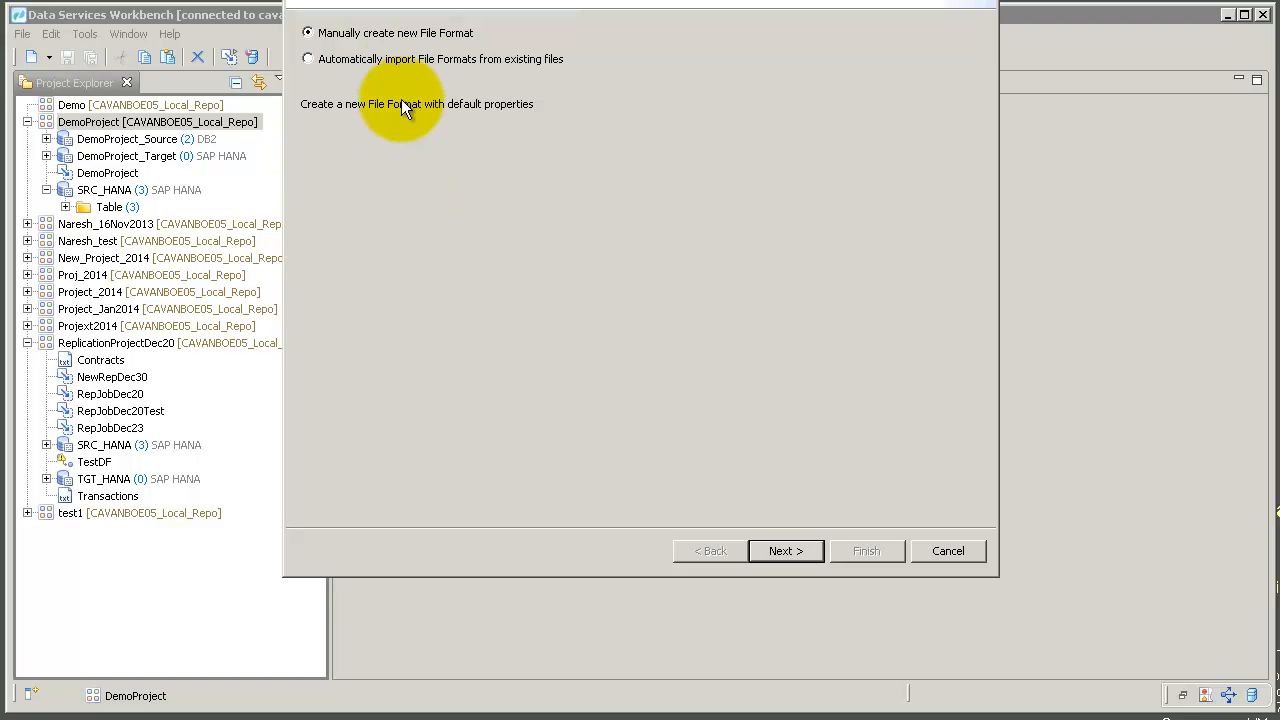
mouse_move(400, 70)
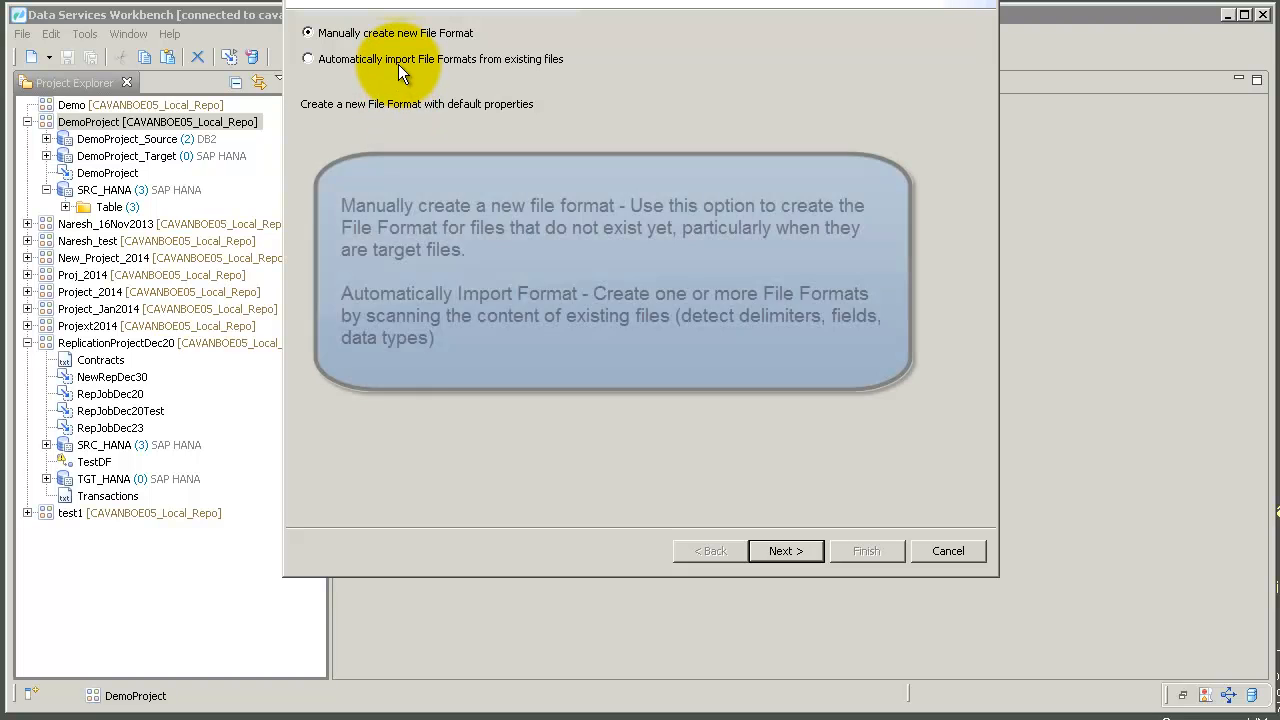
Choose automatic import of file formats from existing files, keeping the file location Local.
click(308, 58)
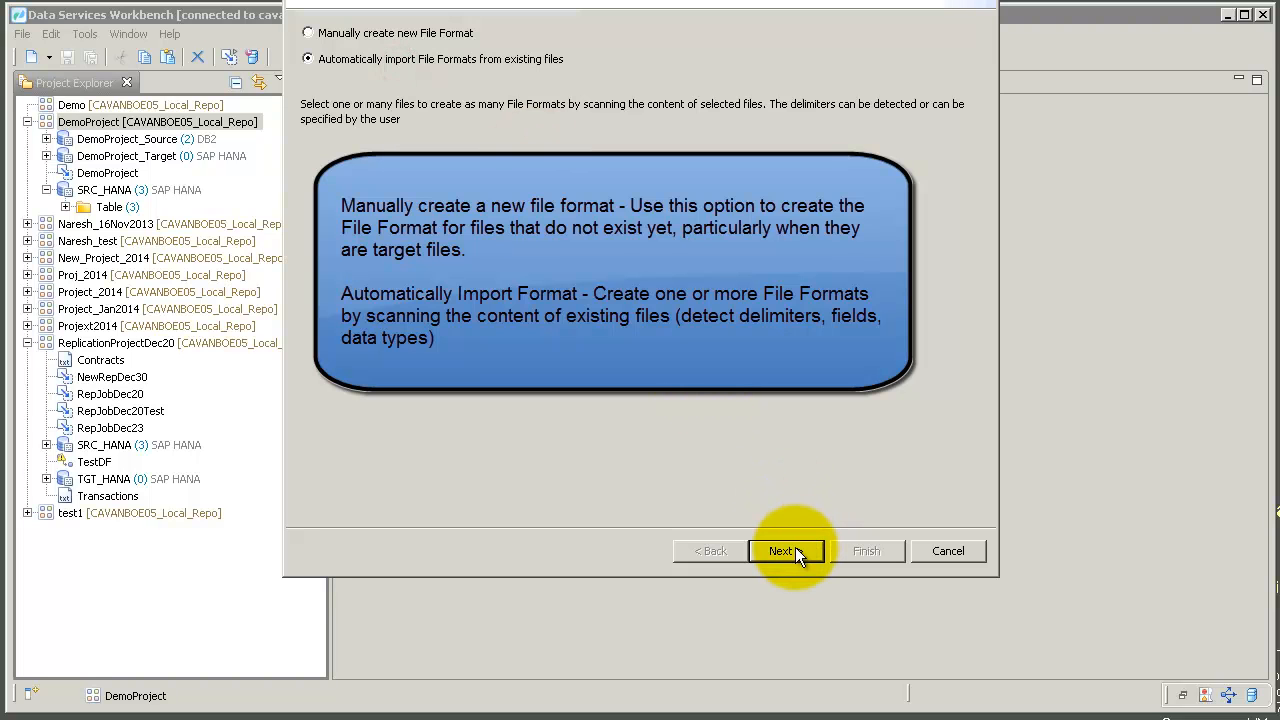
click(786, 552)
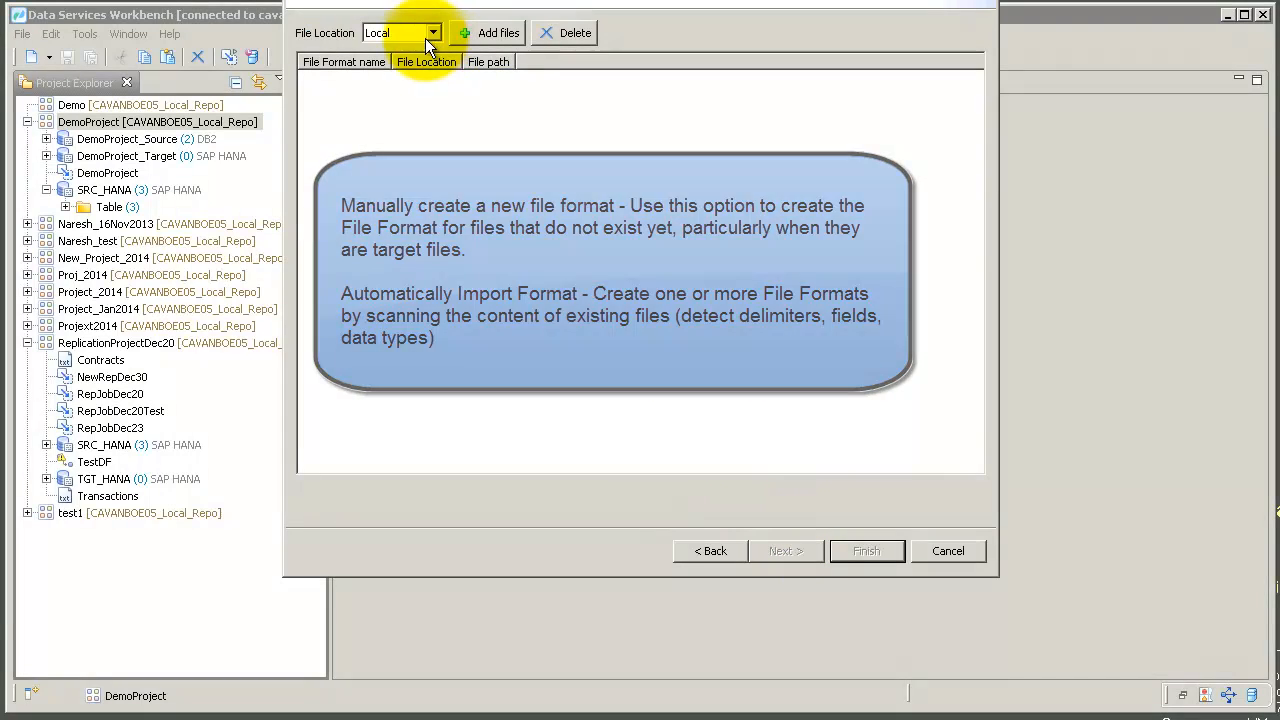
click(432, 32)
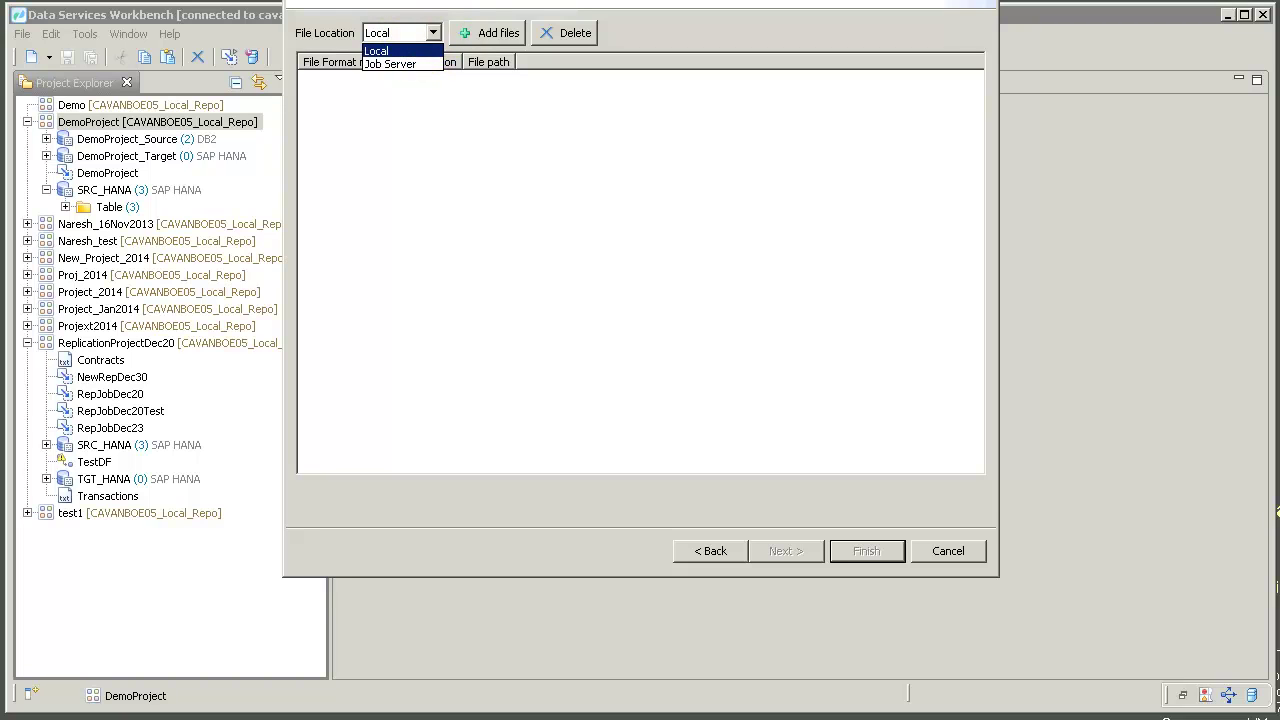
click(376, 50)
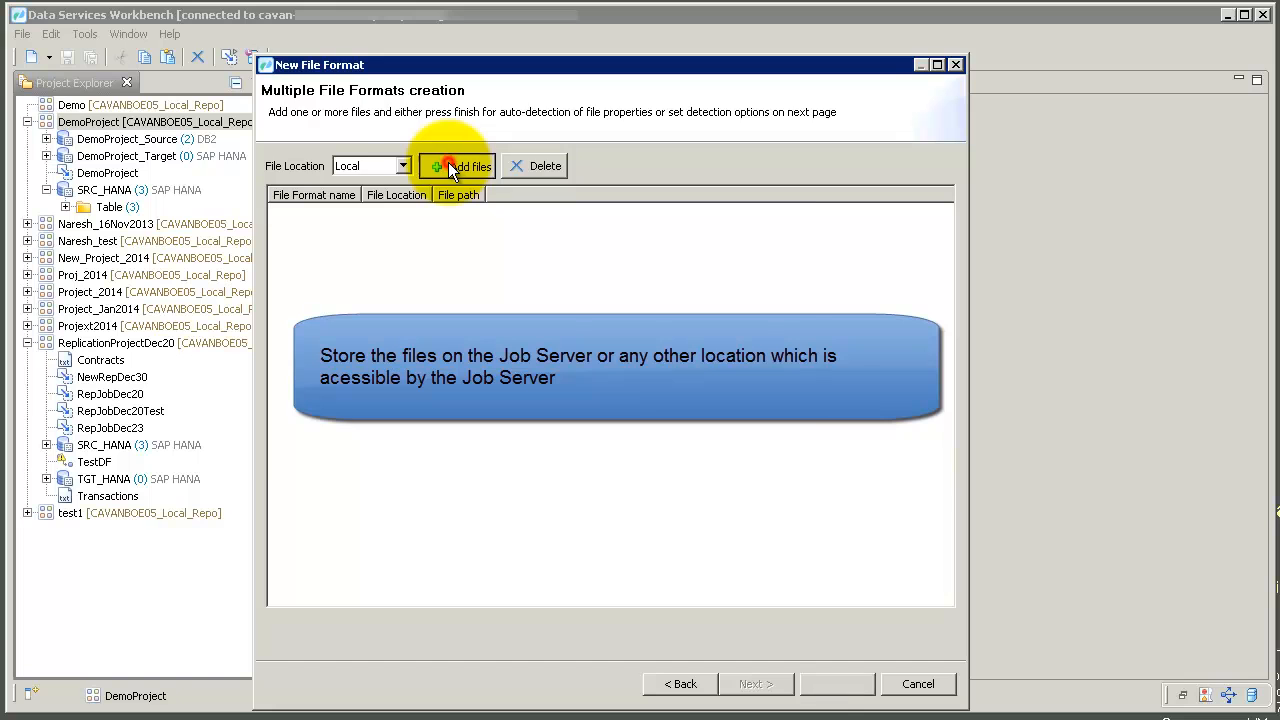
Add Transactions.csv and Contracts.csv from E:\DS4_Data to the file formats list.
click(456, 166)
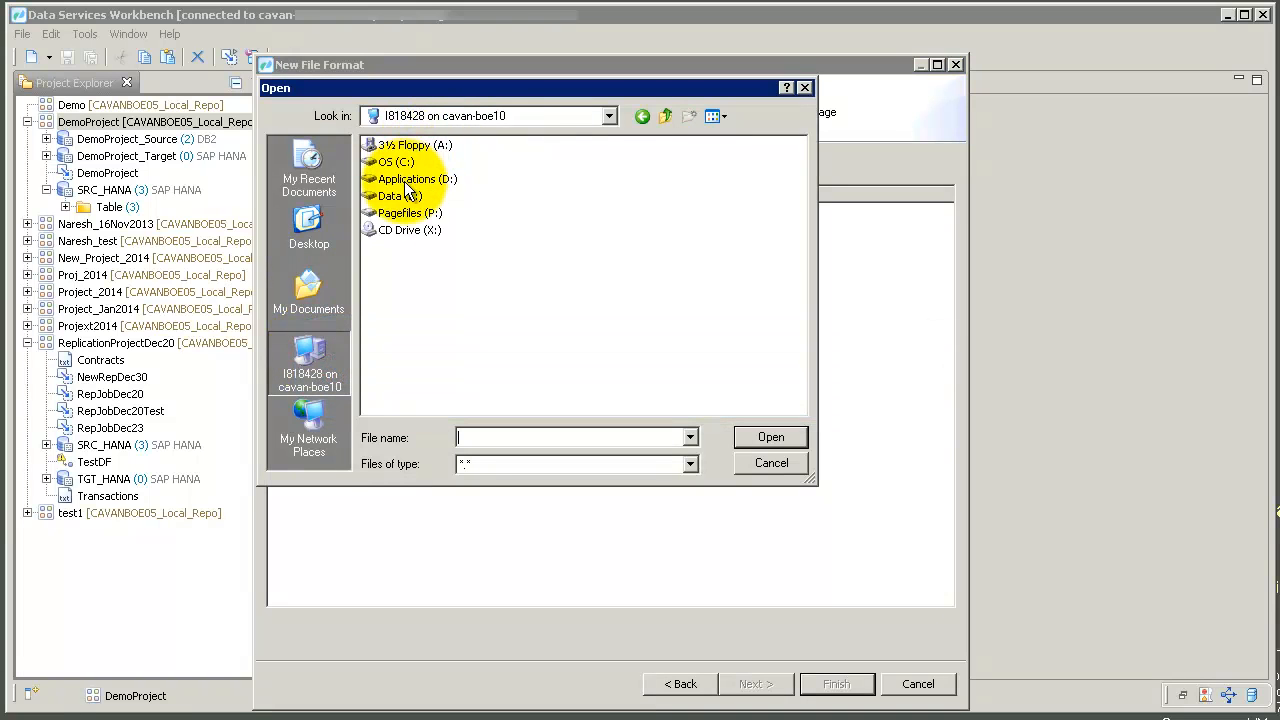
double_click(398, 196)
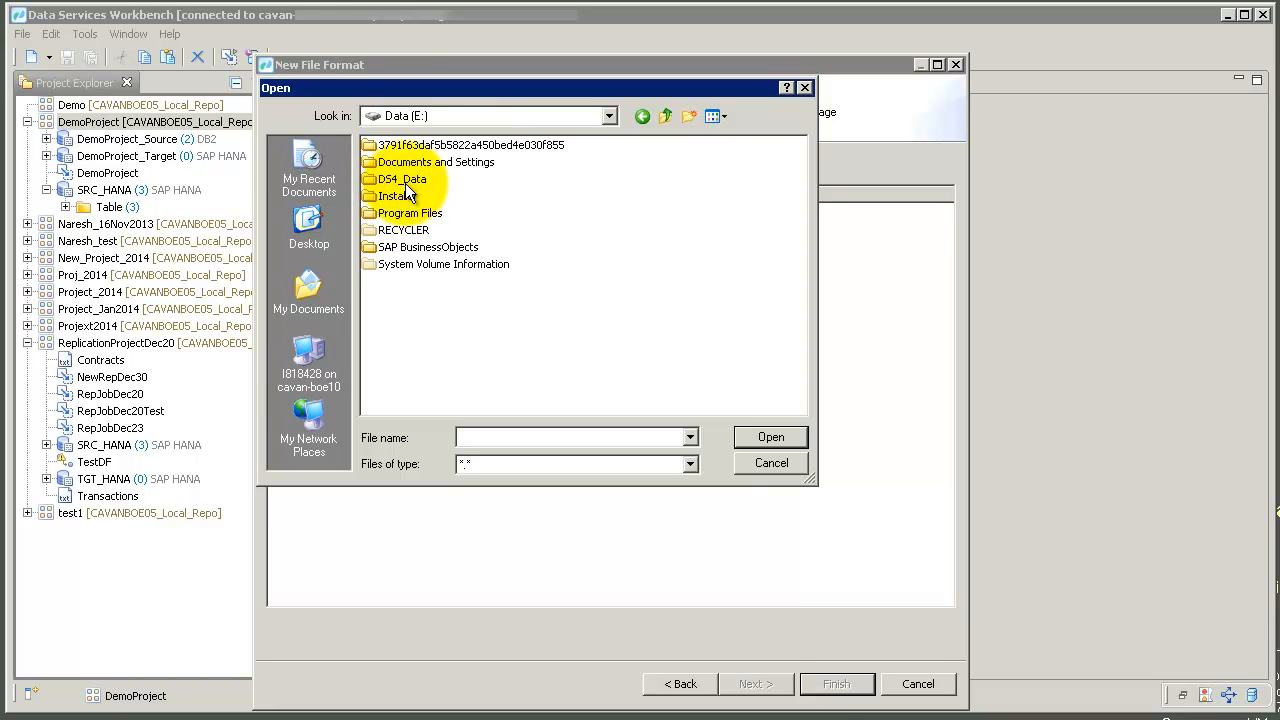
double_click(400, 178)
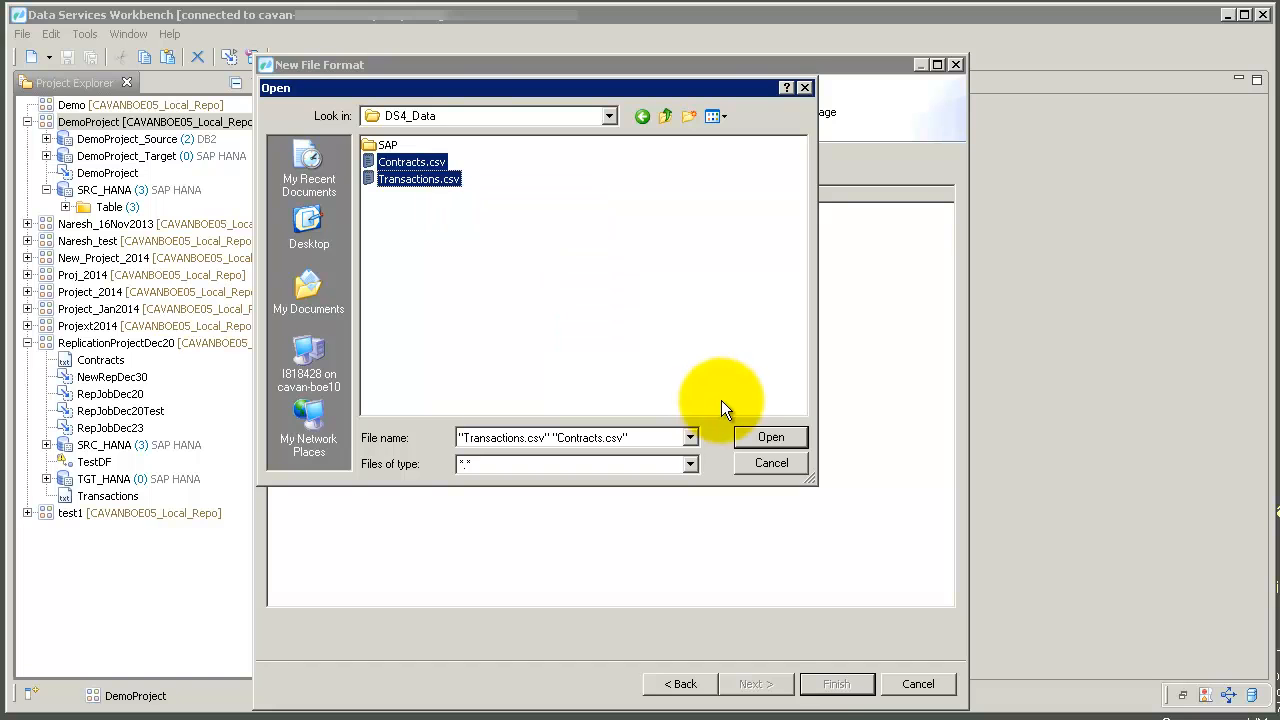
click(772, 436)
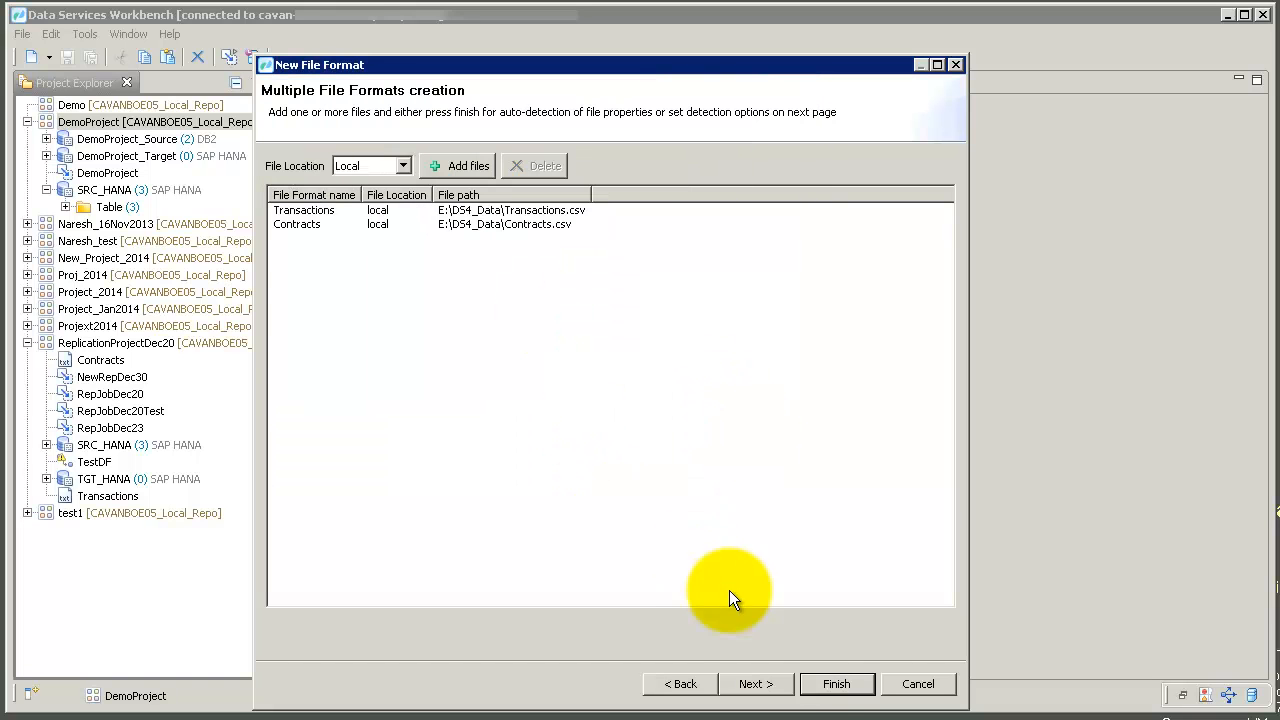
Finish the wizard with default detection options, creating the Contracts and Transactions file formats.
click(756, 684)
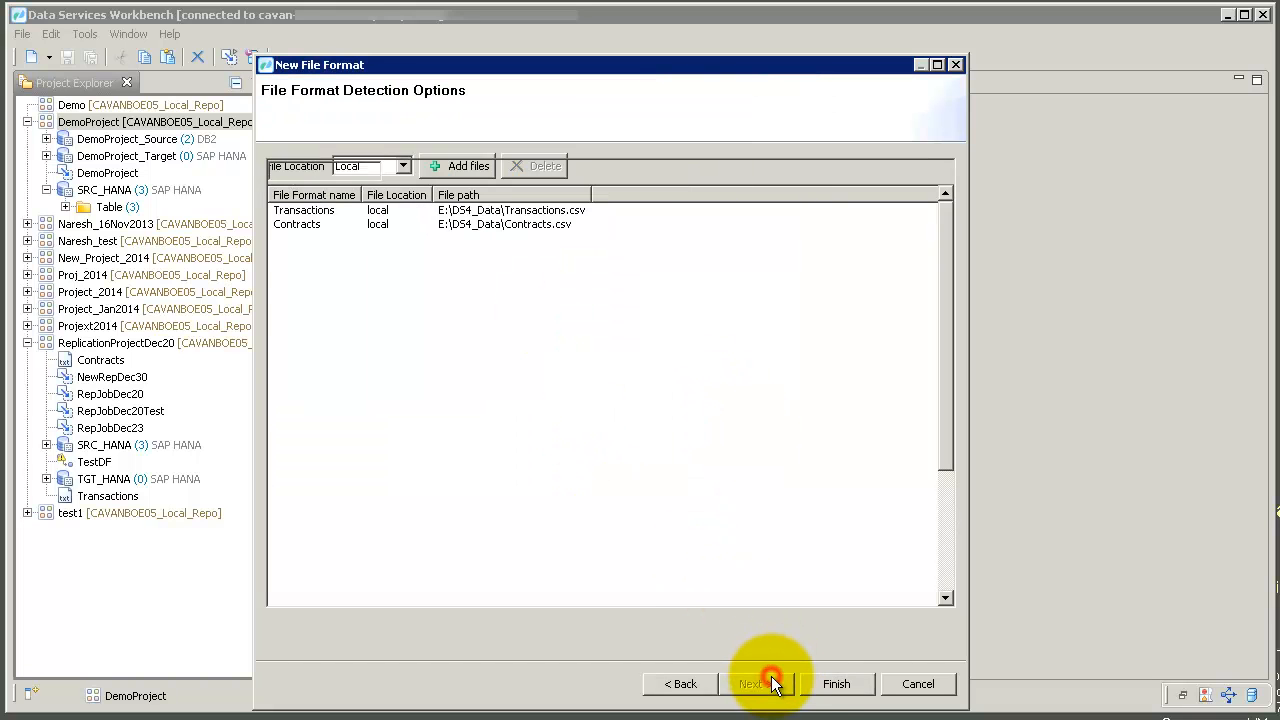
click(752, 684)
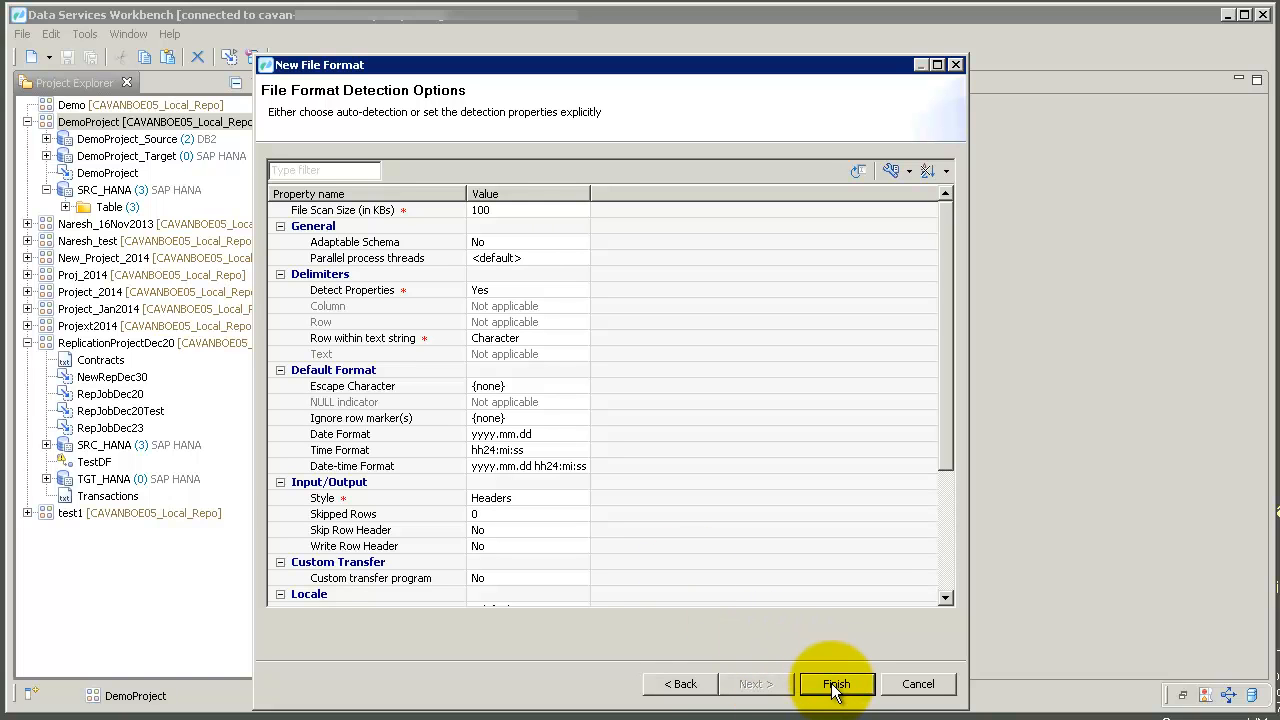
click(836, 684)
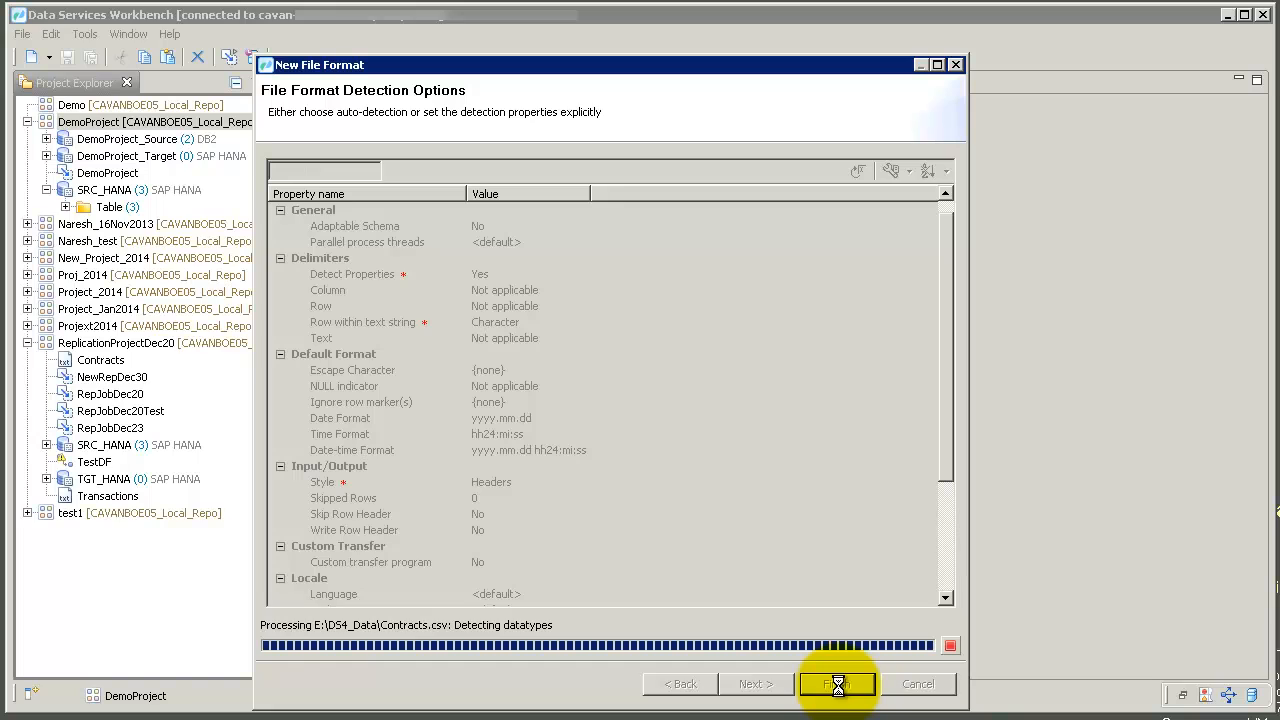
click(836, 684)
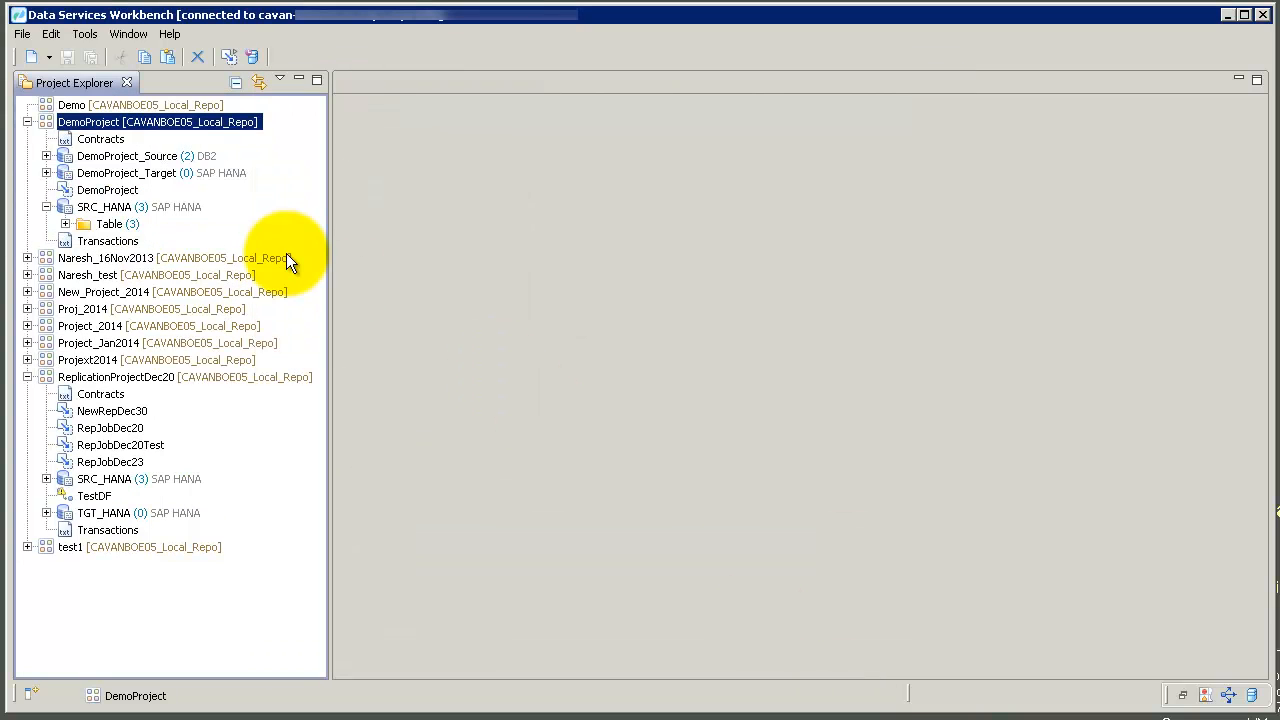
mouse_move(136, 172)
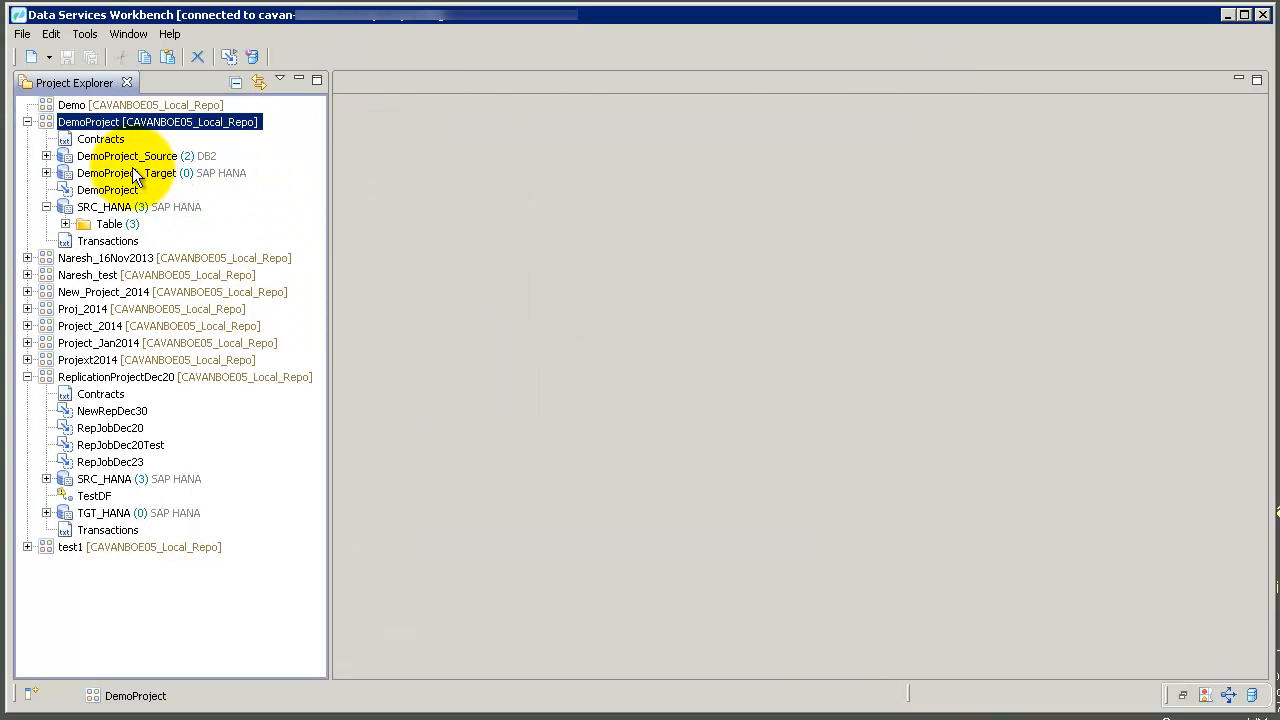
click(128, 156)
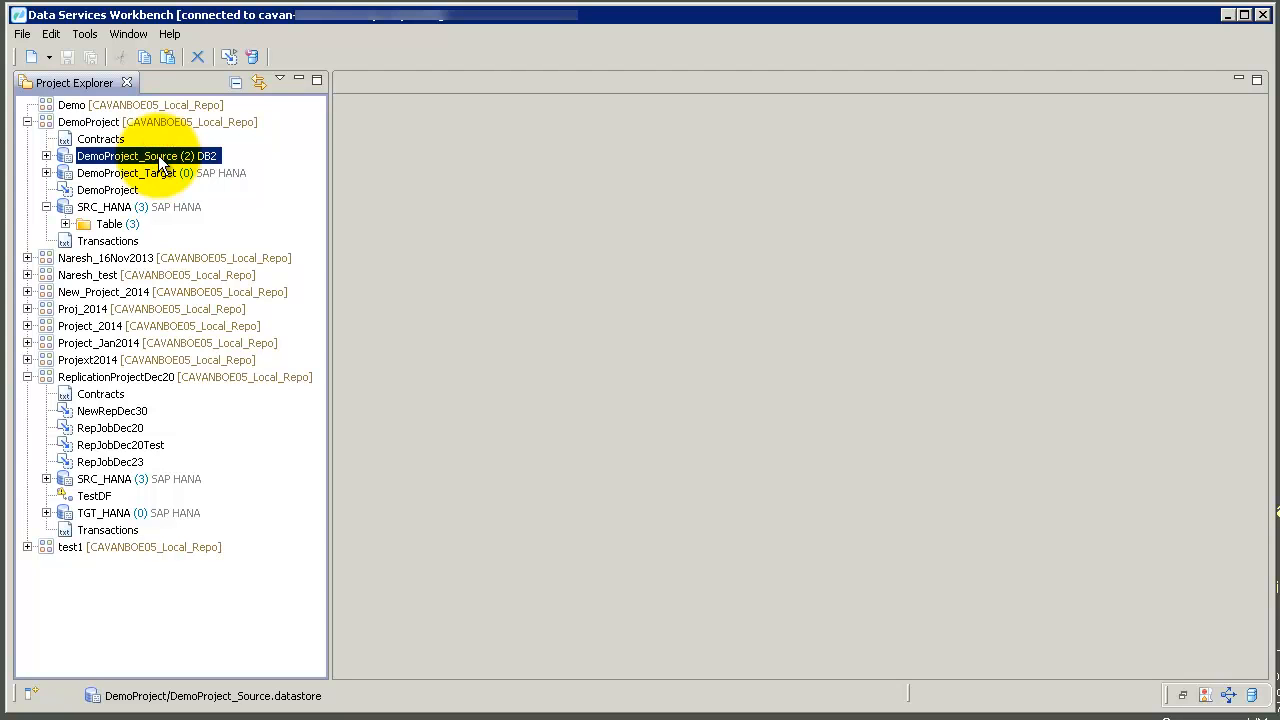
mouse_move(160, 190)
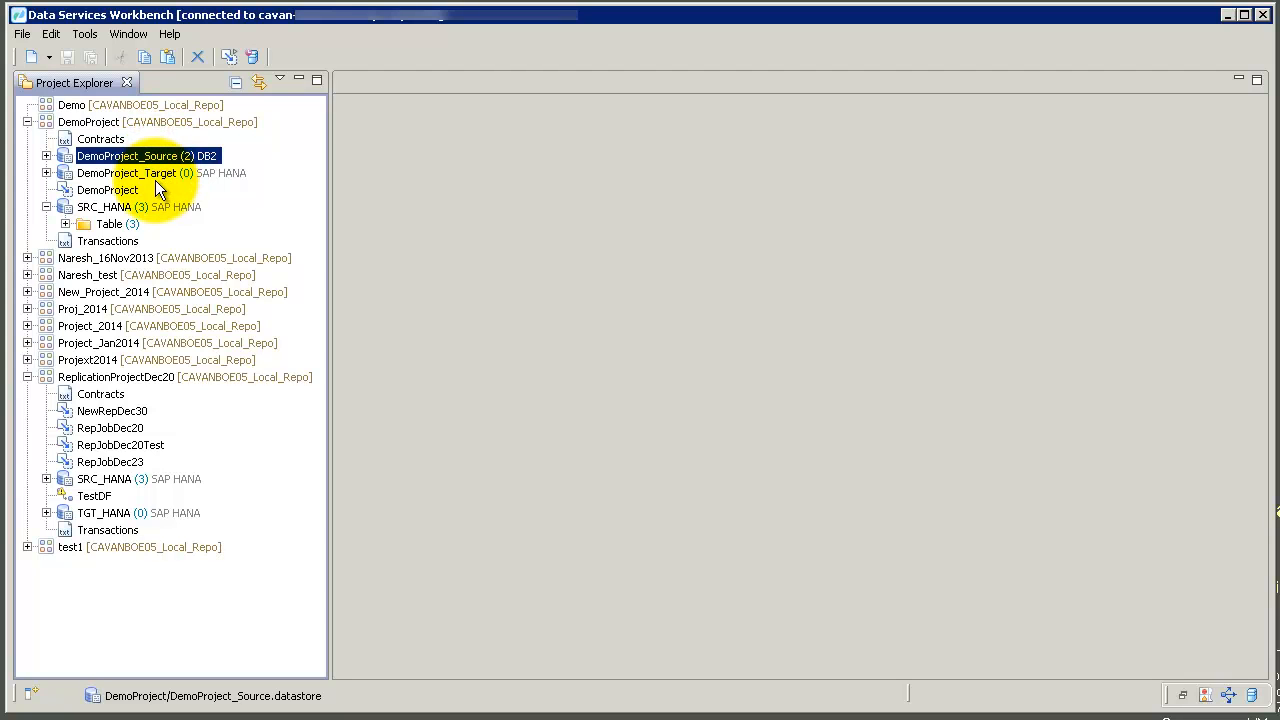
click(104, 206)
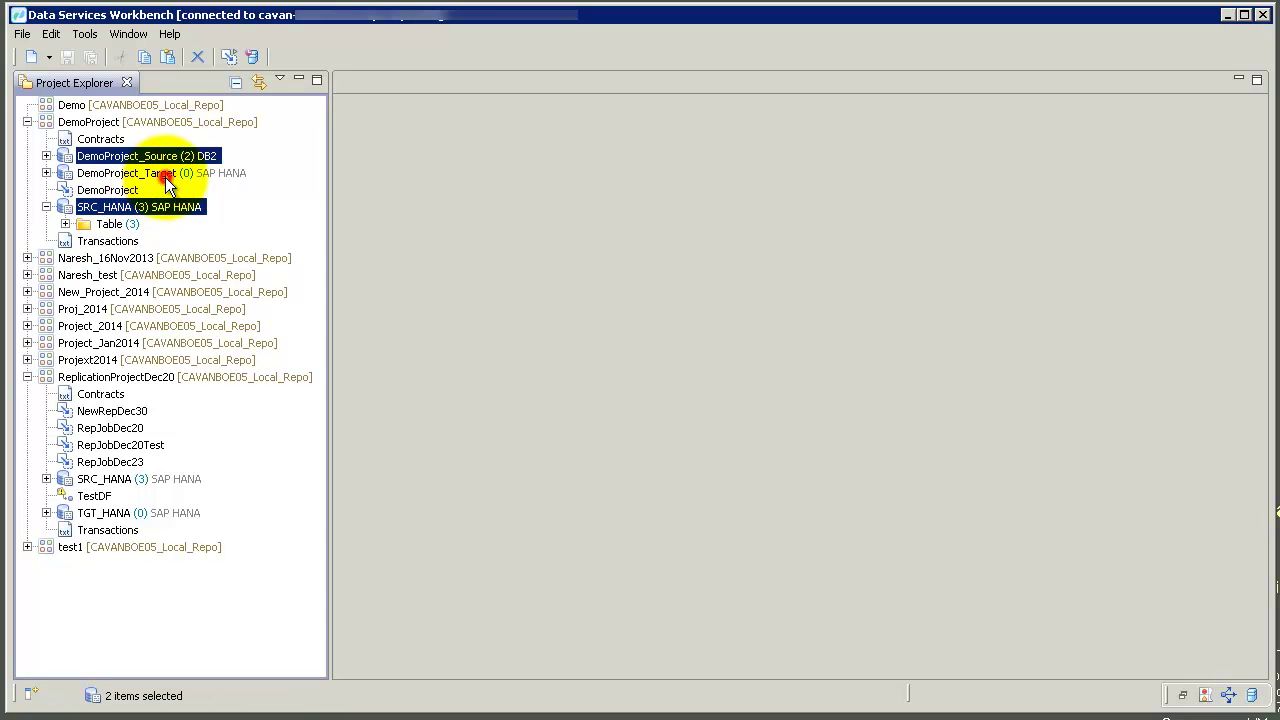
click(100, 138)
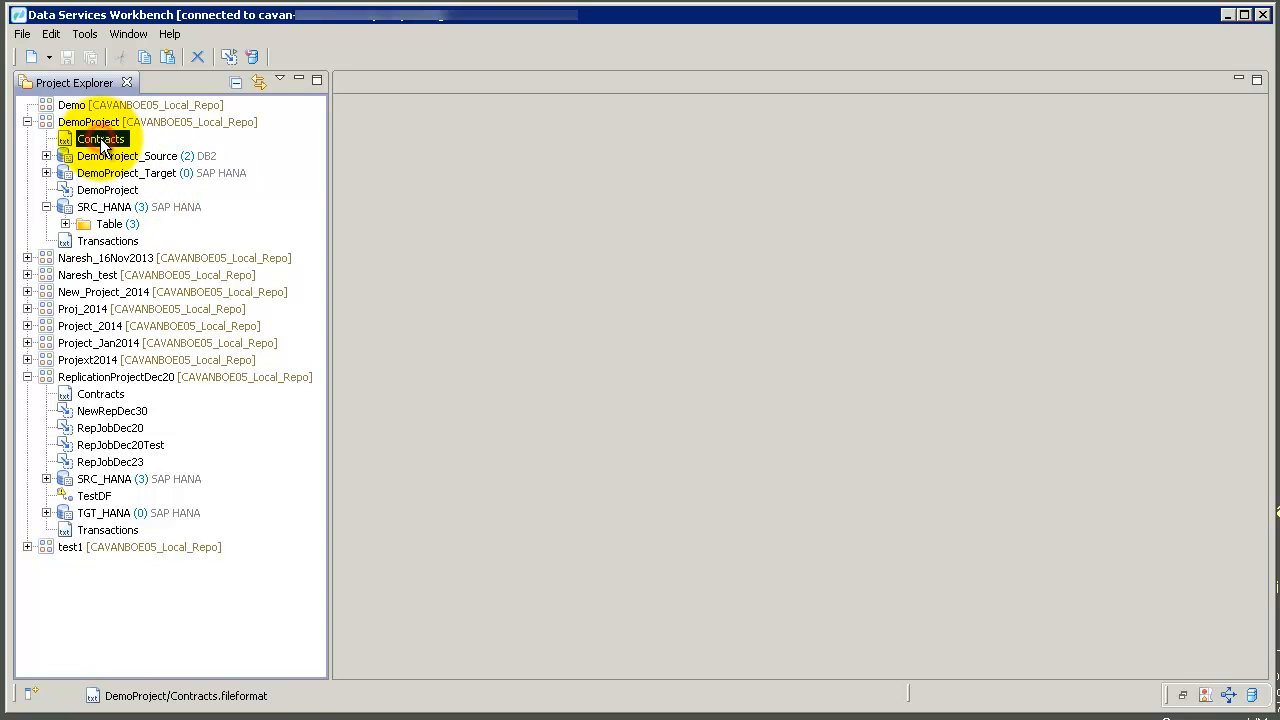
click(108, 240)
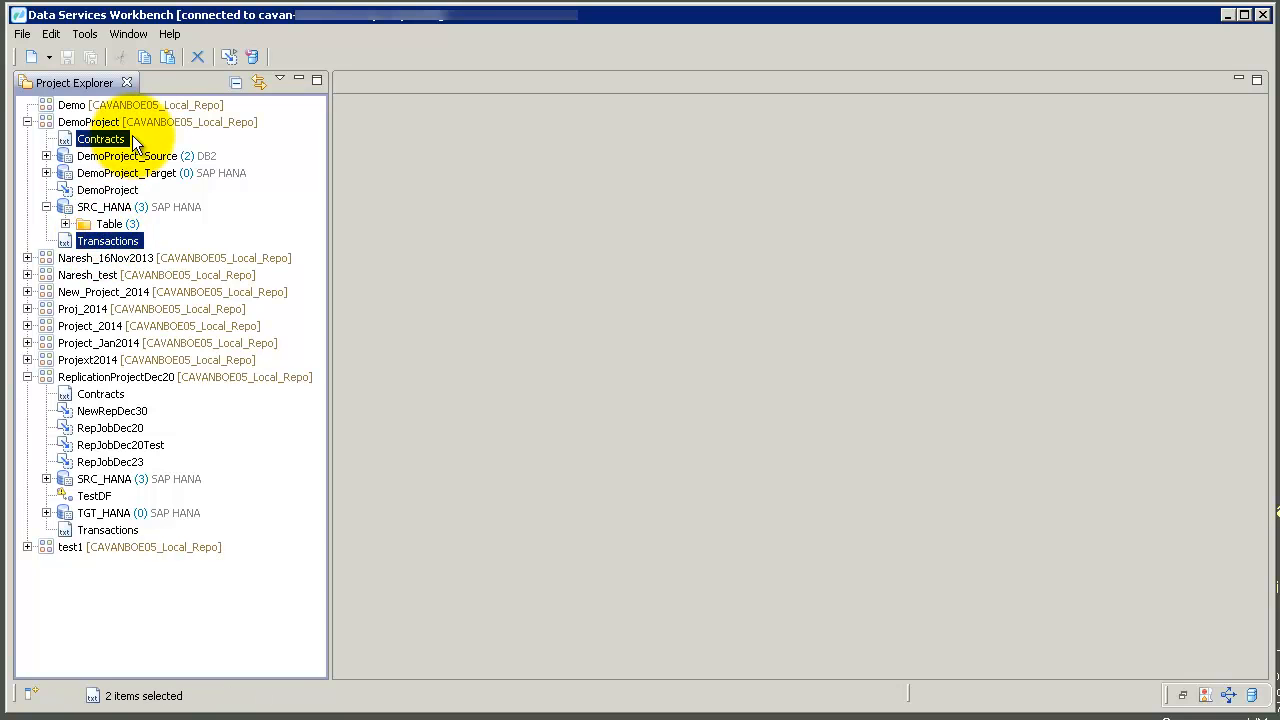
click(156, 122)
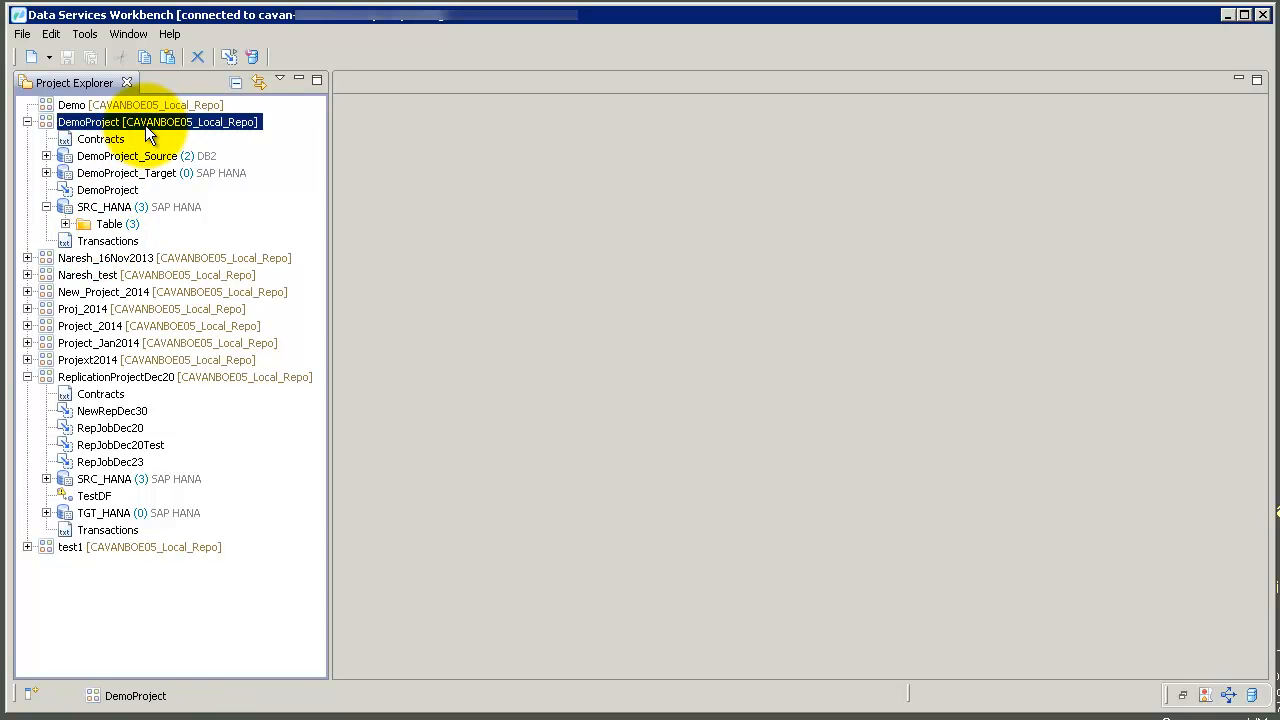
Create a new replication job named DemoJob under DemoProject.
right_click(158, 122)
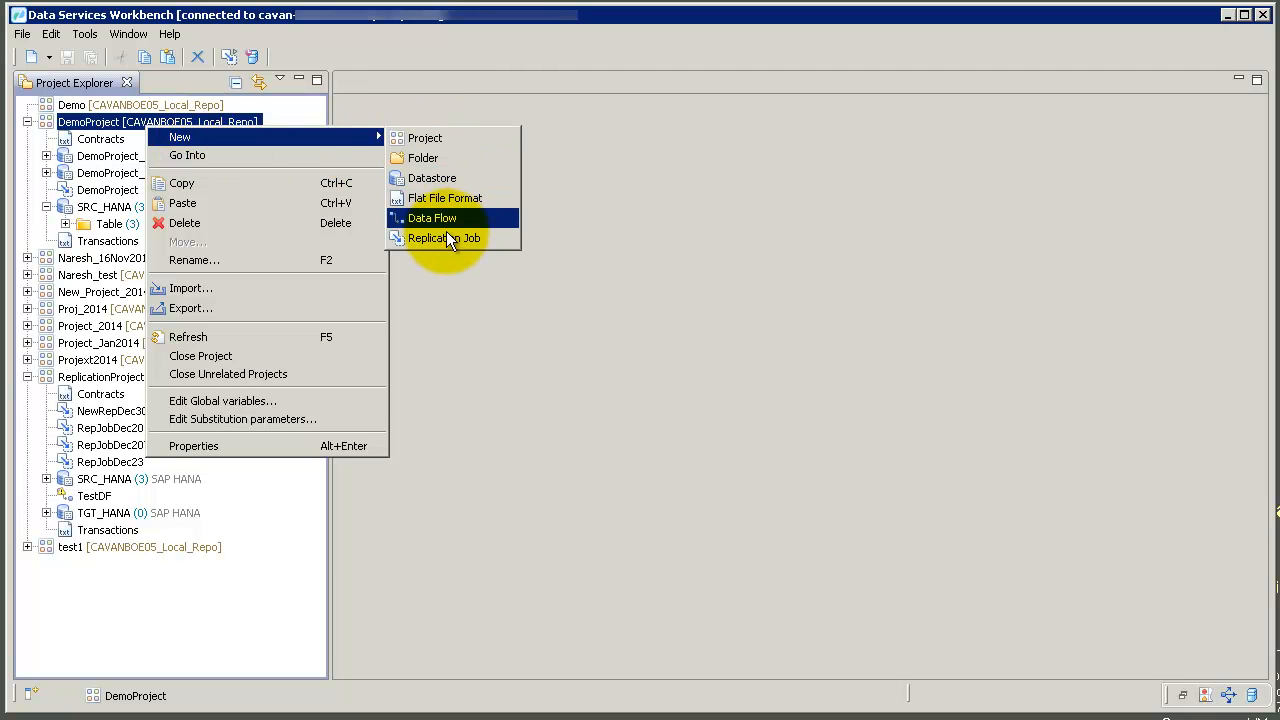
click(444, 238)
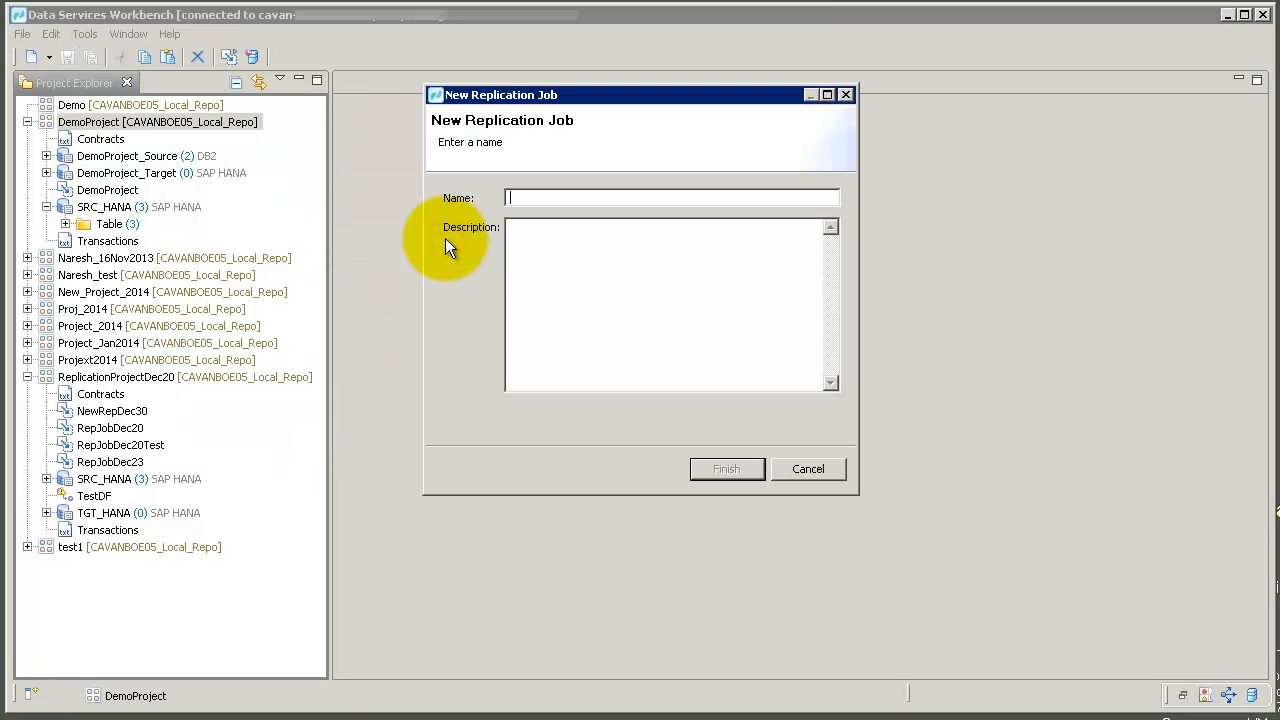
text(DemoJon)
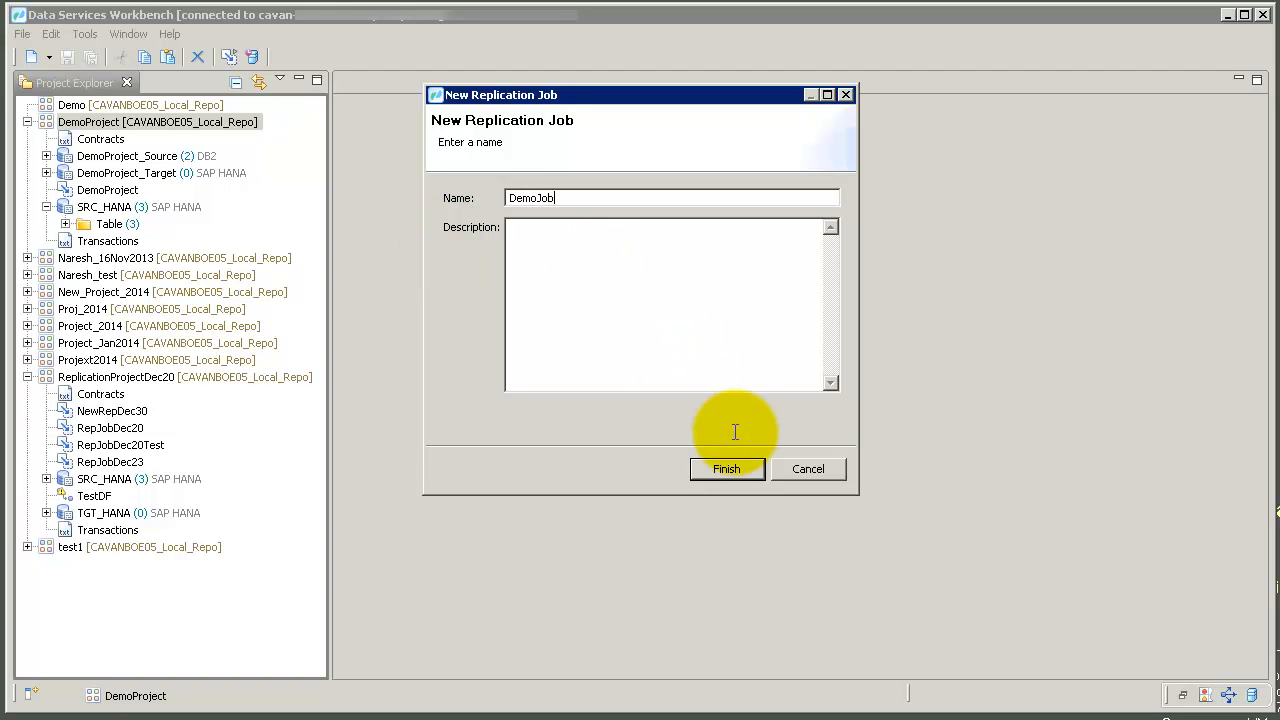
click(726, 468)
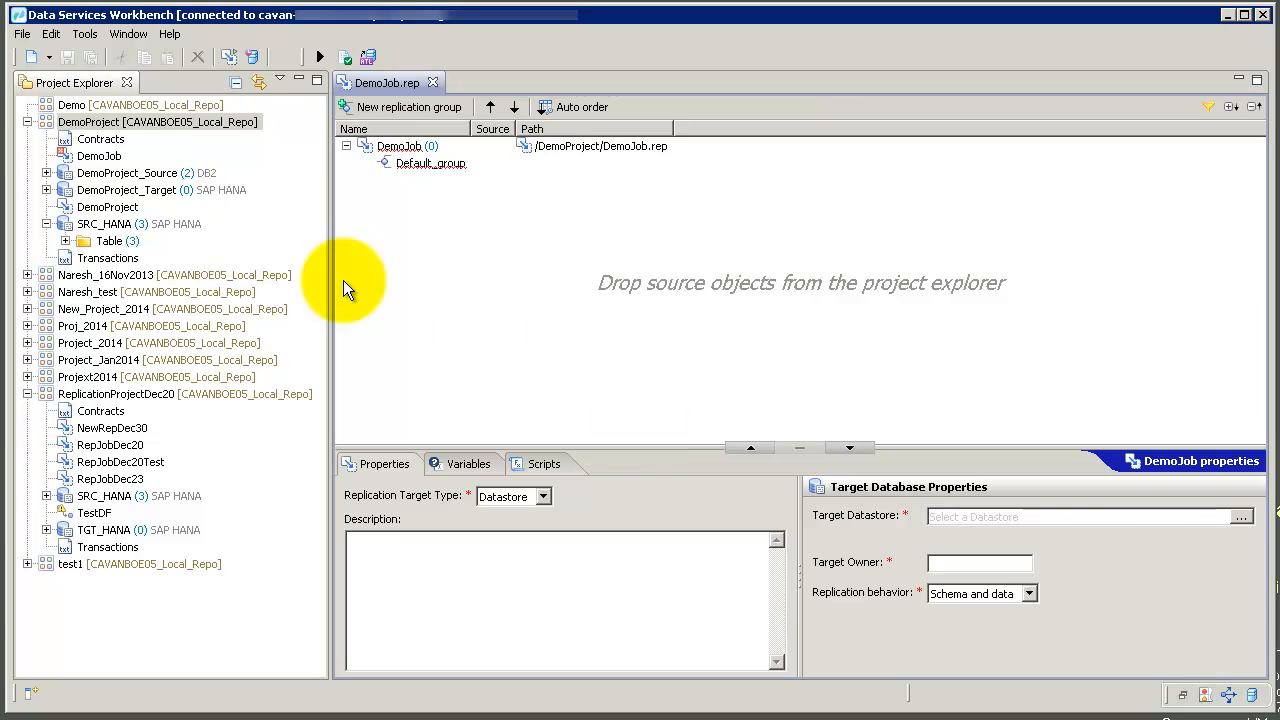
mouse_move(158, 178)
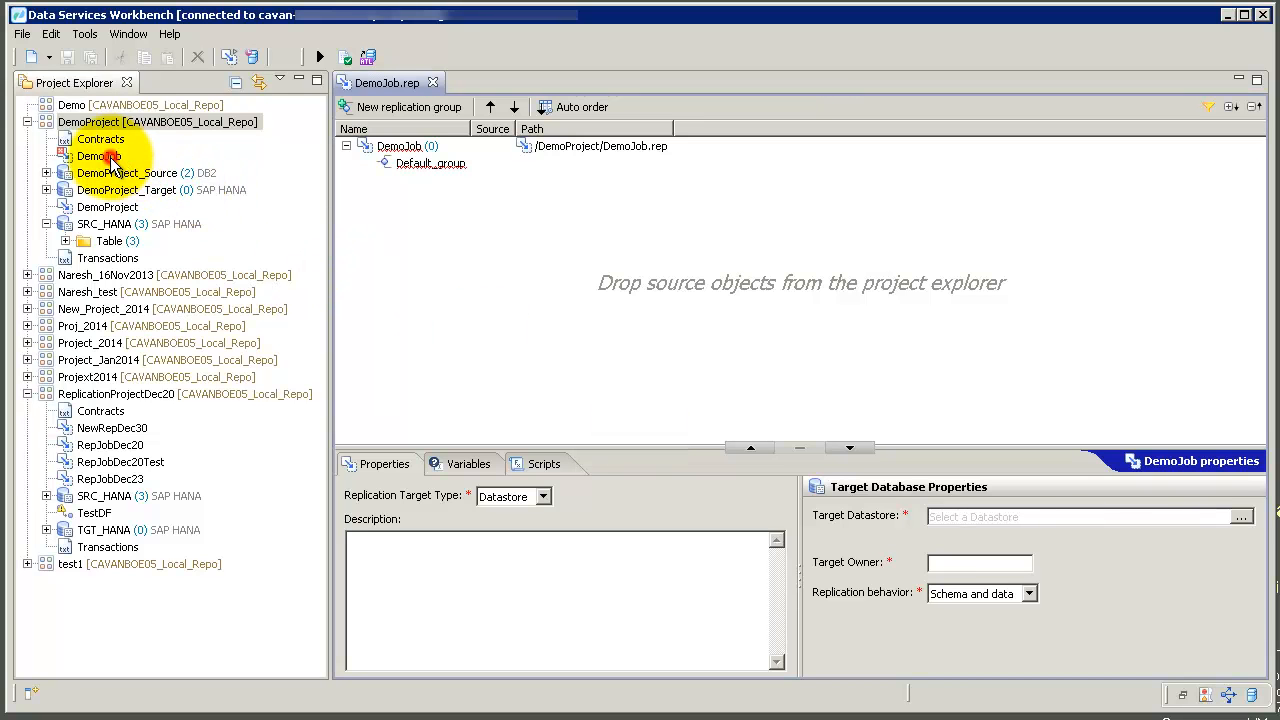
Set DemoProject_Target.datastore as DemoJob's target with owner A2SALES and expand the DB2 source.
click(100, 156)
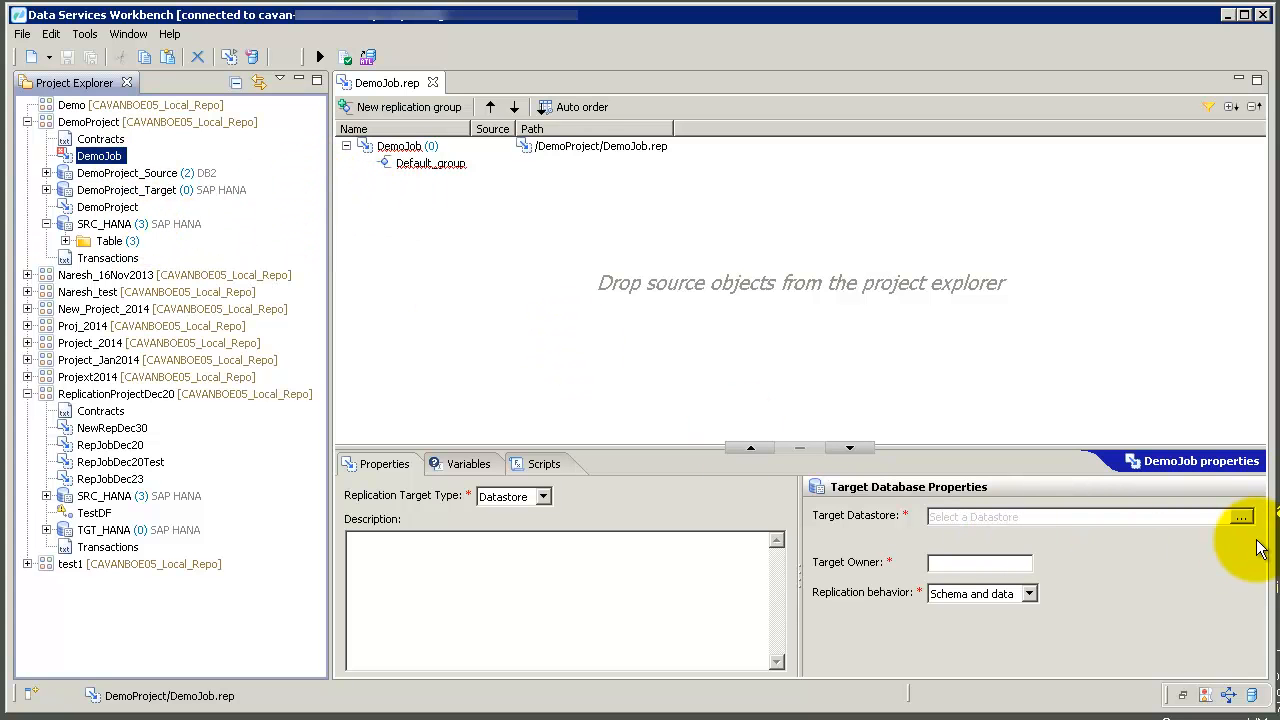
click(1240, 516)
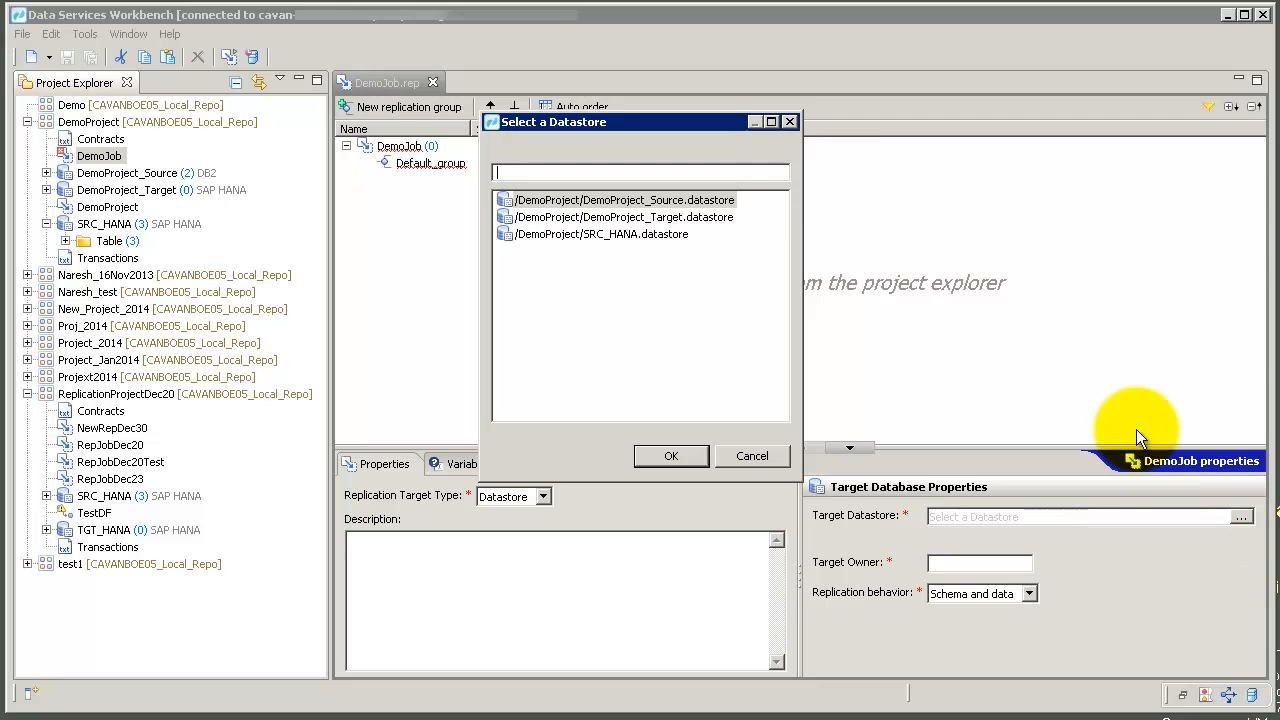
click(752, 456)
text(A2SALES)
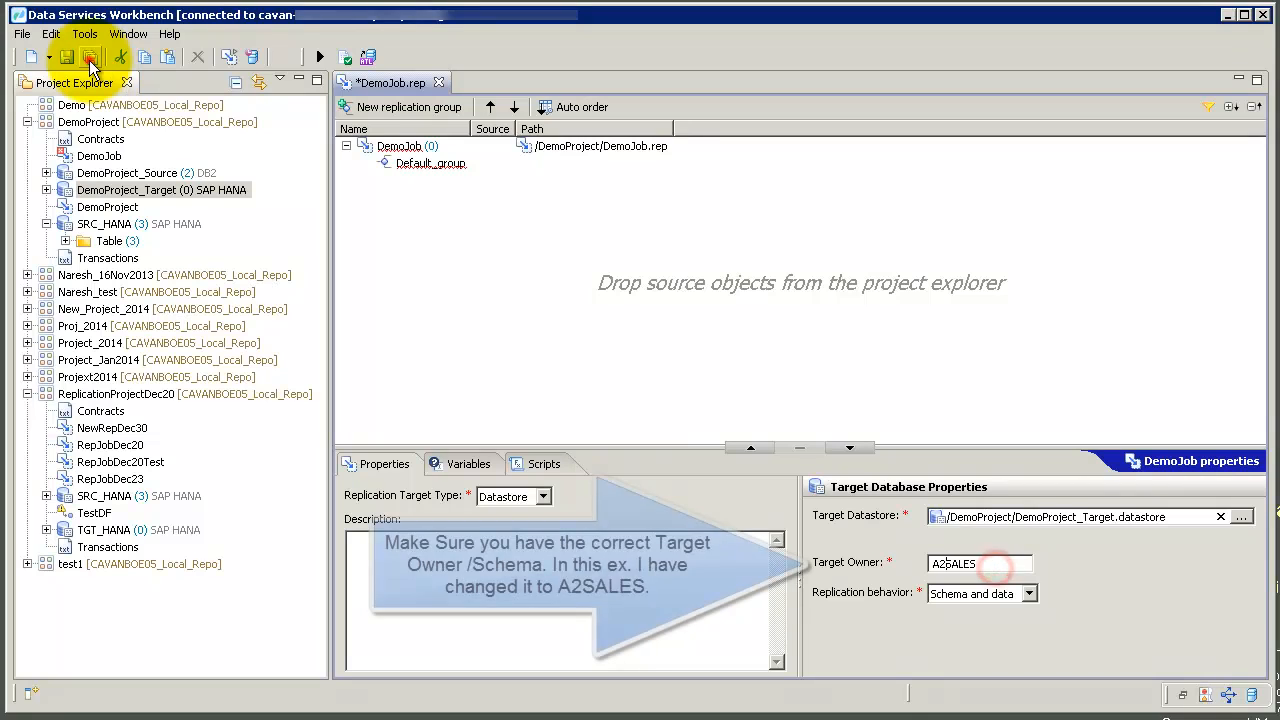
click(90, 56)
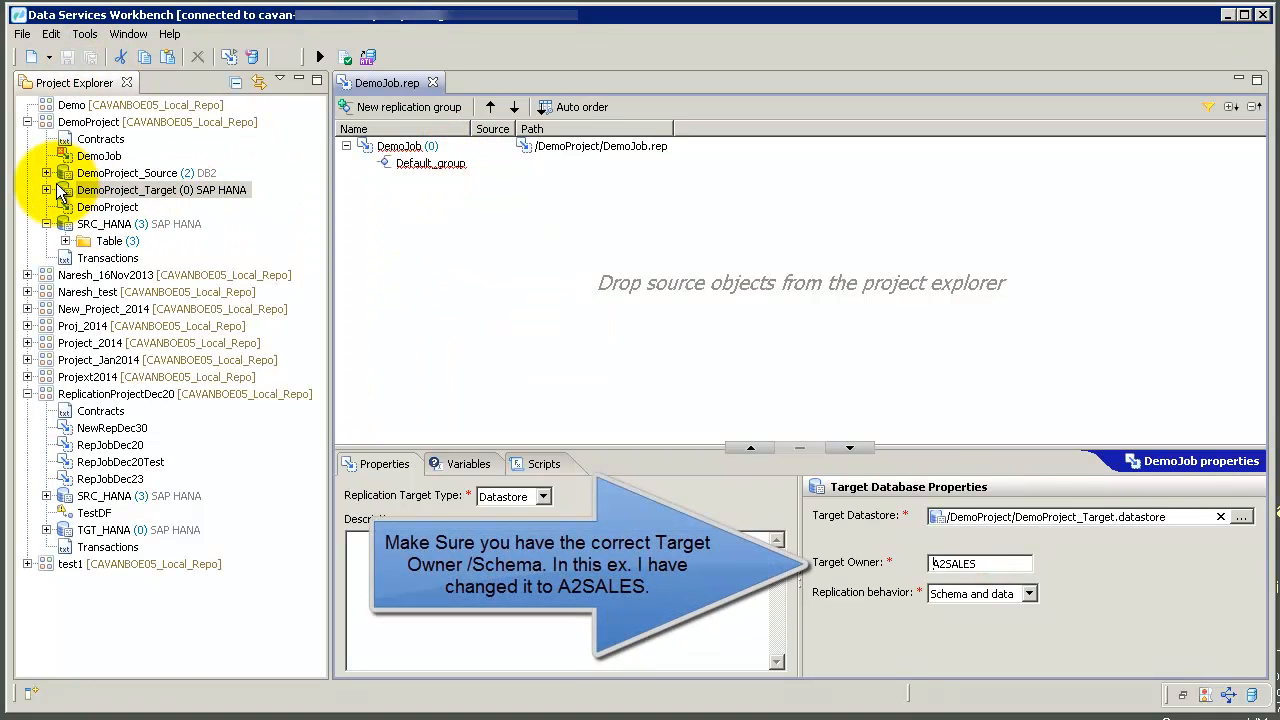
click(48, 172)
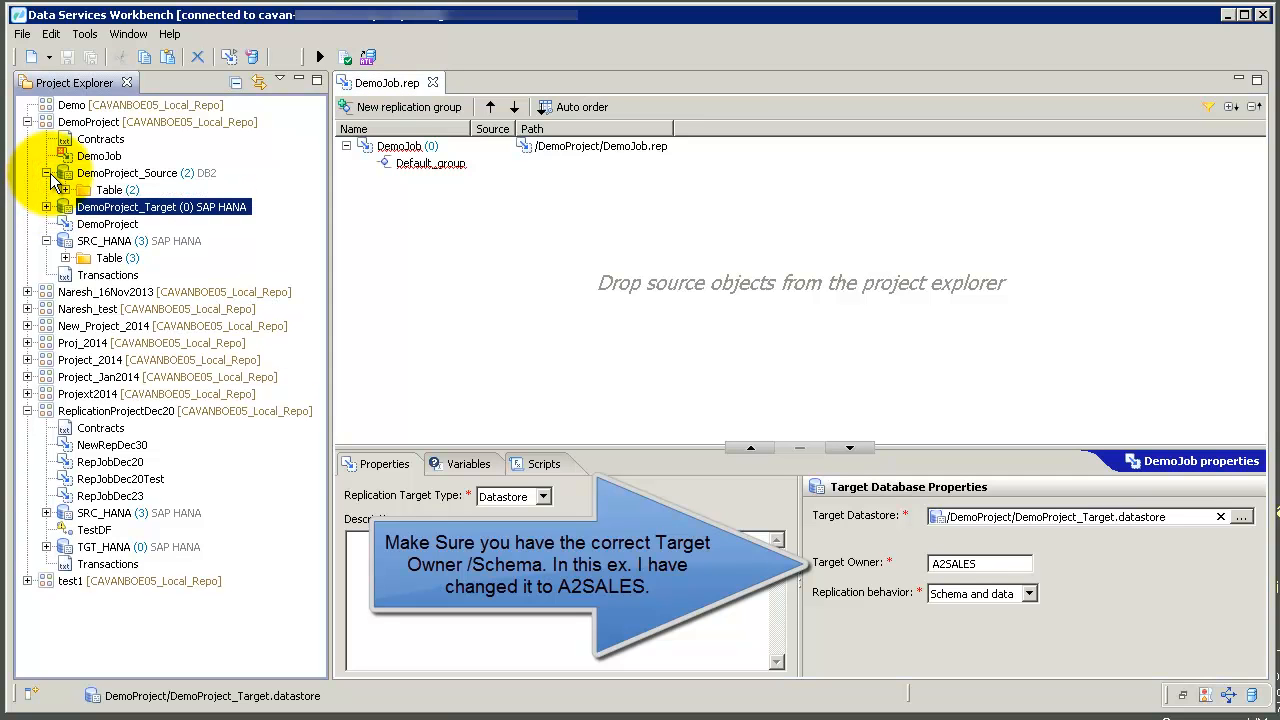
Select DIM_COUNTRY and DIM_IMS from DB2 and ORDER_HEADER and ORDER_LINES from HANA.
click(64, 190)
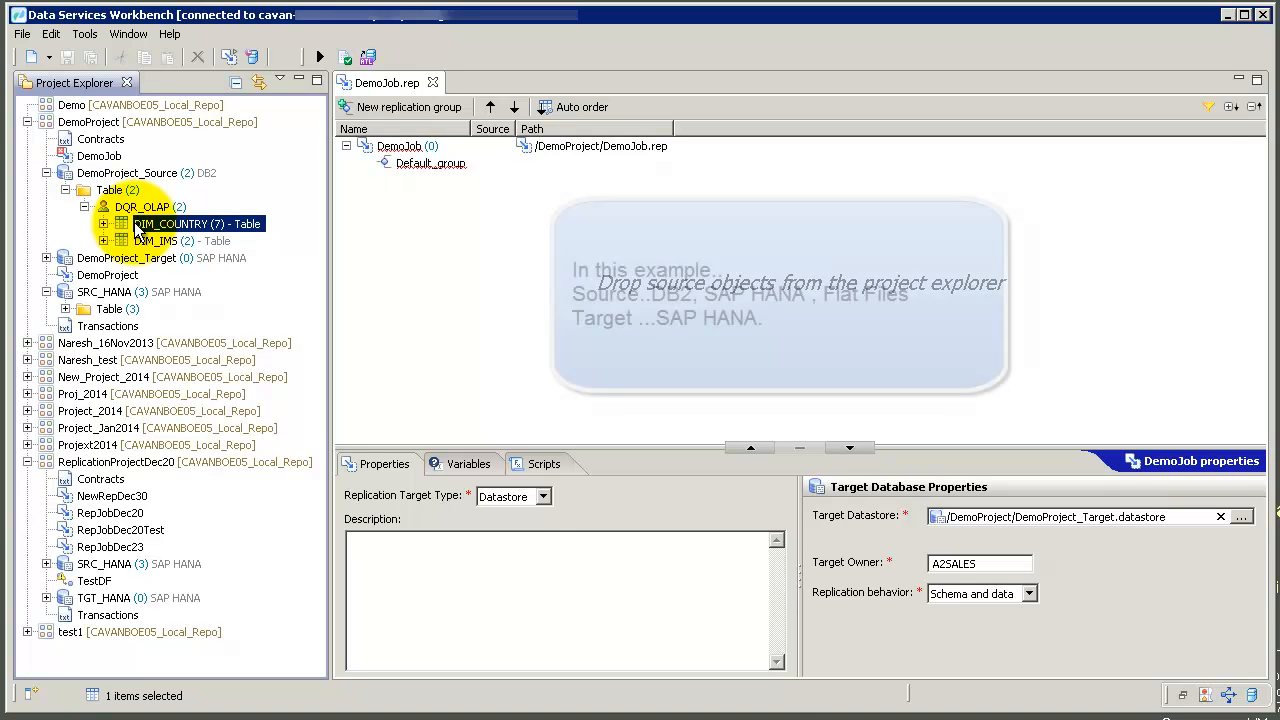
click(156, 240)
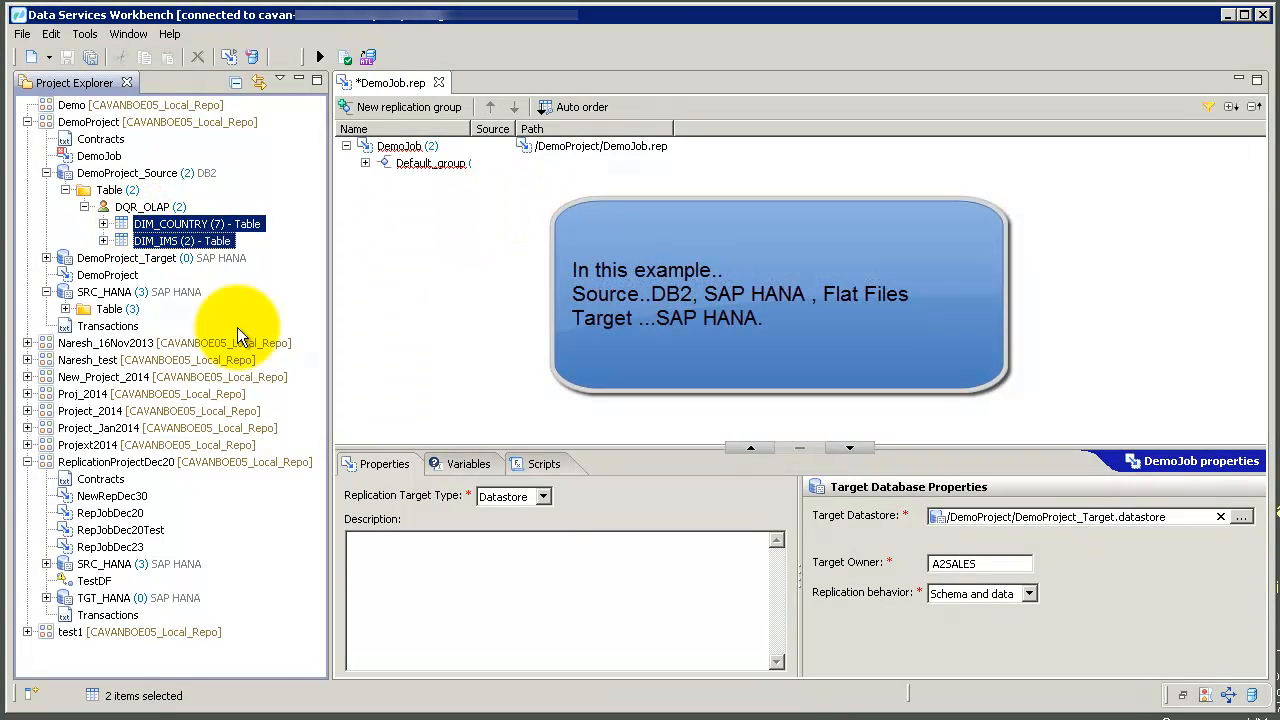
click(80, 308)
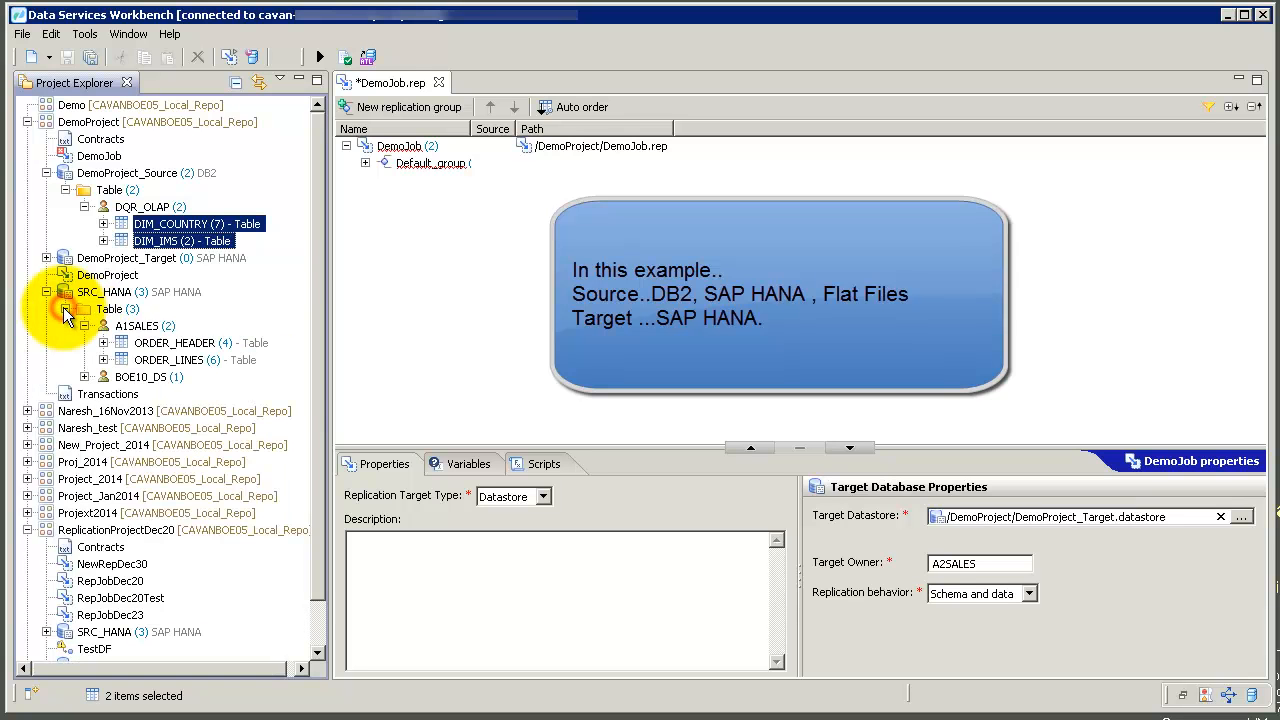
click(180, 342)
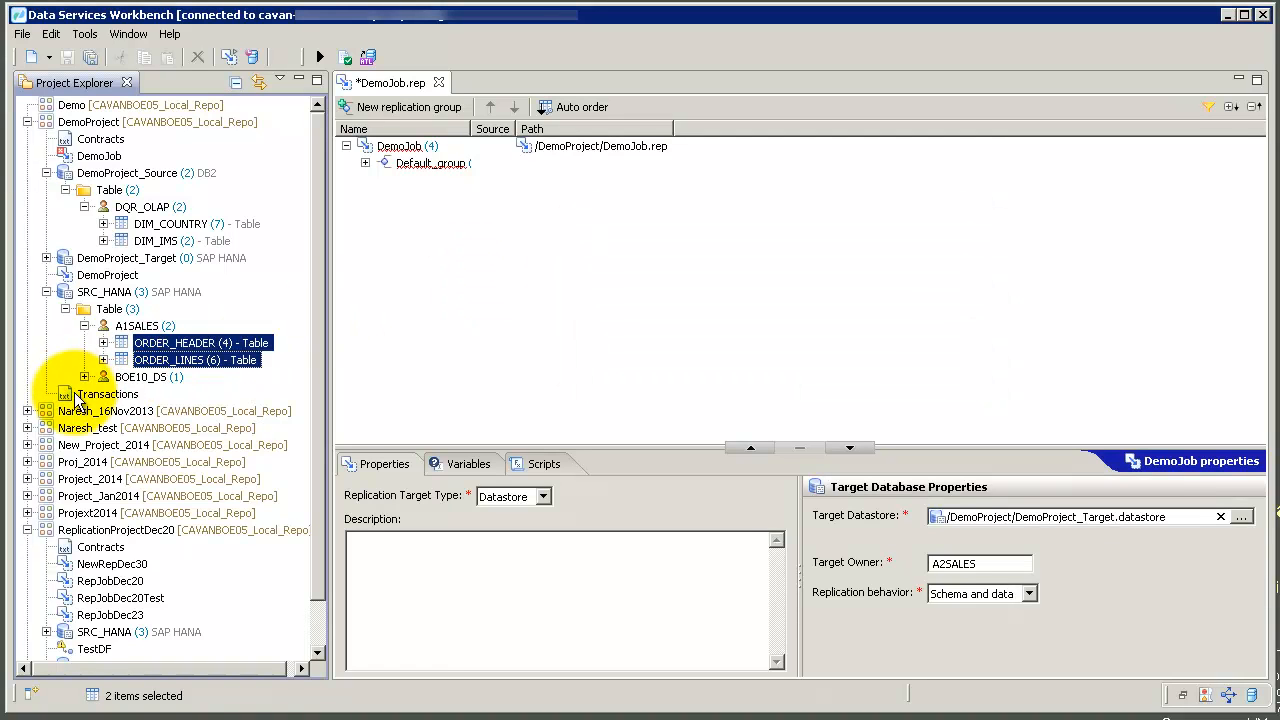
Add the Transactions and Contracts flat files, giving the default group six source objects.
click(108, 392)
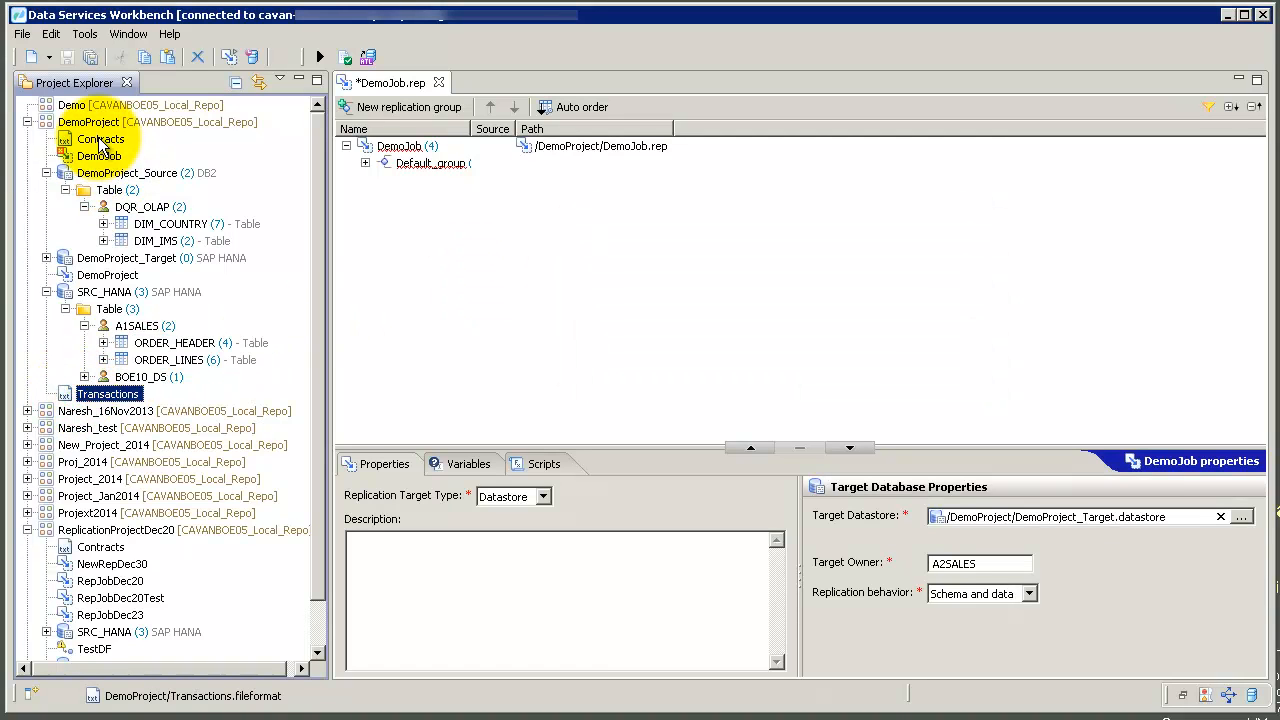
click(100, 140)
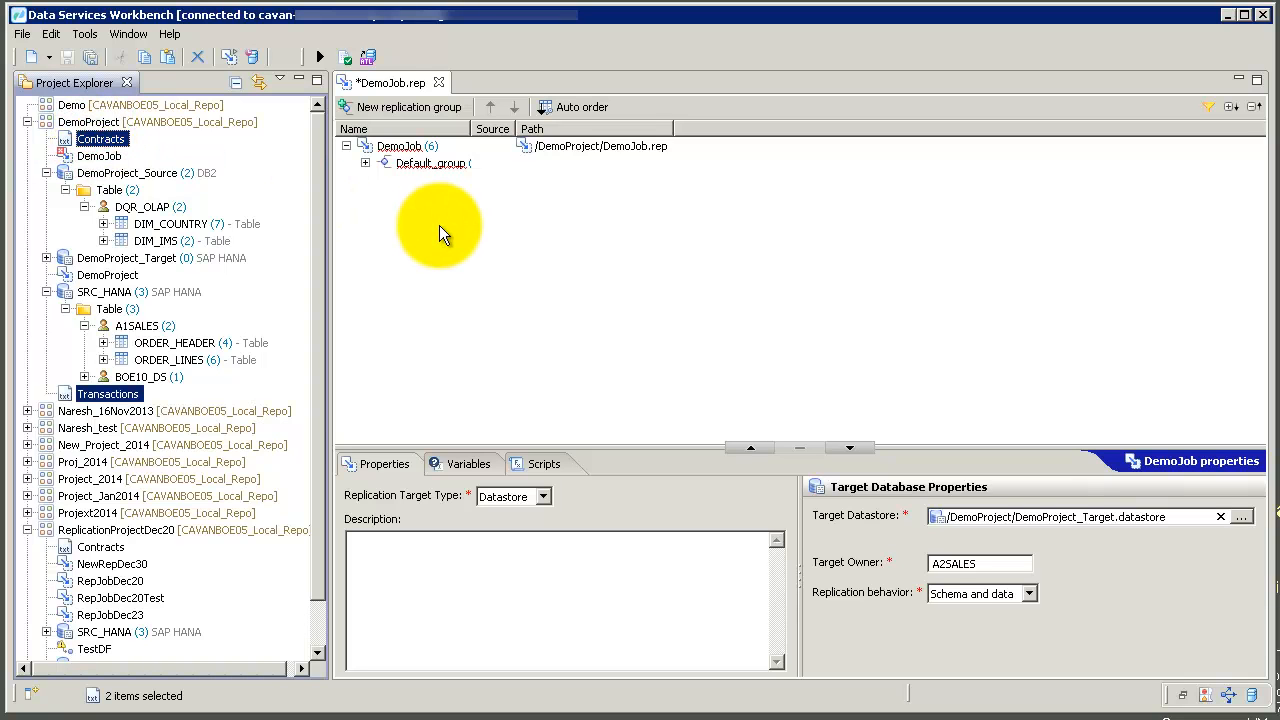
click(364, 164)
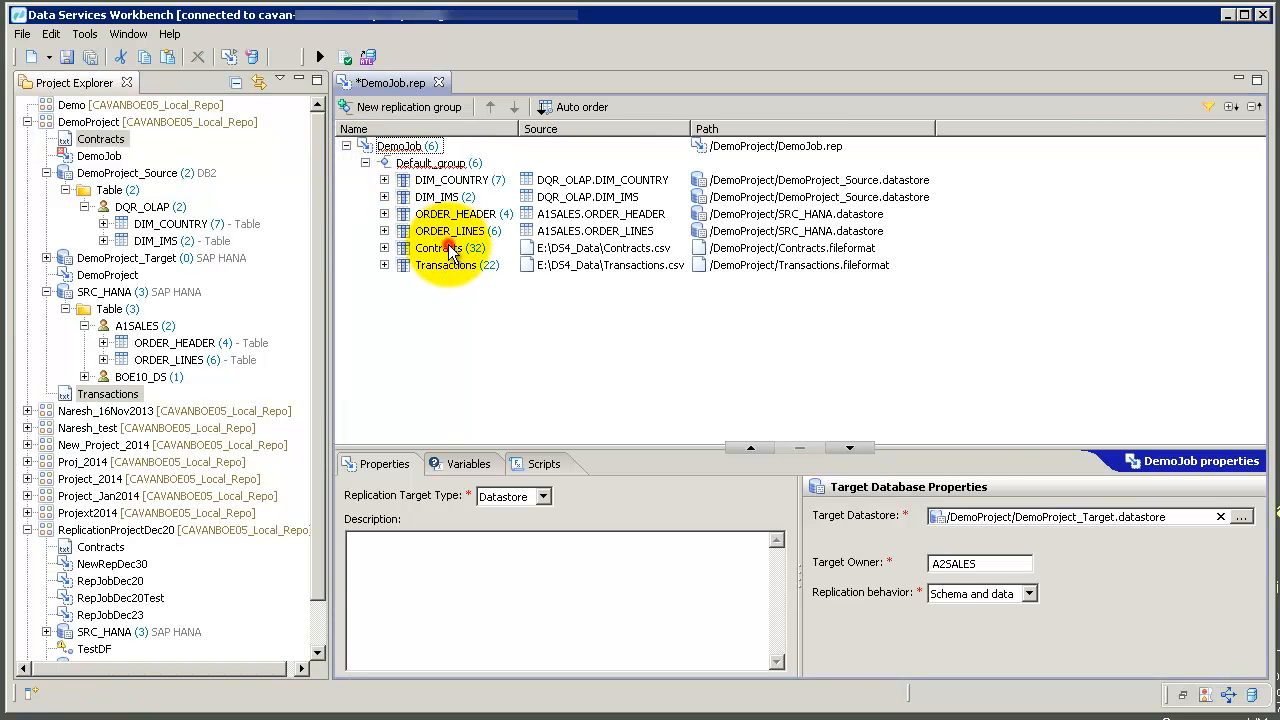
Set transaction_quantity and transaction_charge in the Transactions source to datatype Double.
click(456, 264)
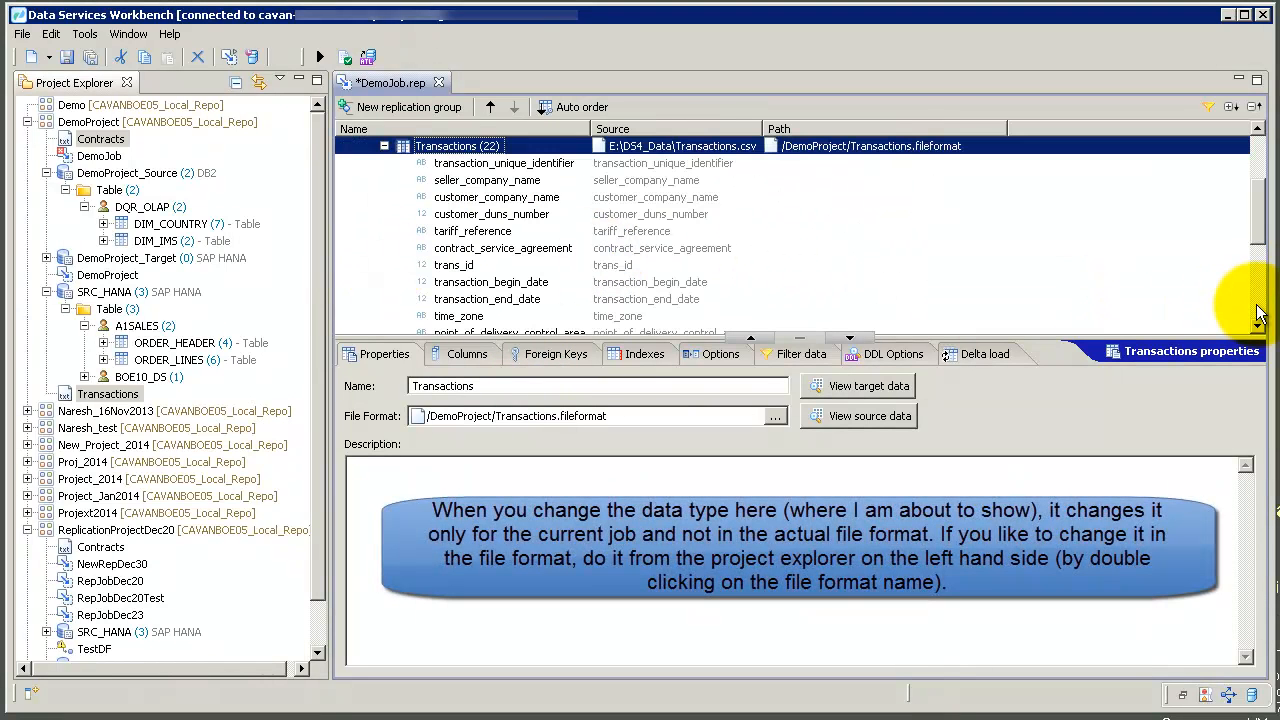
scroll(down, 3)
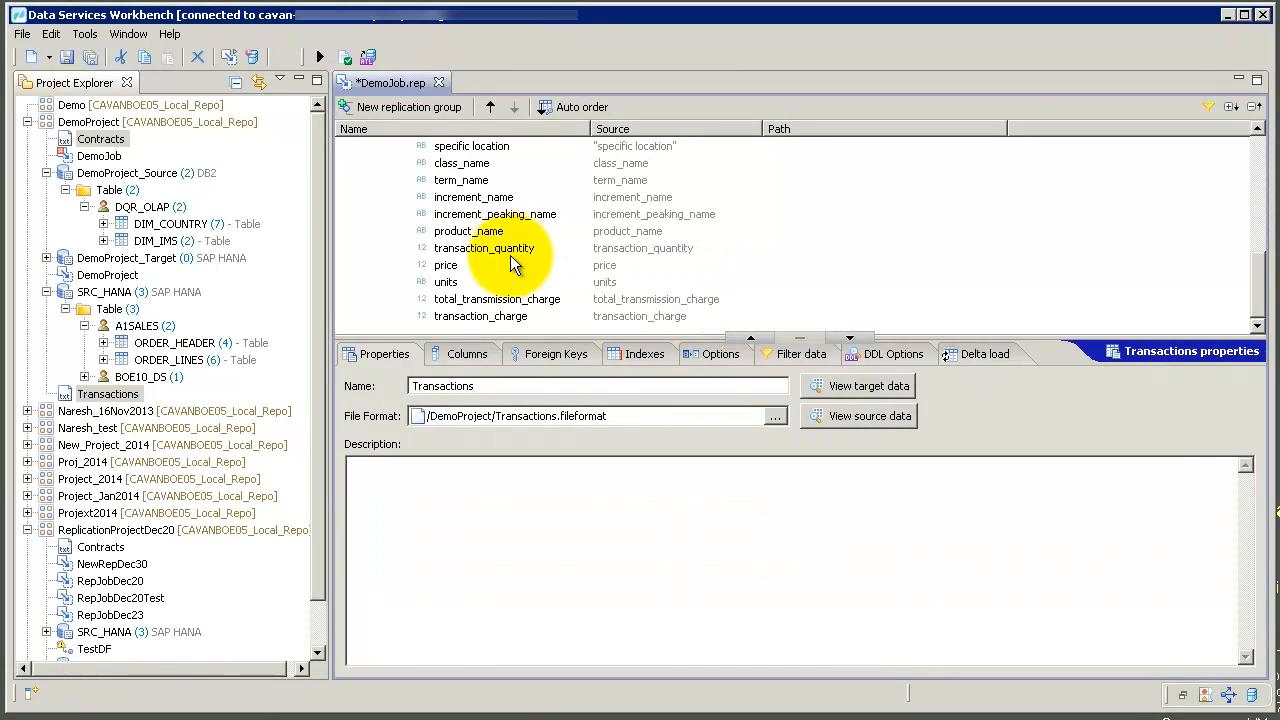
click(484, 248)
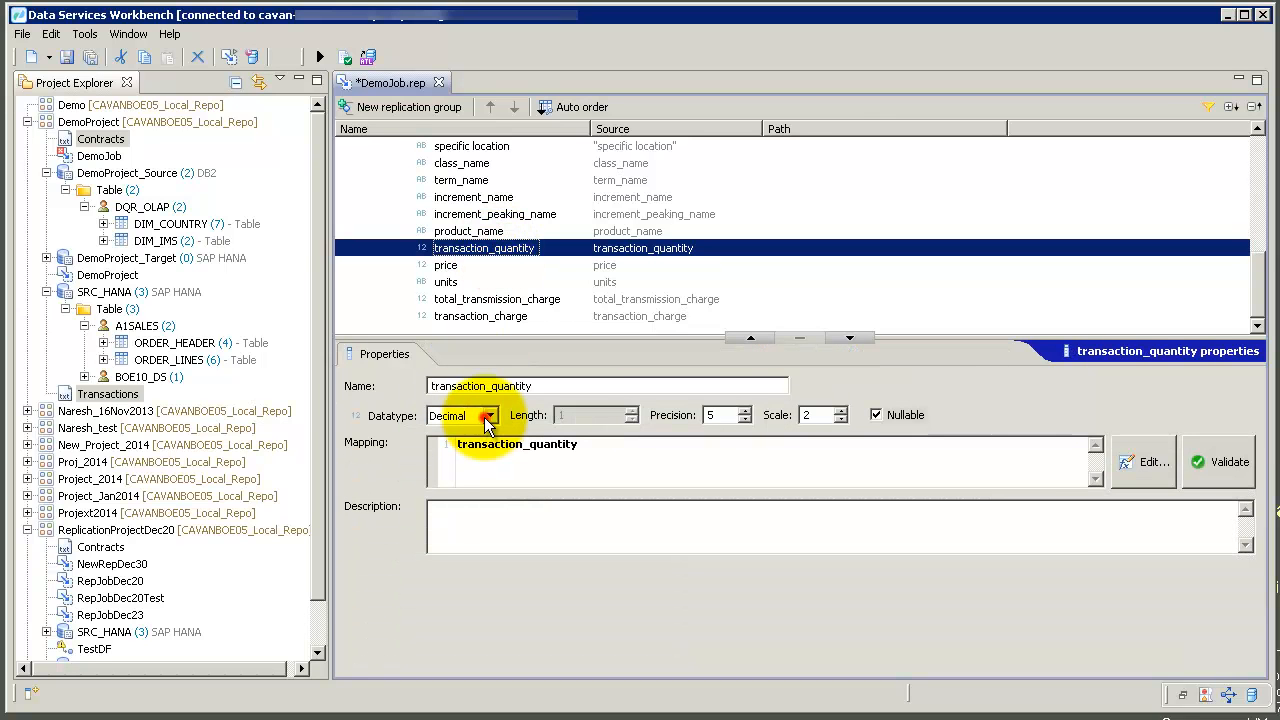
click(488, 414)
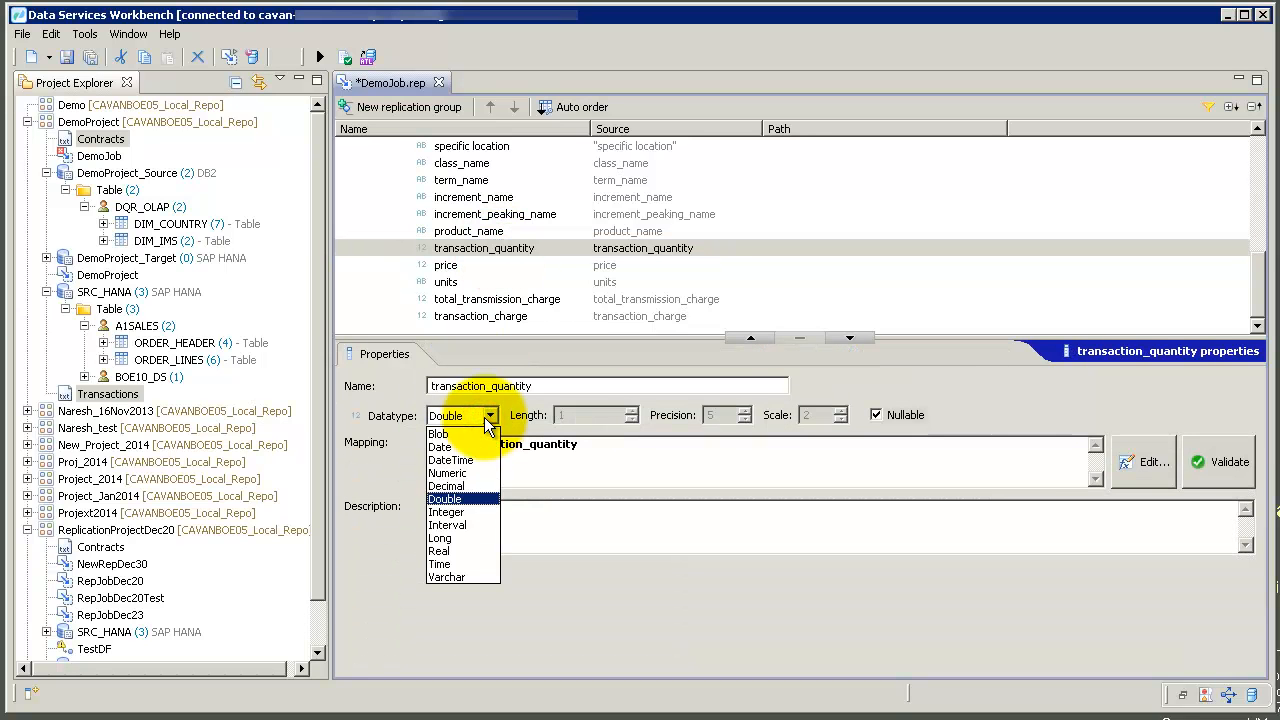
click(444, 498)
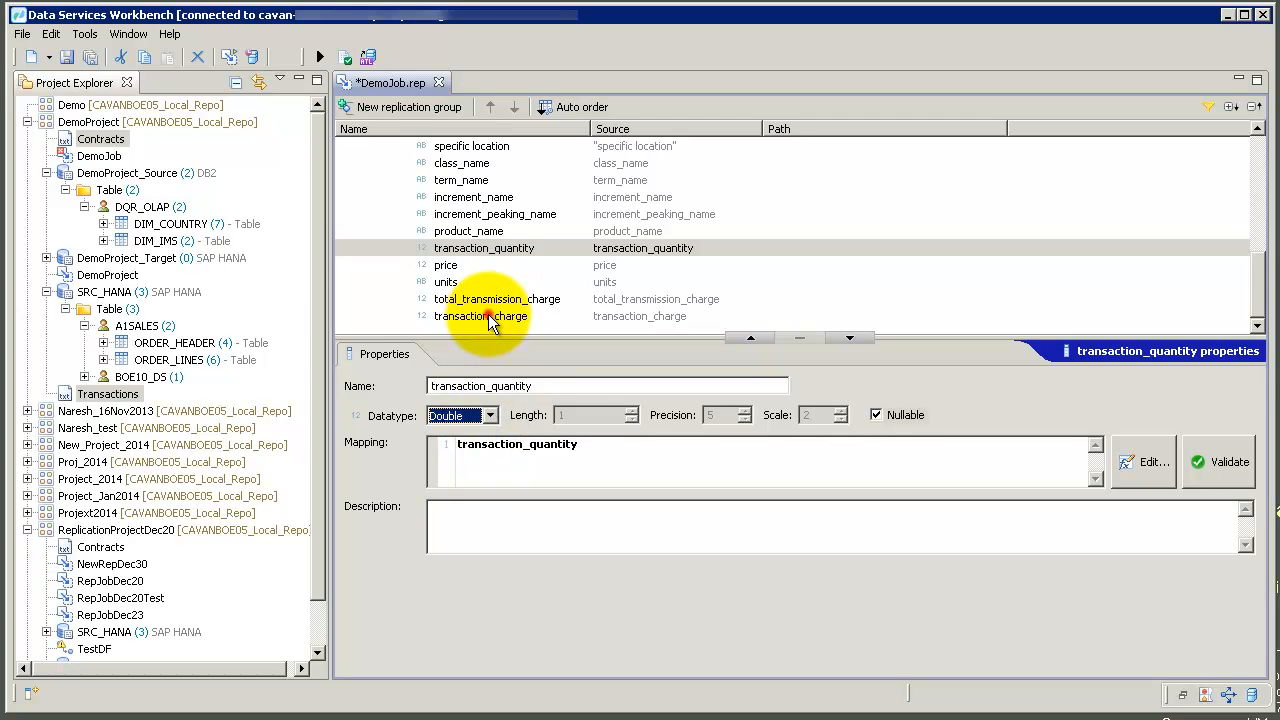
click(492, 414)
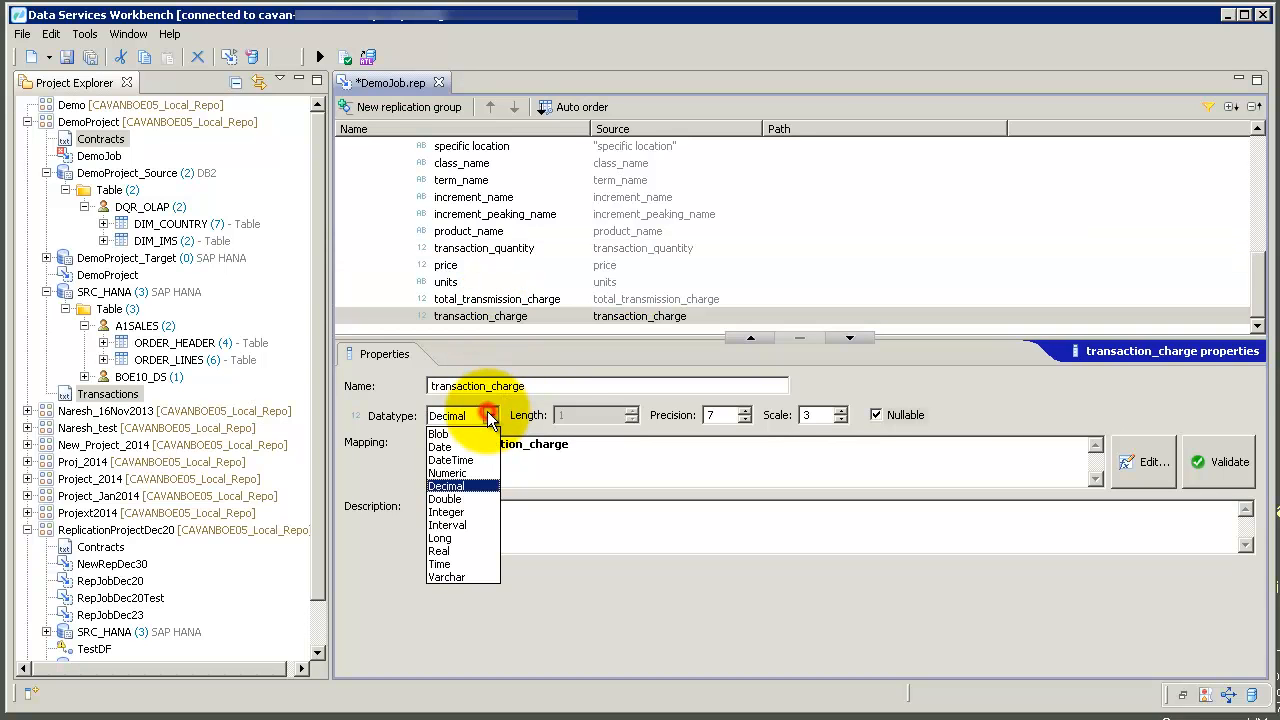
click(444, 498)
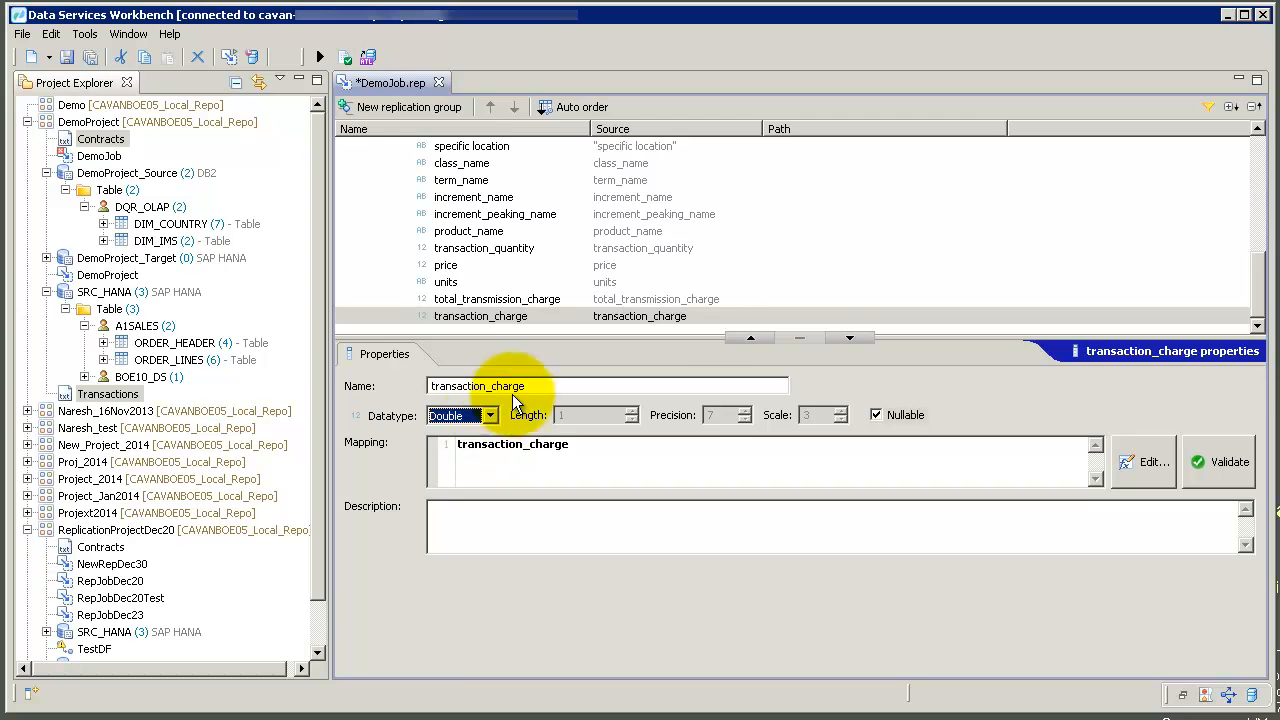
scroll(up, 3)
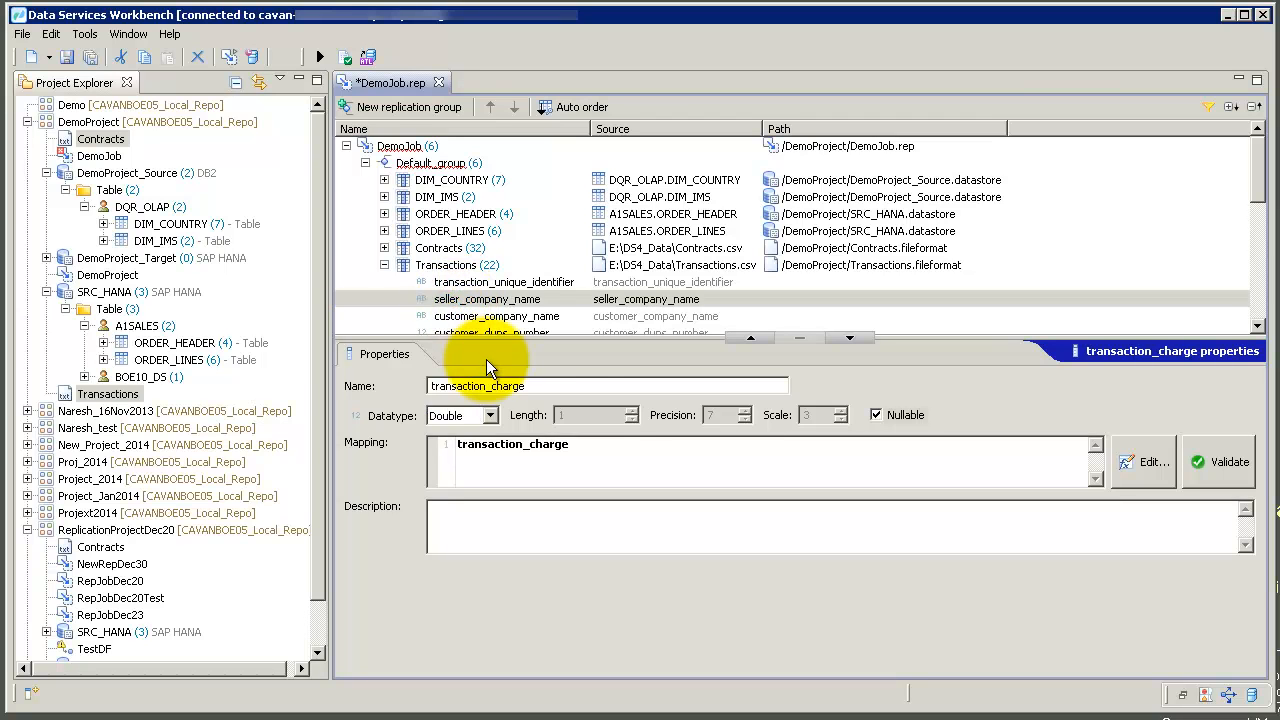
Raise seller_company_name's length to 21.
click(486, 300)
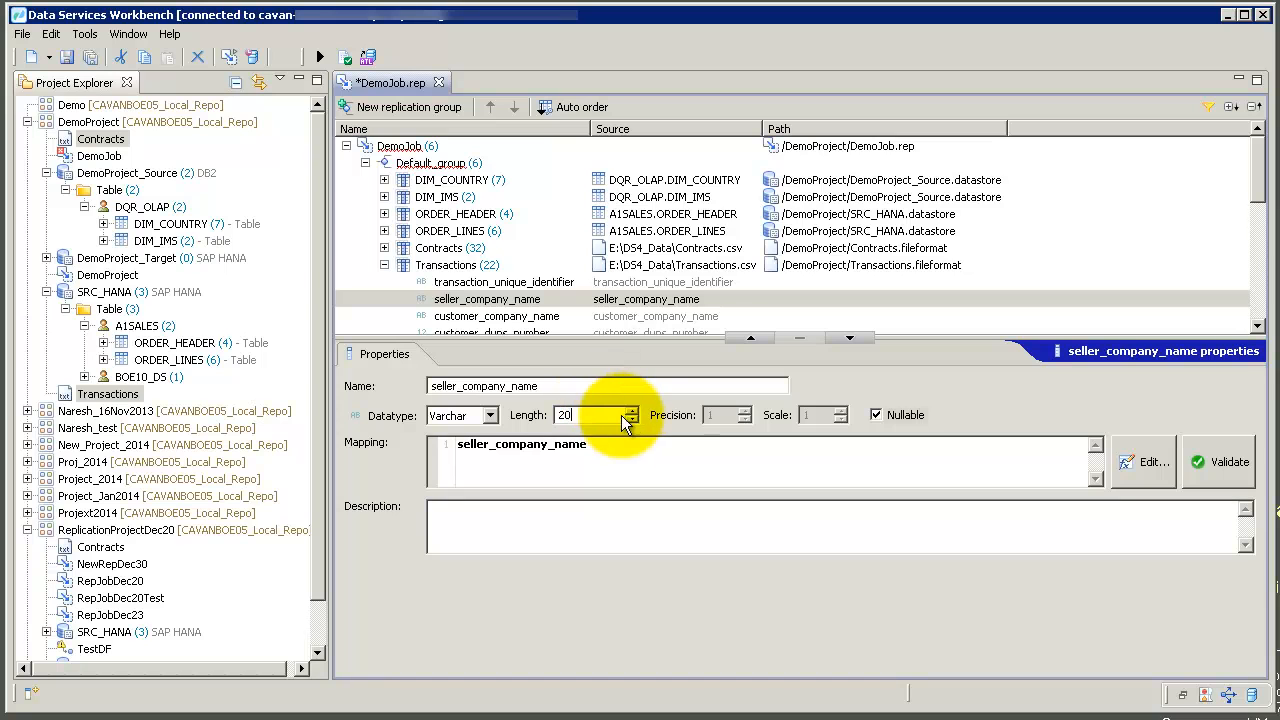
click(630, 408)
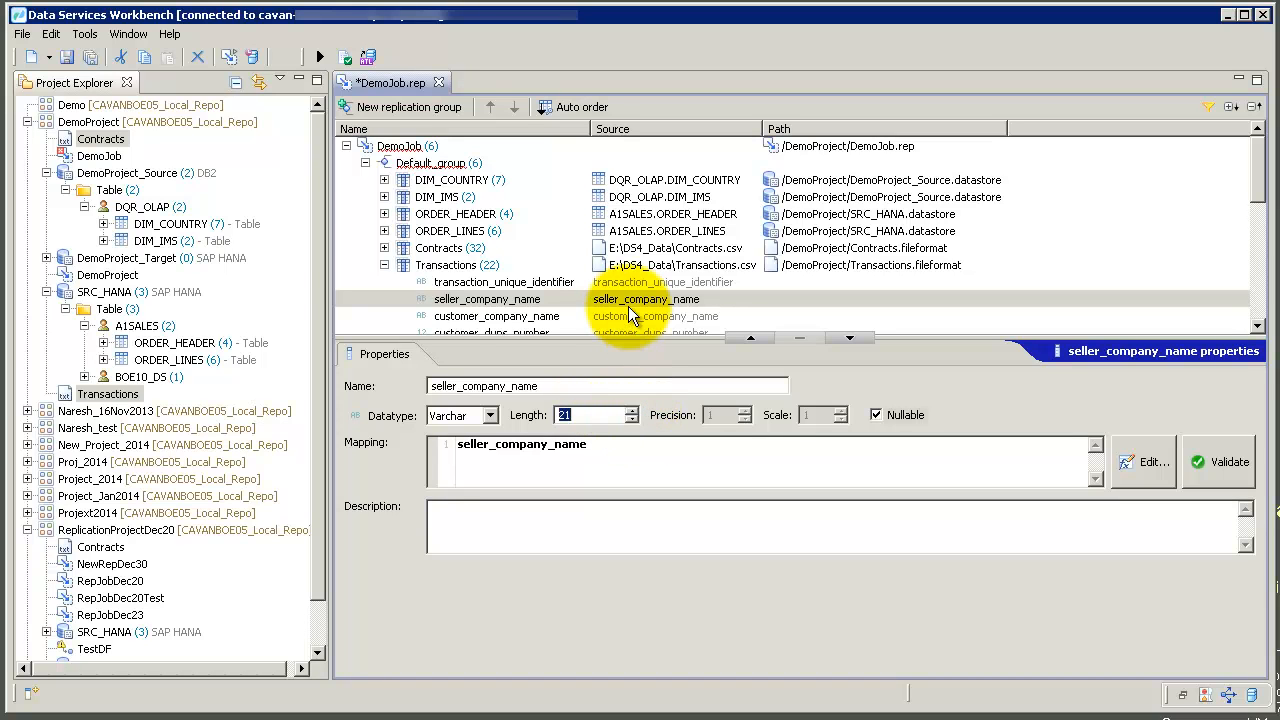
mouse_move(300, 268)
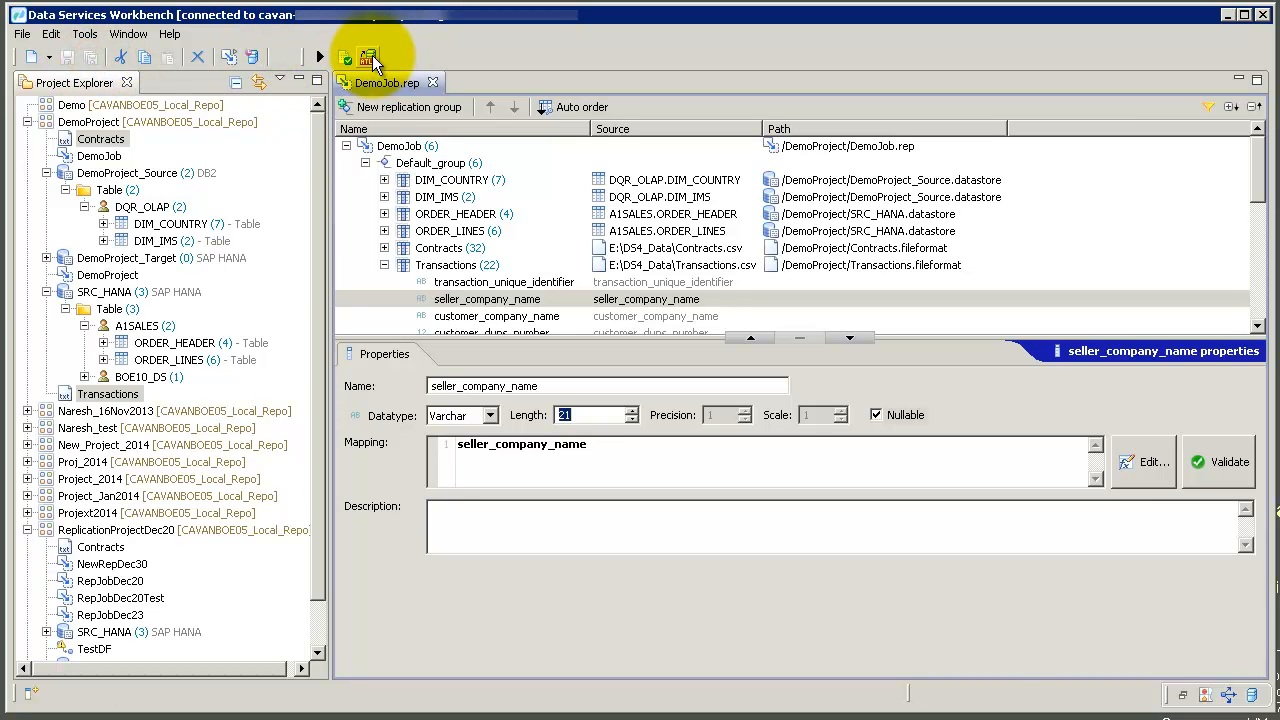
Deploy DemoJob to the local repository and start its execution wizard.
click(368, 56)
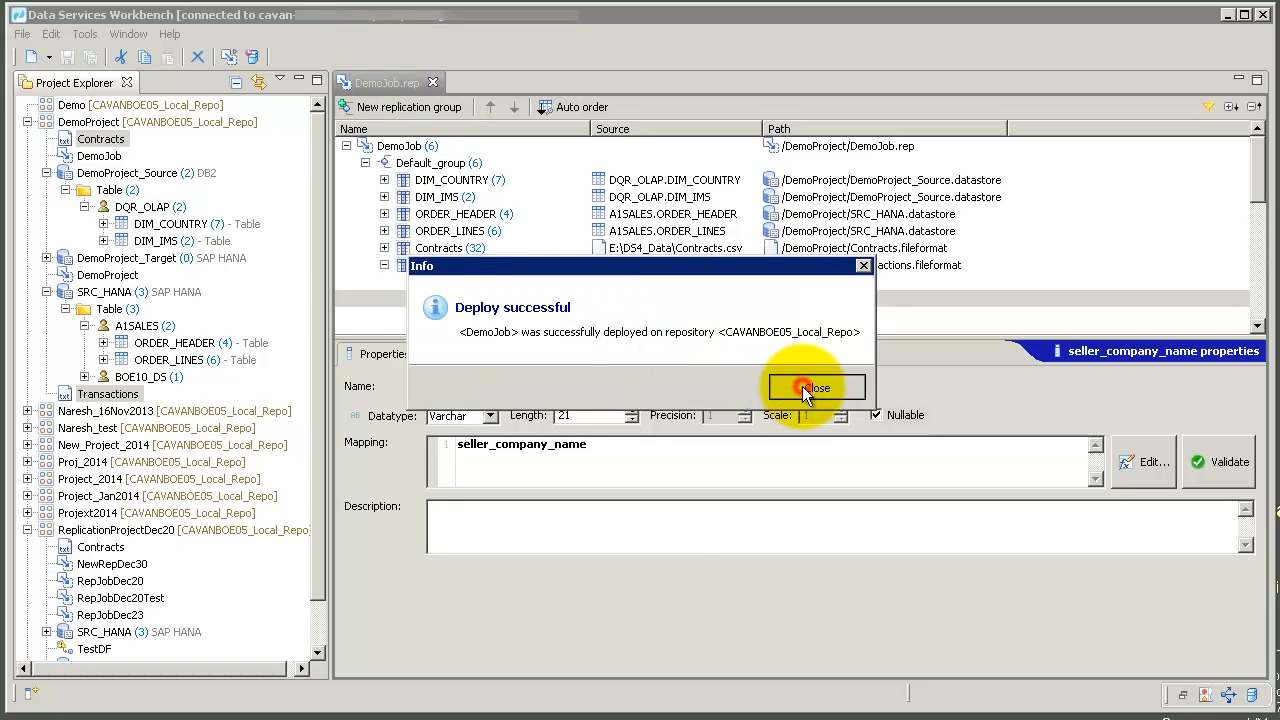
click(812, 388)
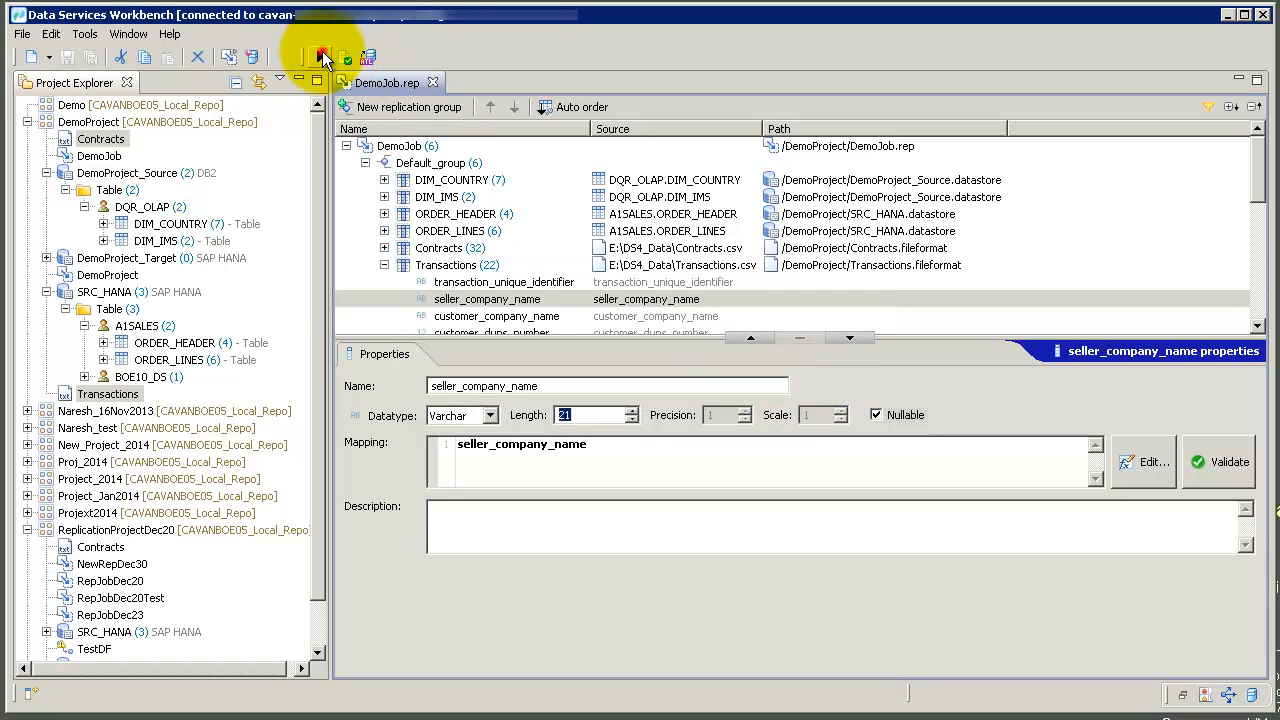
click(322, 56)
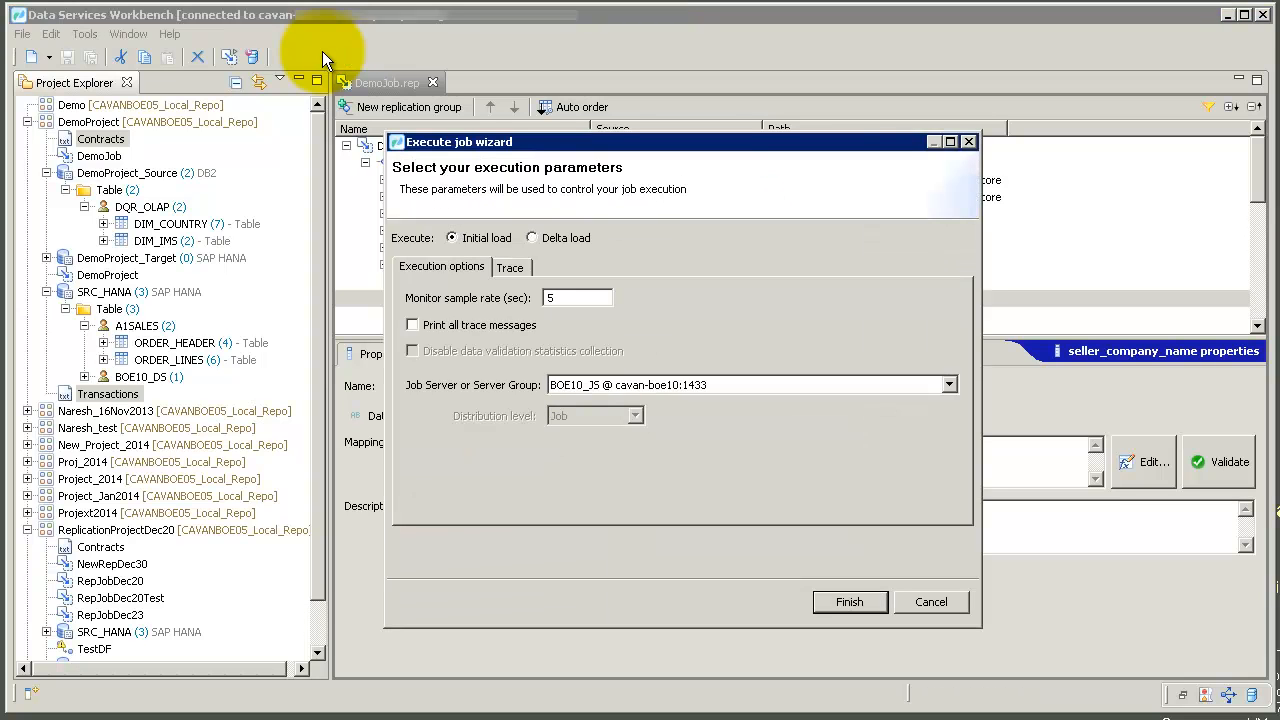
Launch DemoJob as an initial load and watch the six sources in the execution monitor.
click(848, 600)
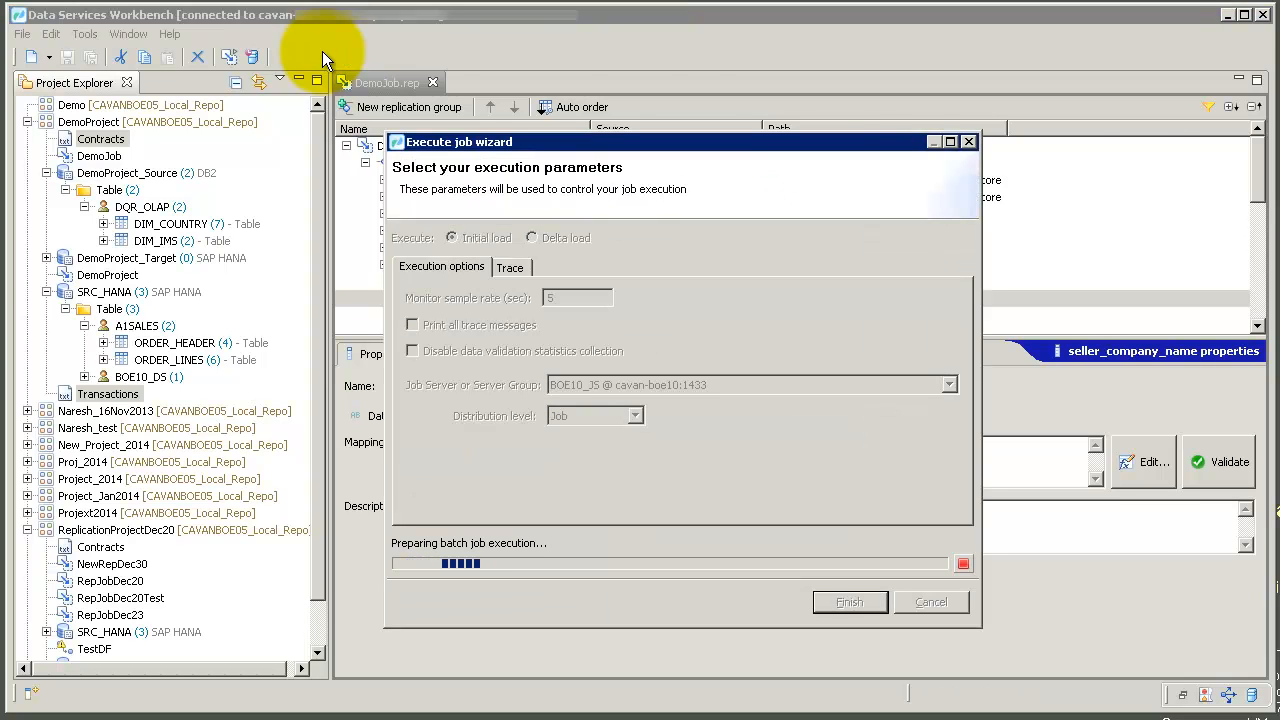
click(848, 600)
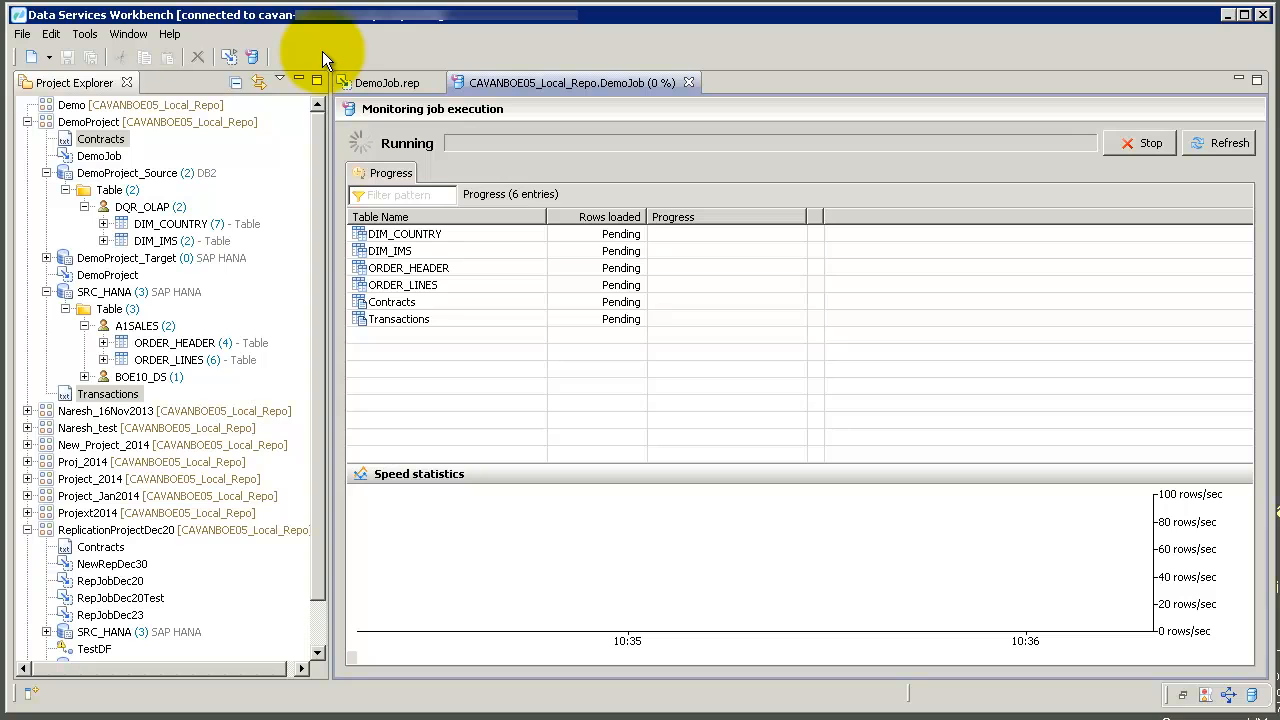